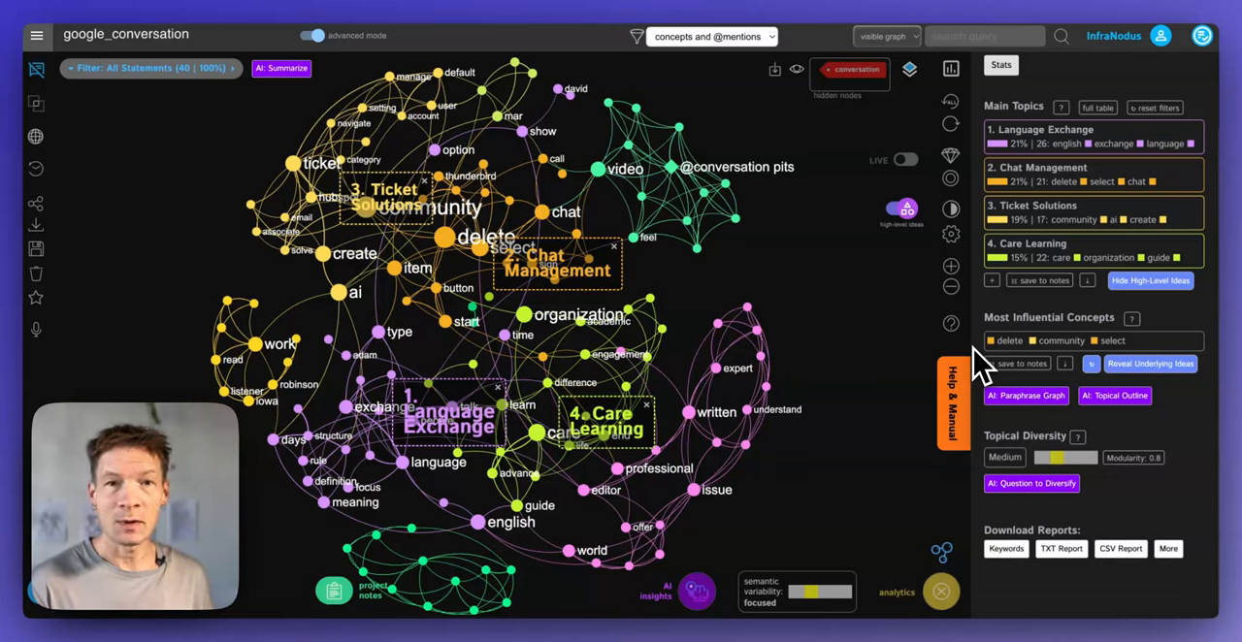
mouse_move(745, 314)
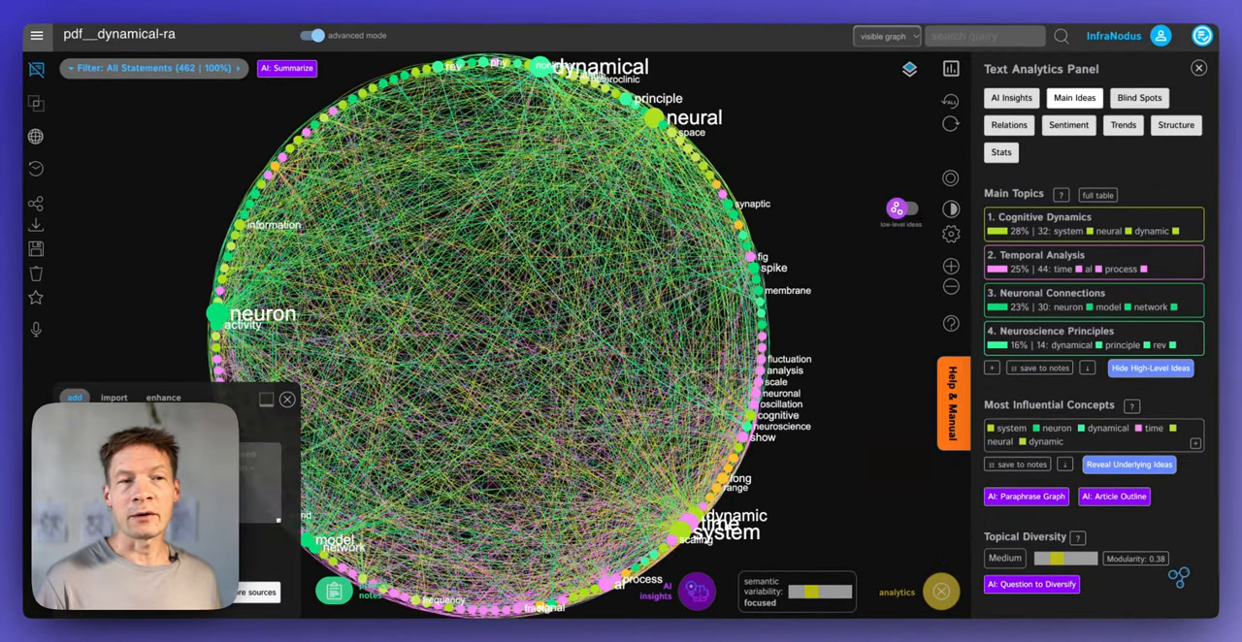
- Have AI name the topical clusters of the current graph and review them
left_click(951, 158)
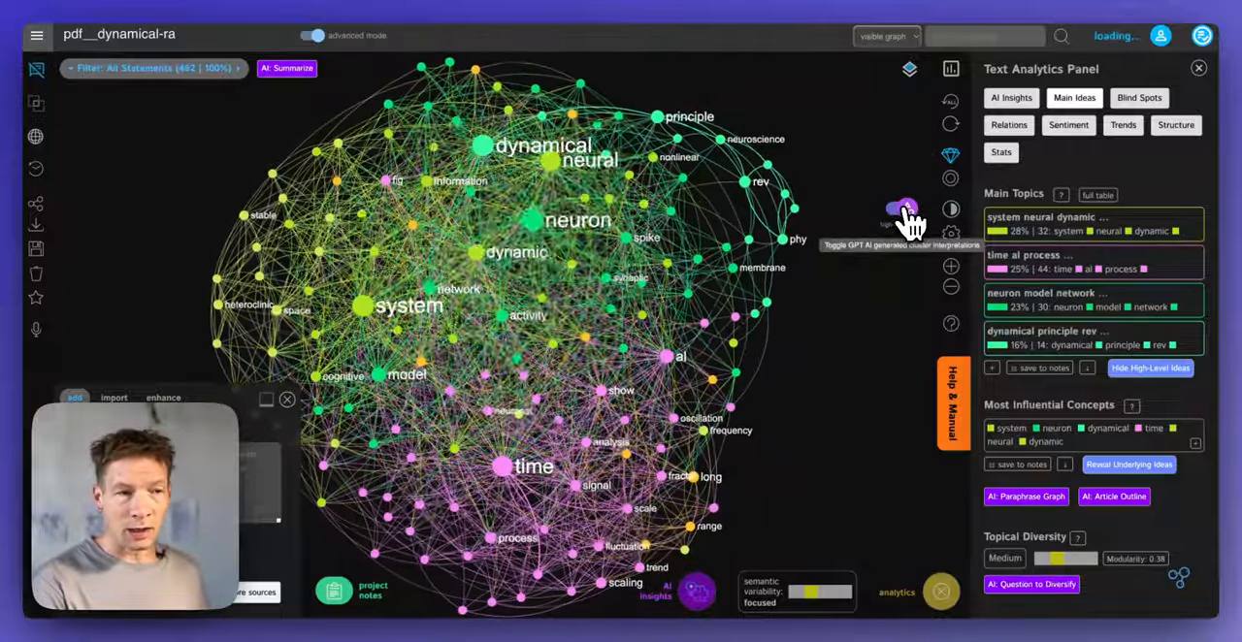
left_click(900, 208)
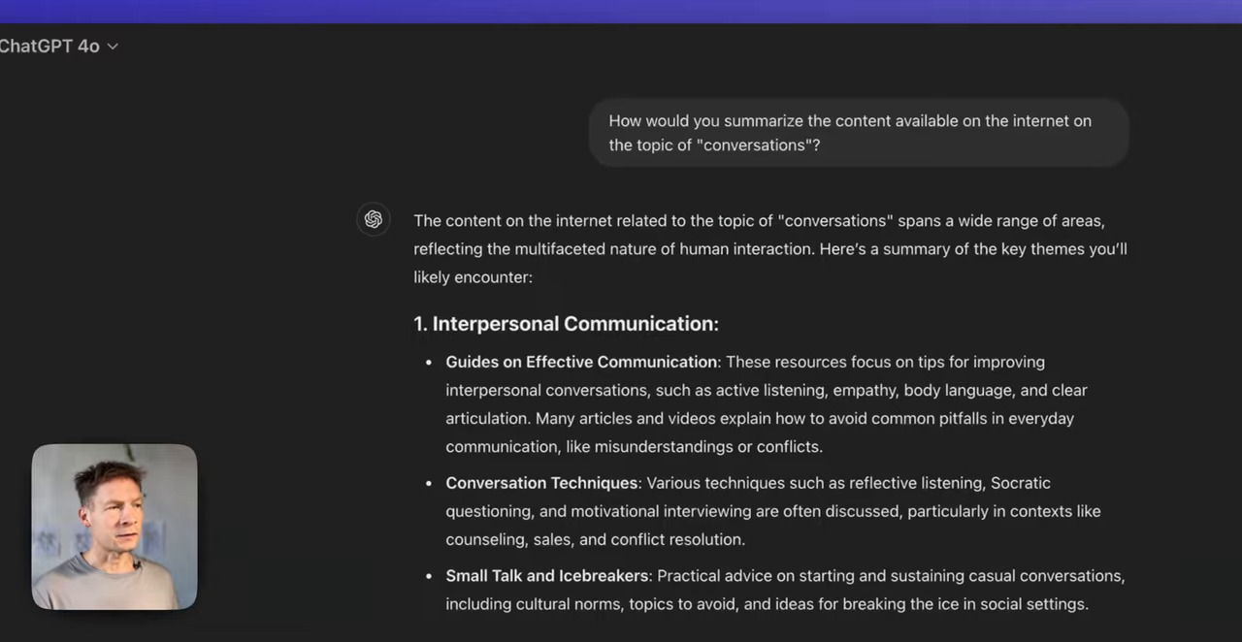
scroll("down", 3)
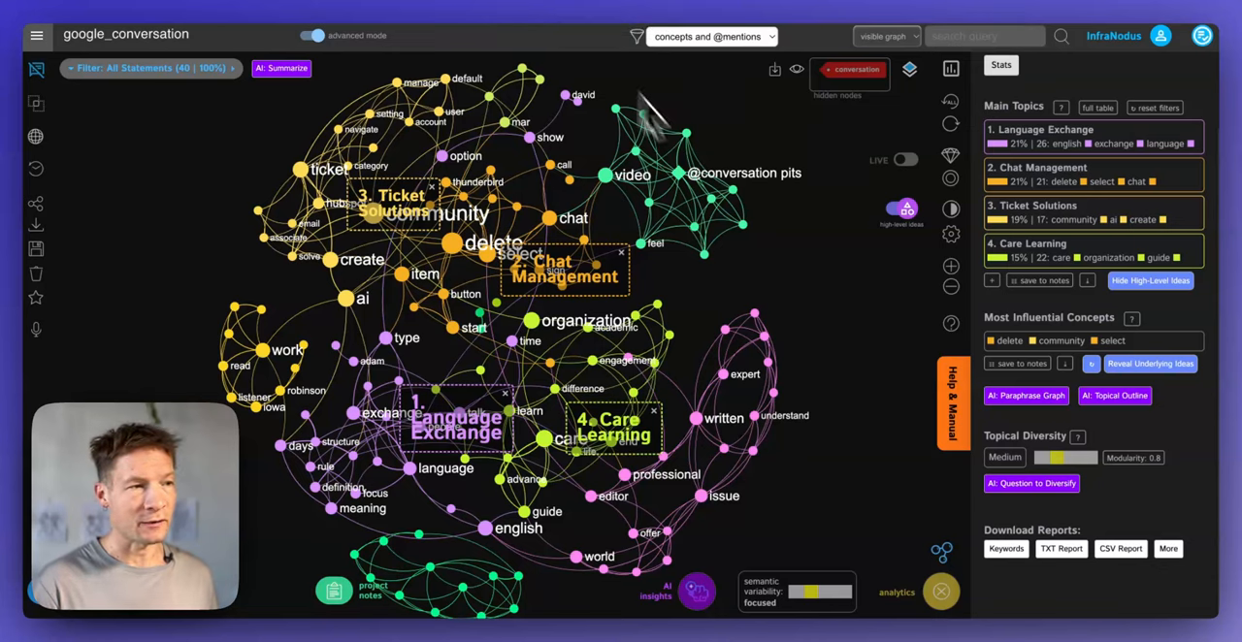
mouse_move(755, 183)
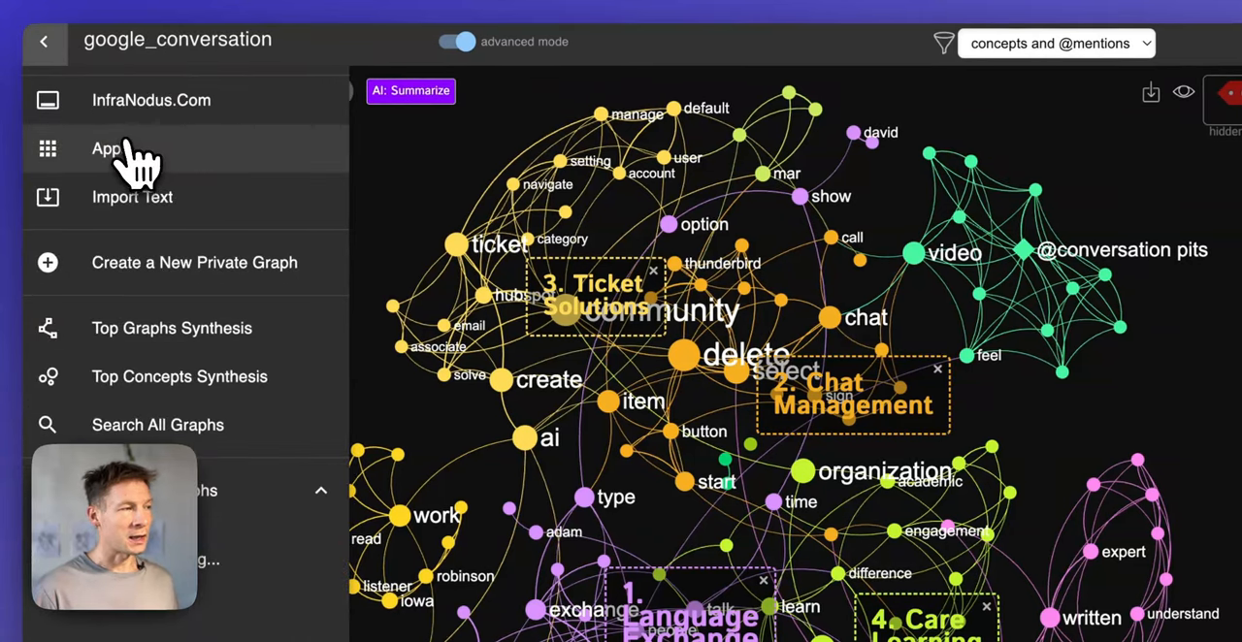
- Start a new text analysis on 'conversation' using Google Search results as the source and visualize it
left_click(106, 148)
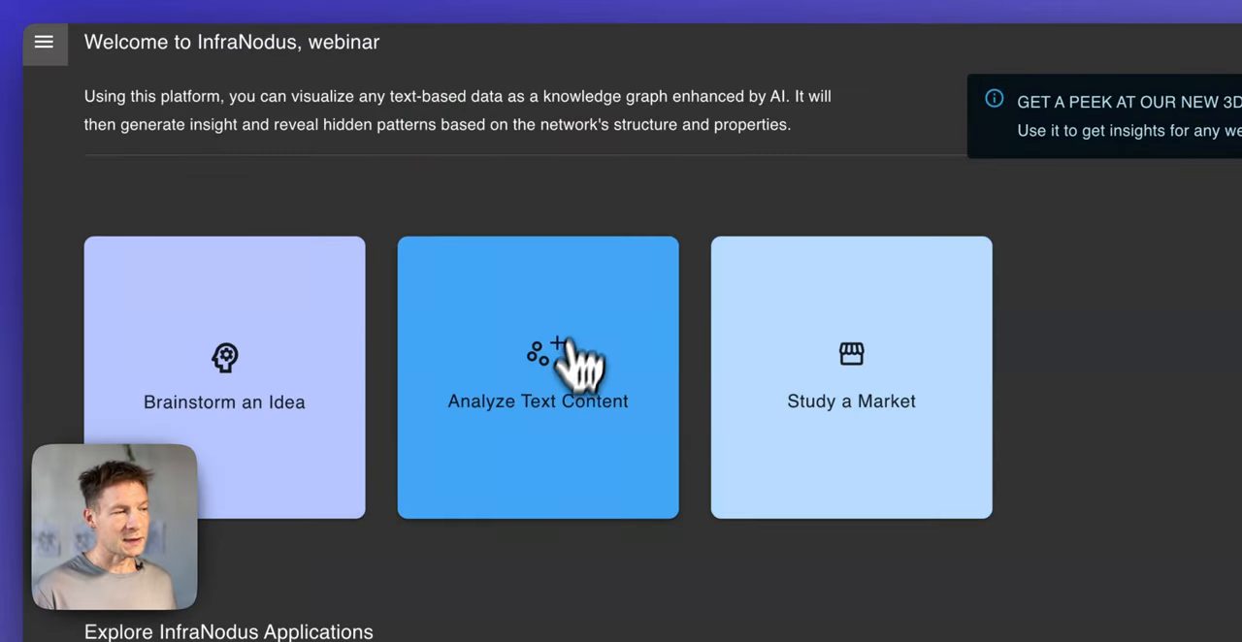
left_click(538, 379)
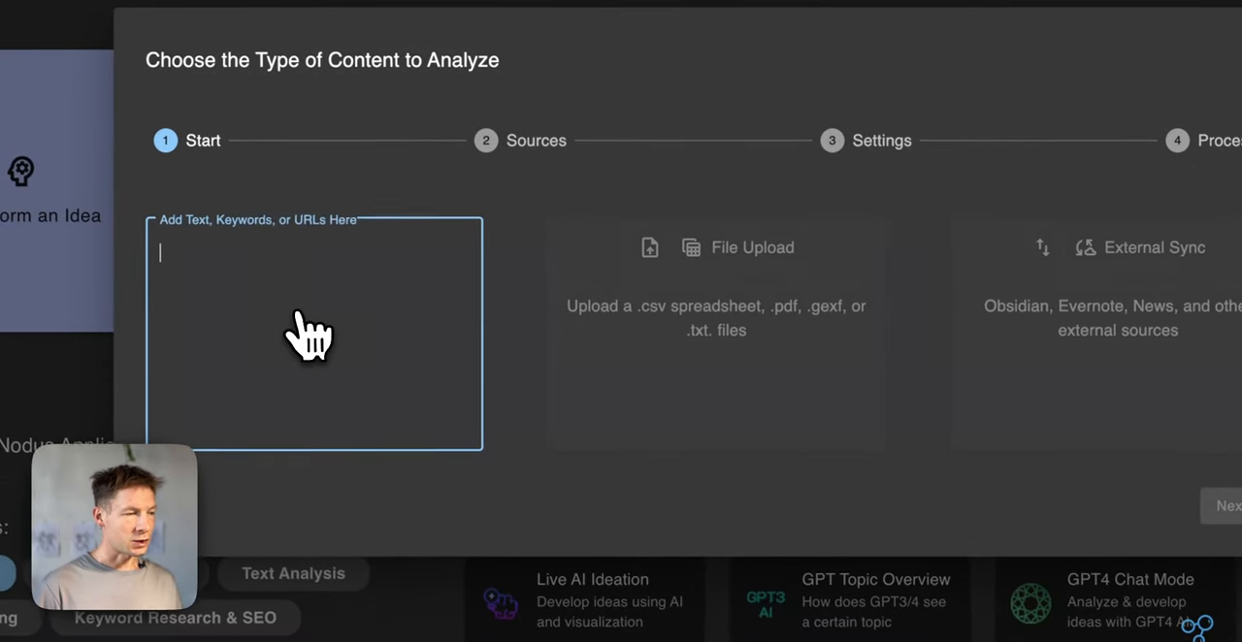
type("conversa")
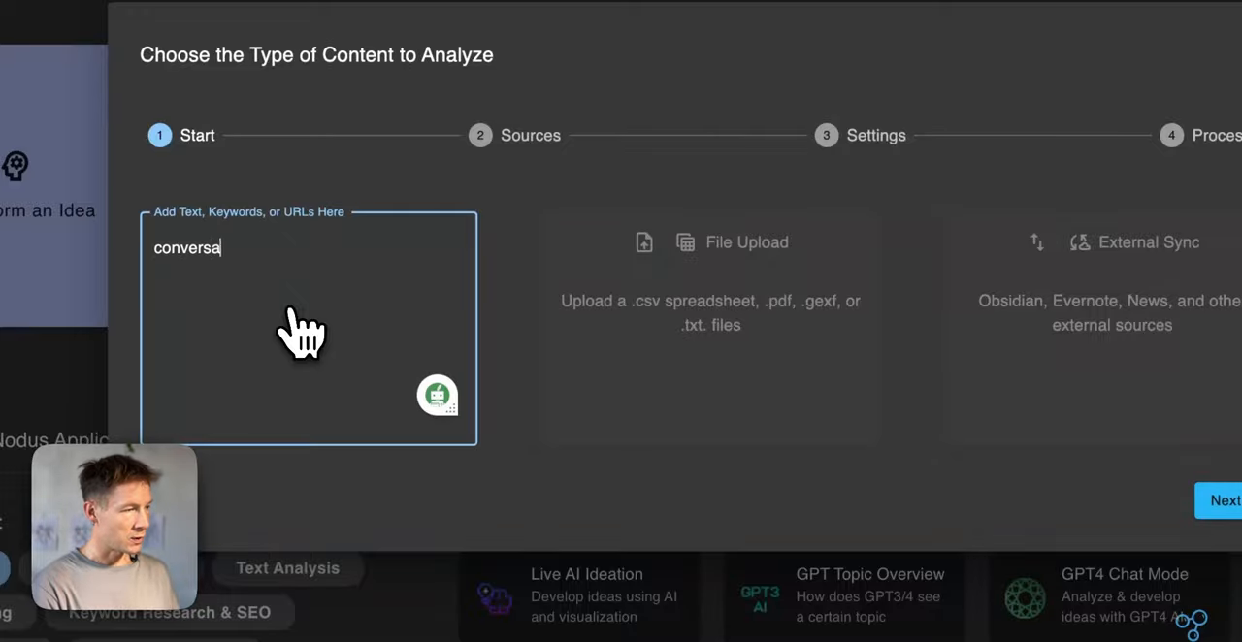
left_click(1227, 500)
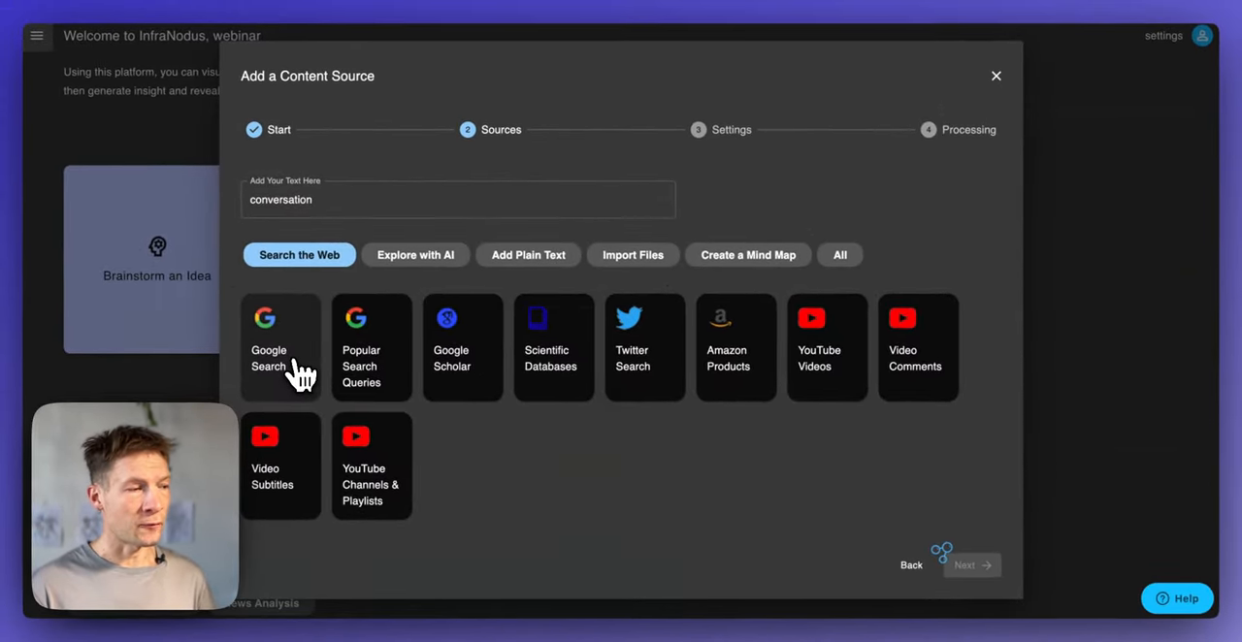
left_click(280, 349)
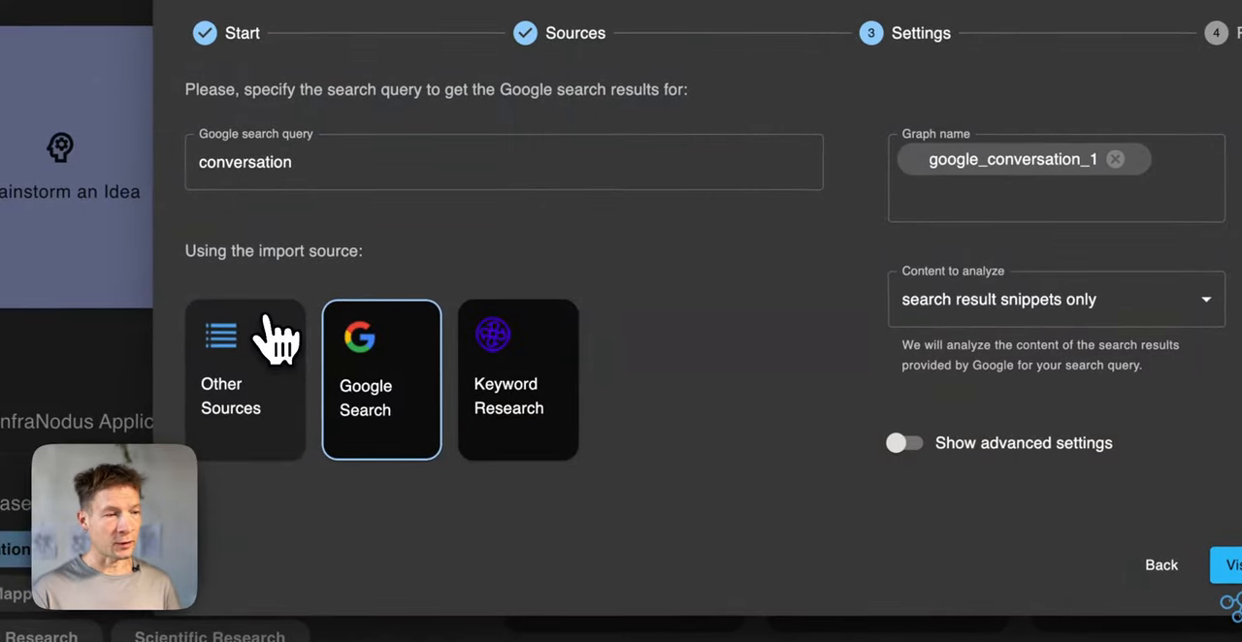
left_click(1233, 565)
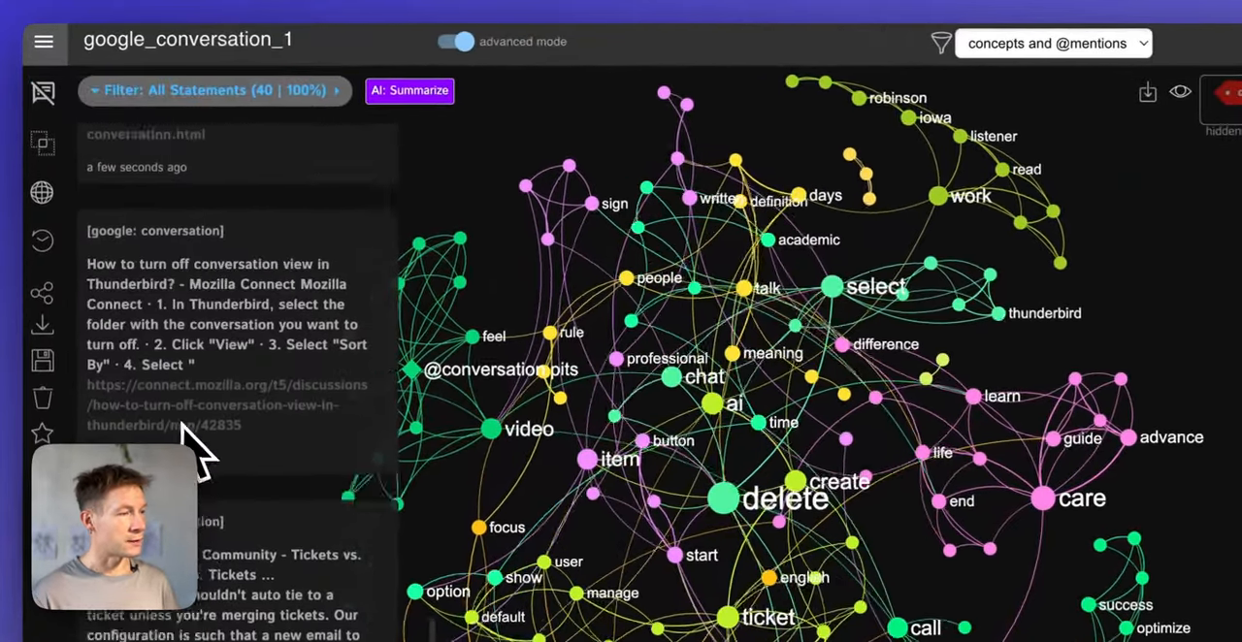
- Browse the imported search-snippet statements of google_conversation_1
scroll("down", 3)
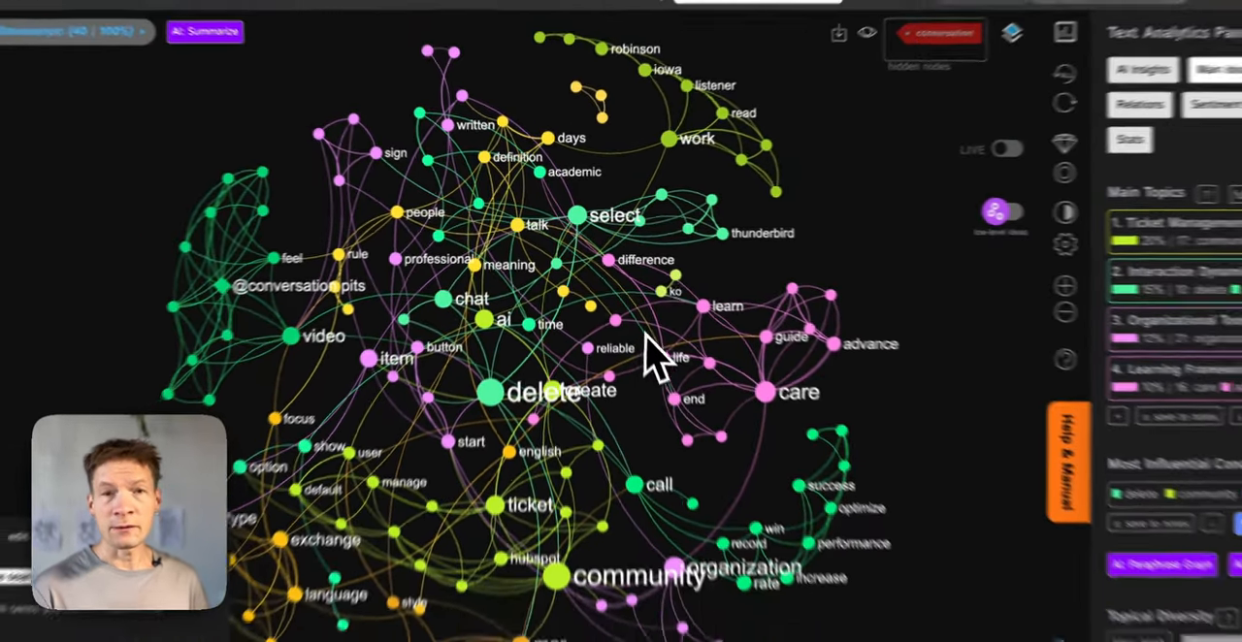
- Generate AI topic names, then narrow the graph to Ticket Management and Organizational Tools
left_click(43, 89)
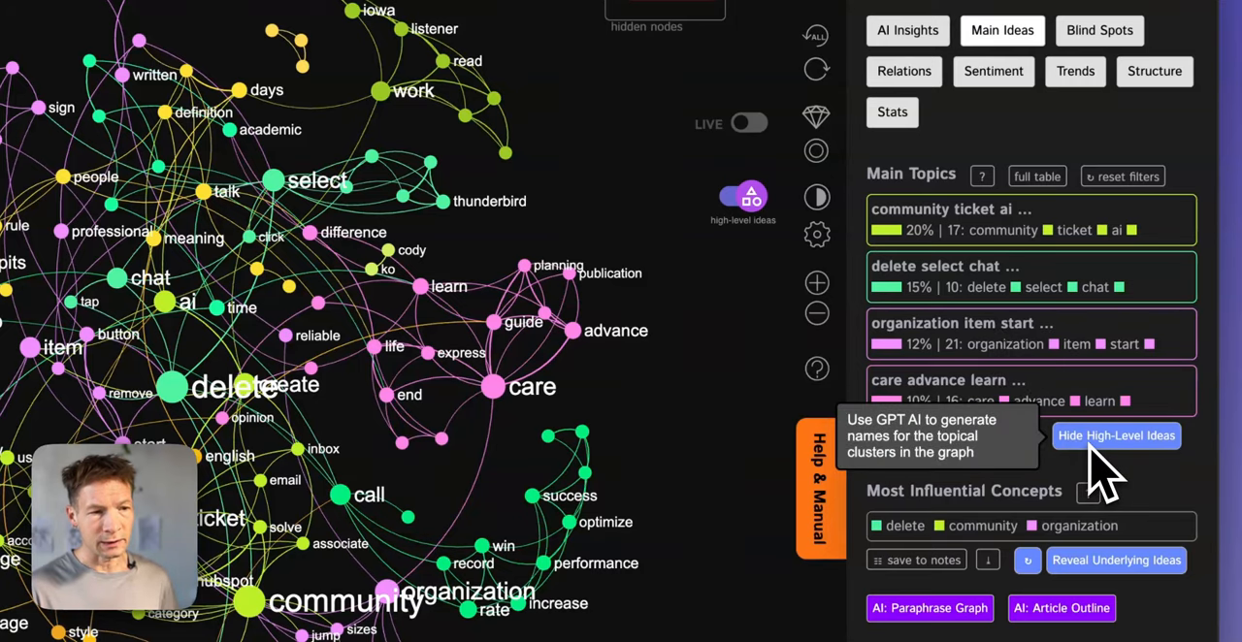
left_click(1116, 435)
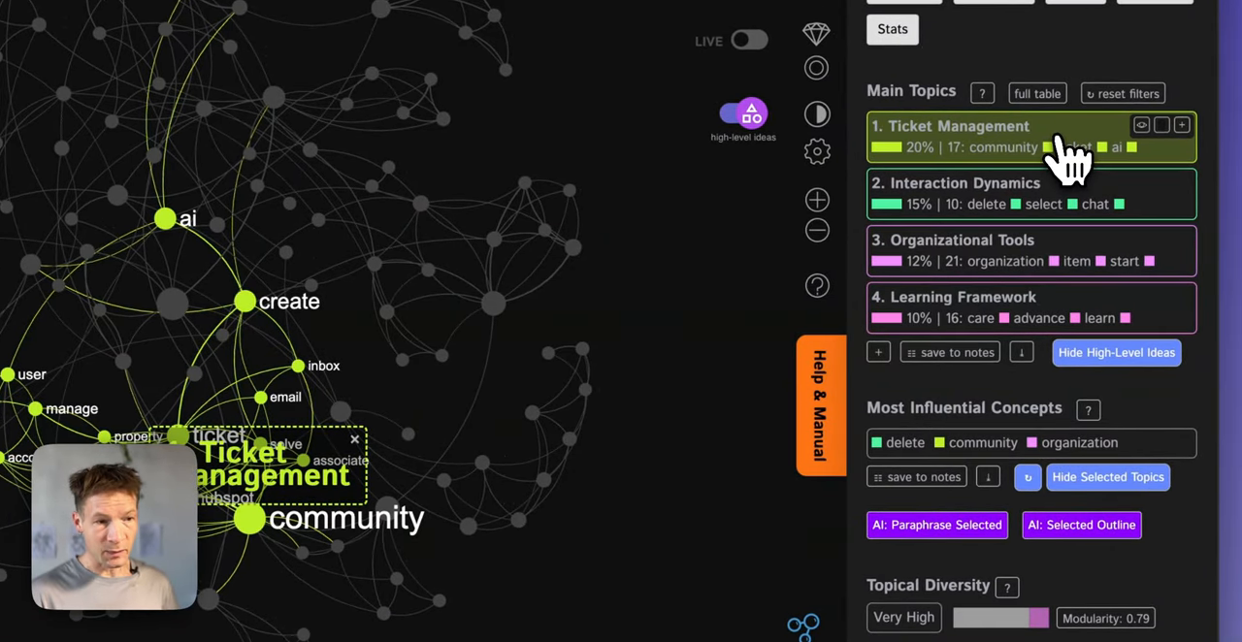
left_click(1028, 195)
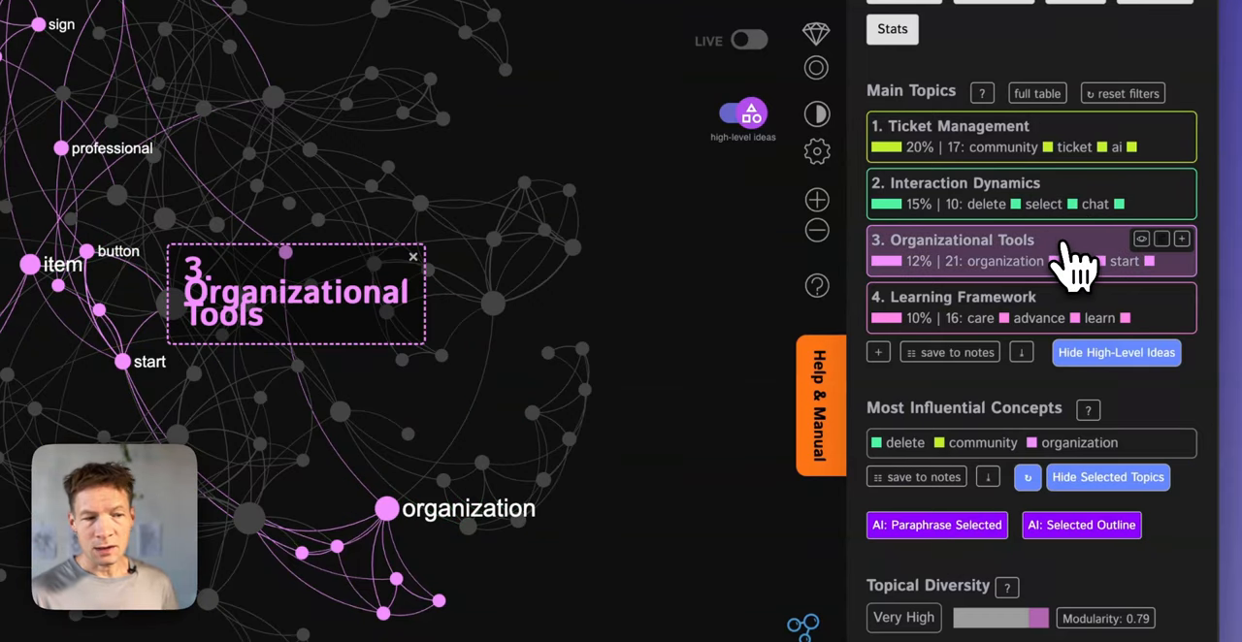
left_click(1029, 478)
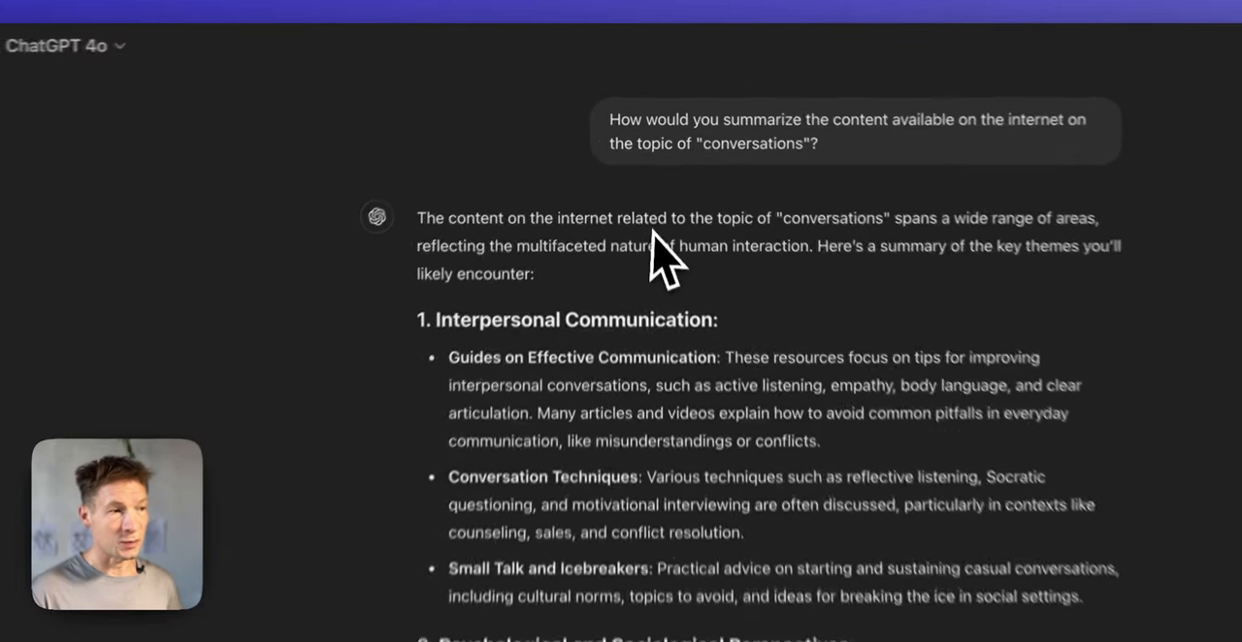
left_click(42, 39)
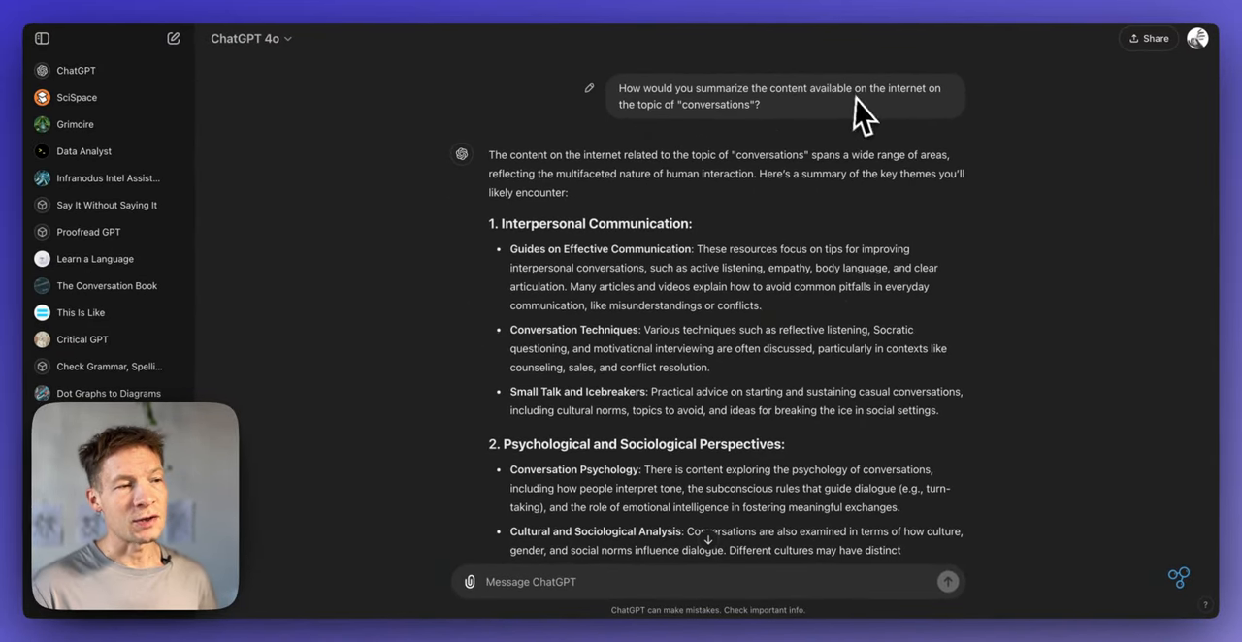
mouse_move(747, 146)
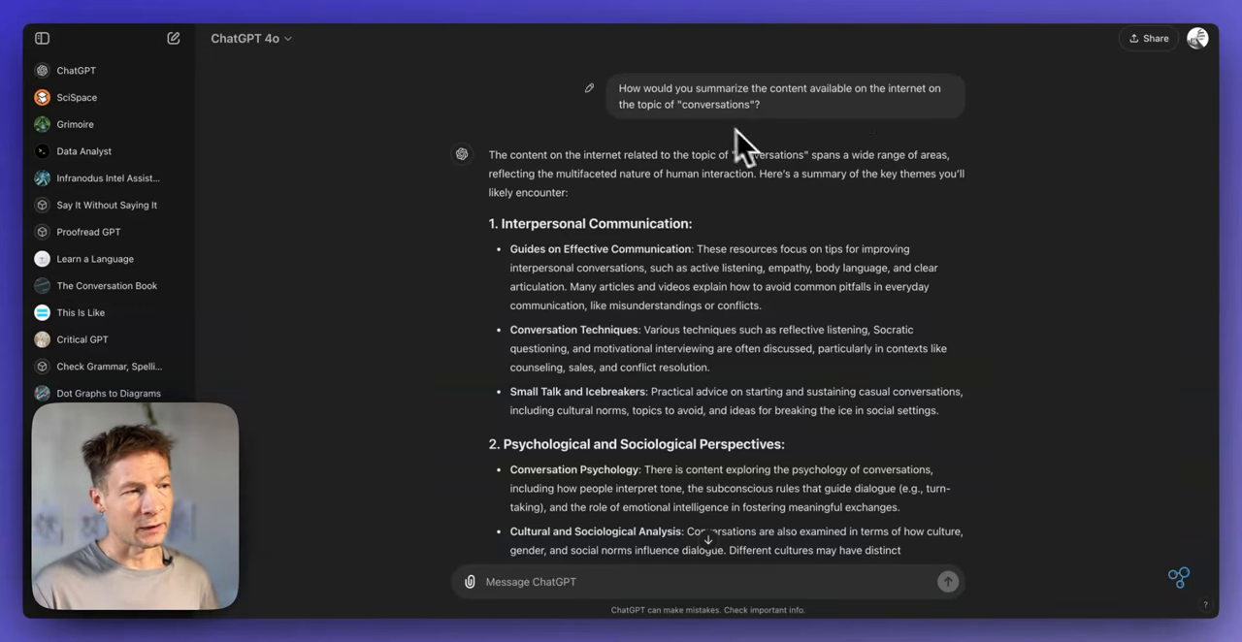
mouse_move(609, 306)
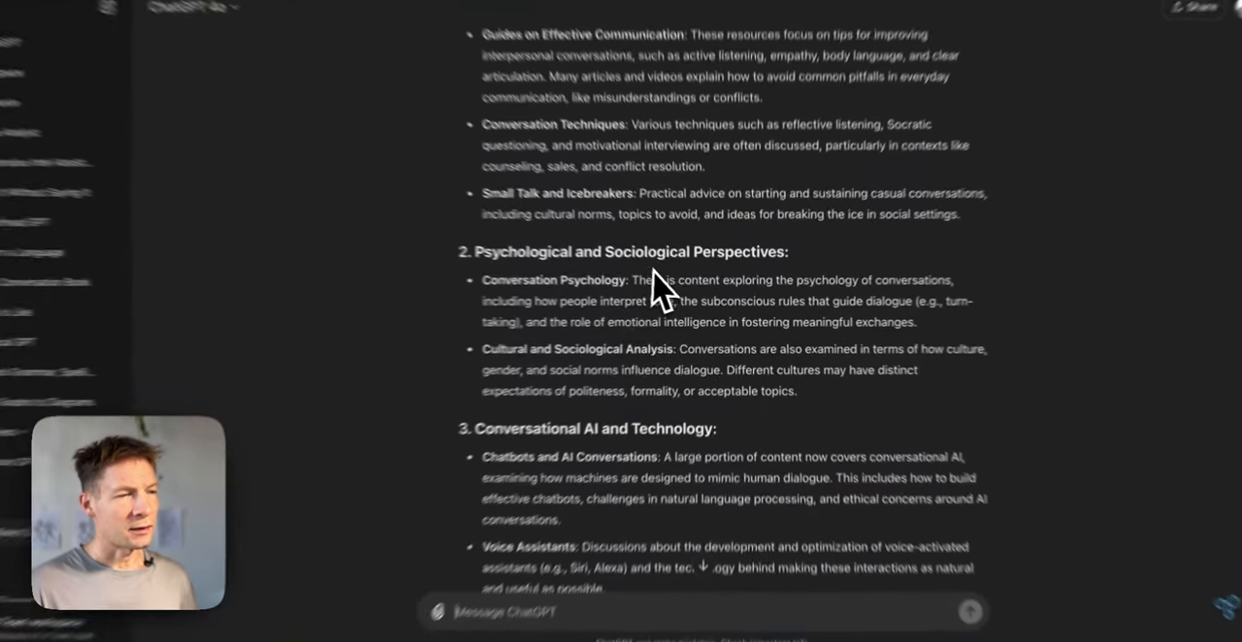
scroll("down", 3)
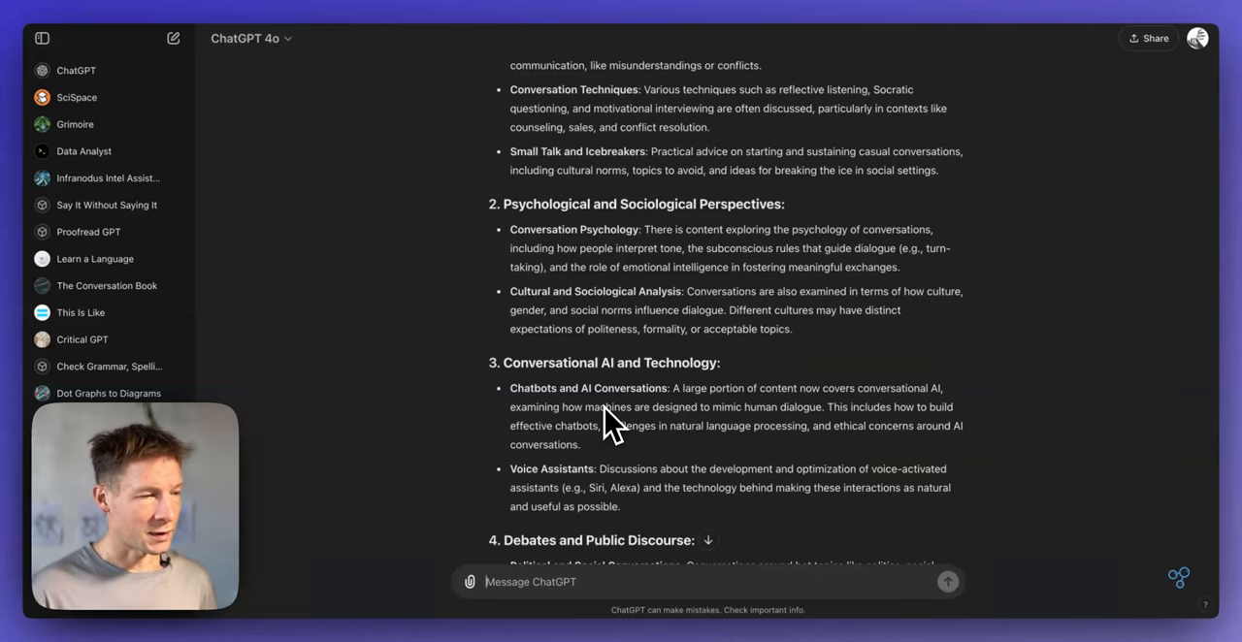
scroll("down", 3)
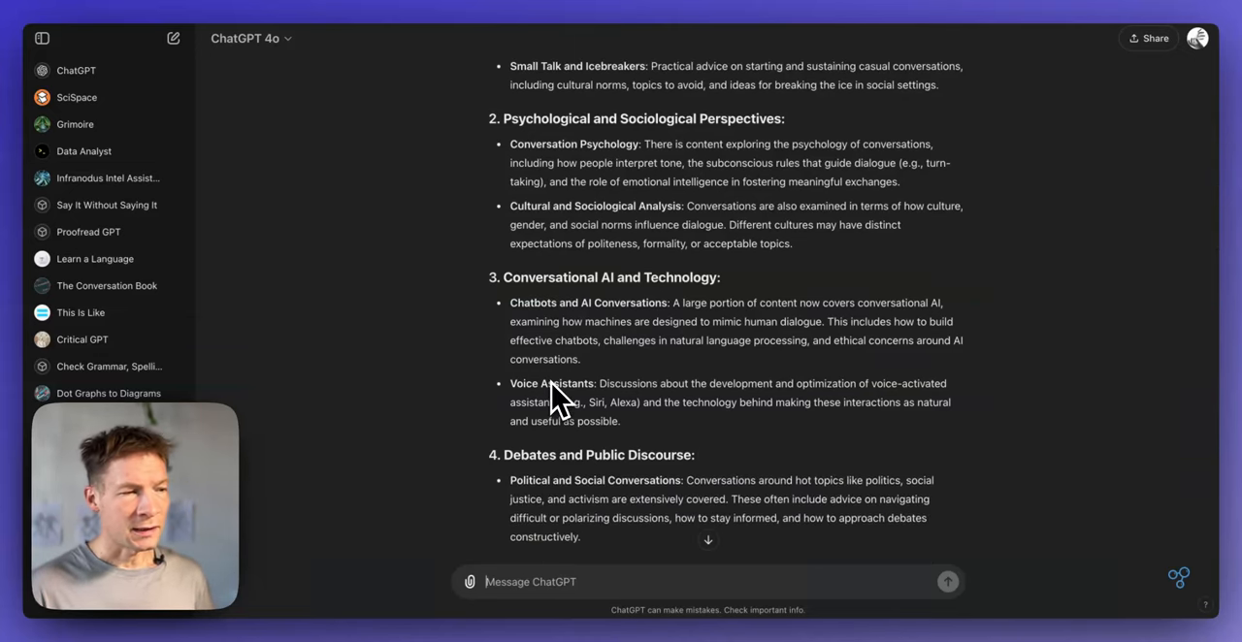
scroll("down", 3)
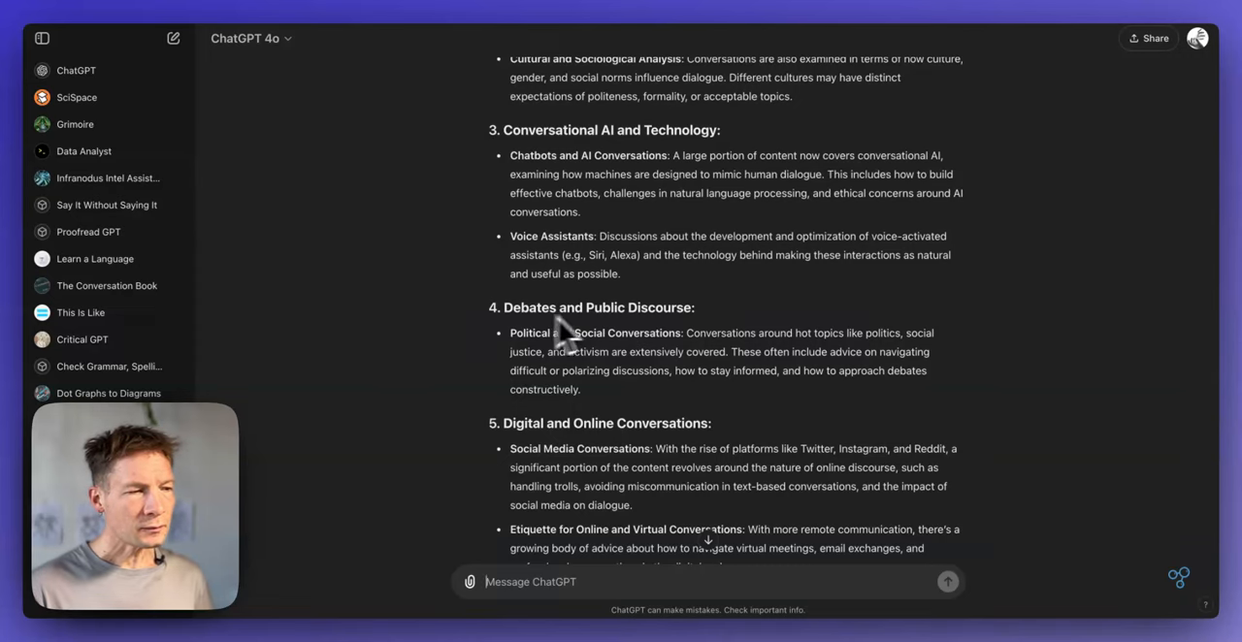
scroll("down", 3)
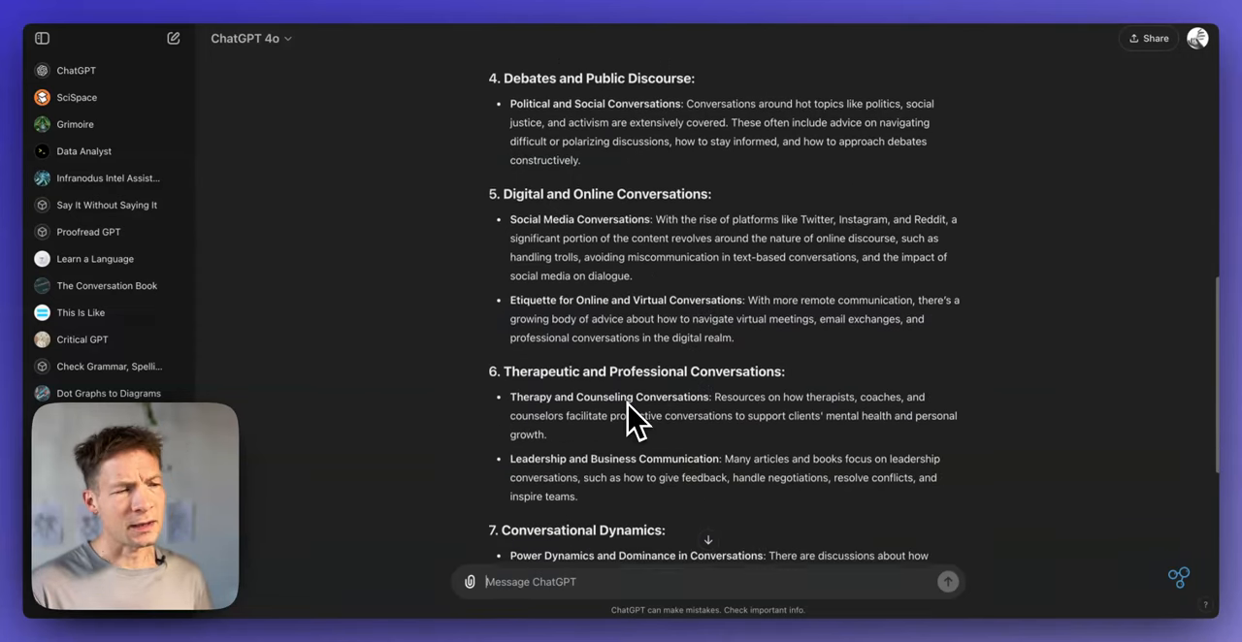
scroll("down", 3)
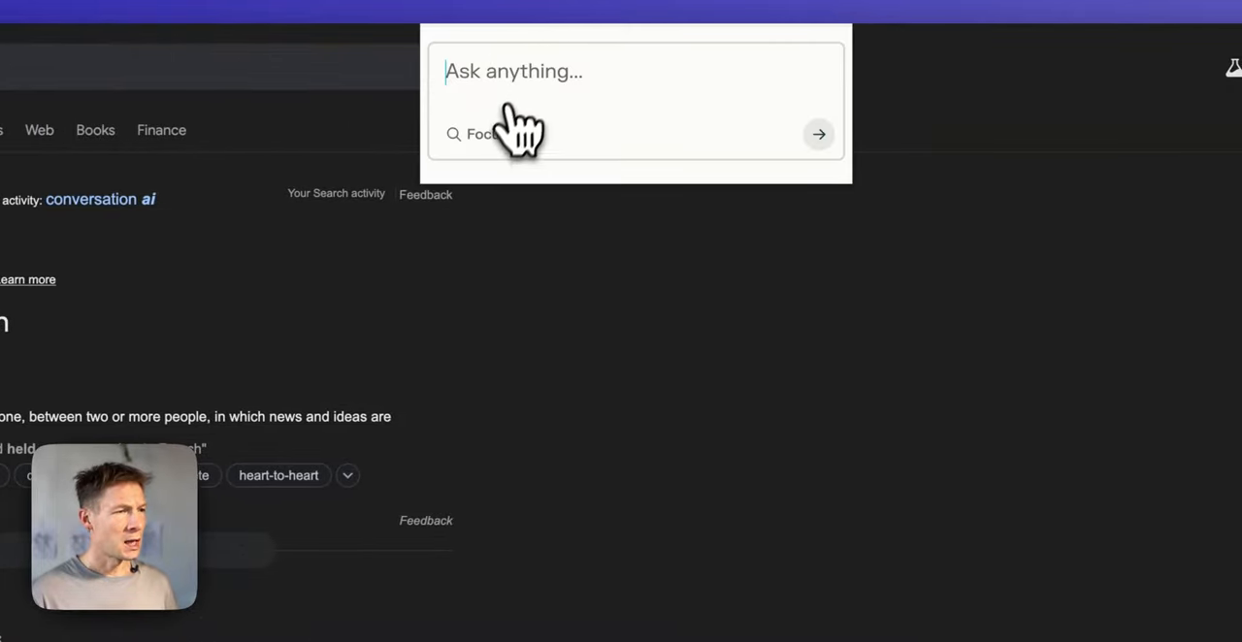
- Ask Perplexity to summarize this page and submit the request
left_click(477, 134)
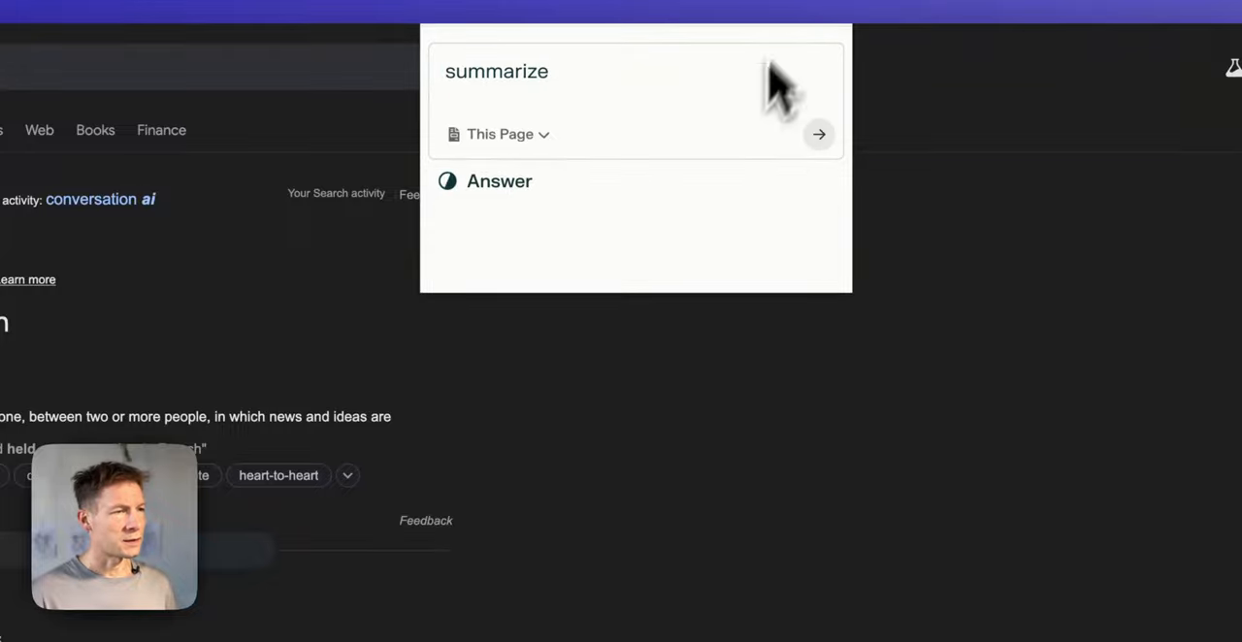
left_click(819, 134)
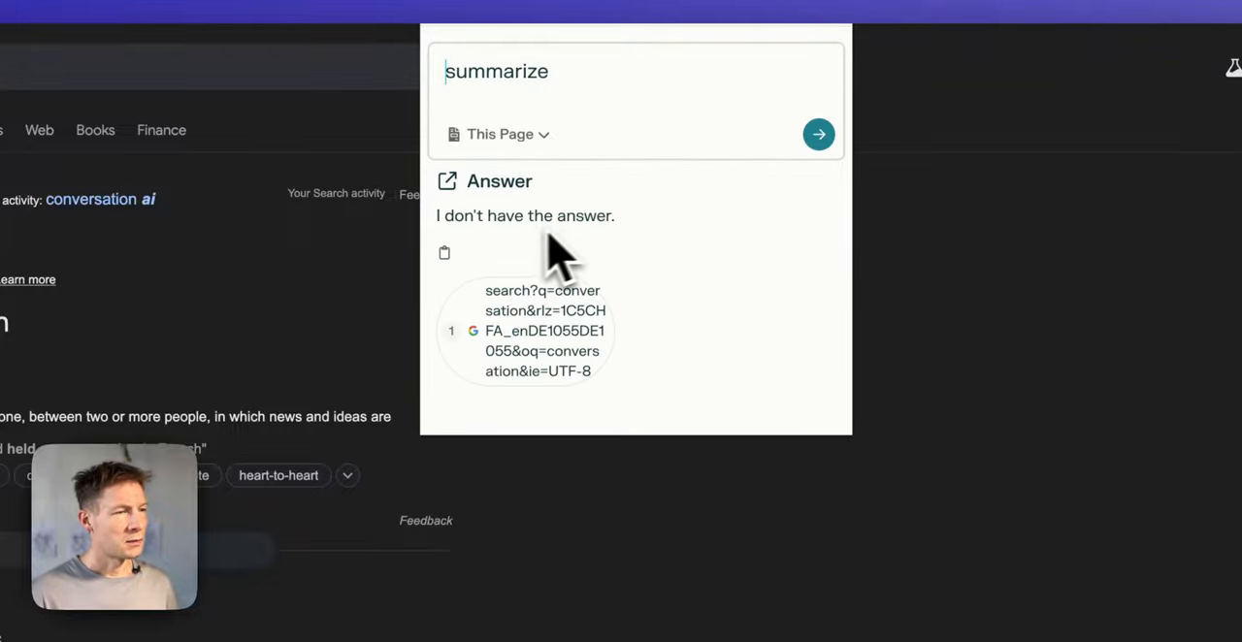
mouse_move(936, 49)
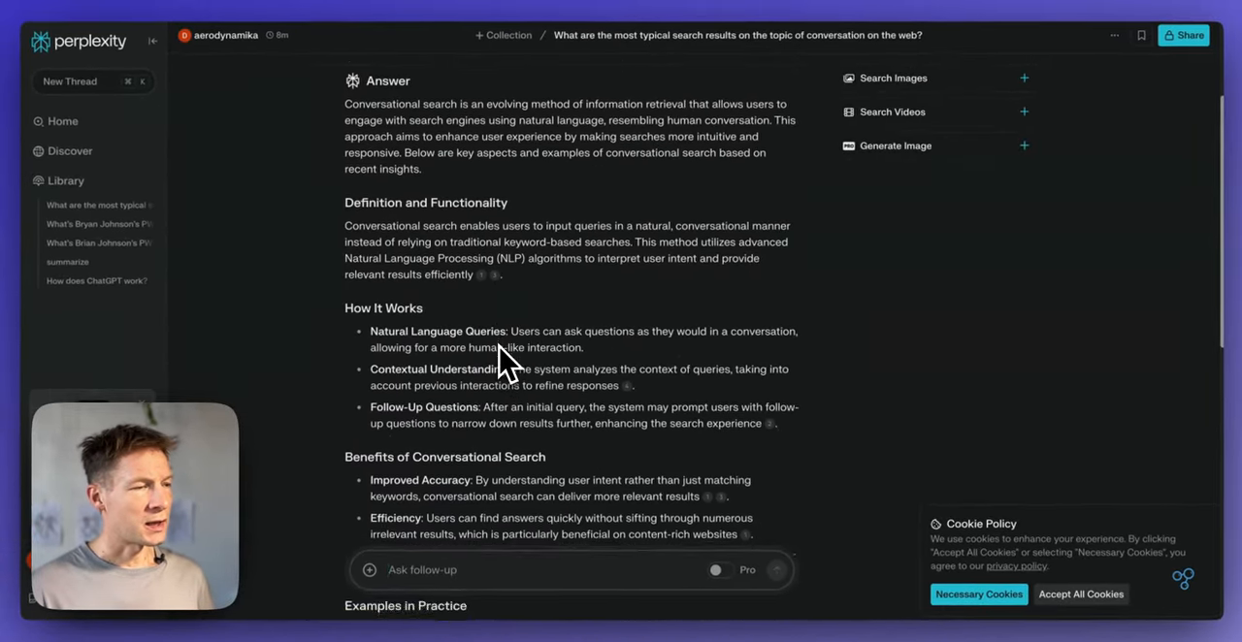
- Read through the Perplexity answer on typical conversation search results
scroll("down", 3)
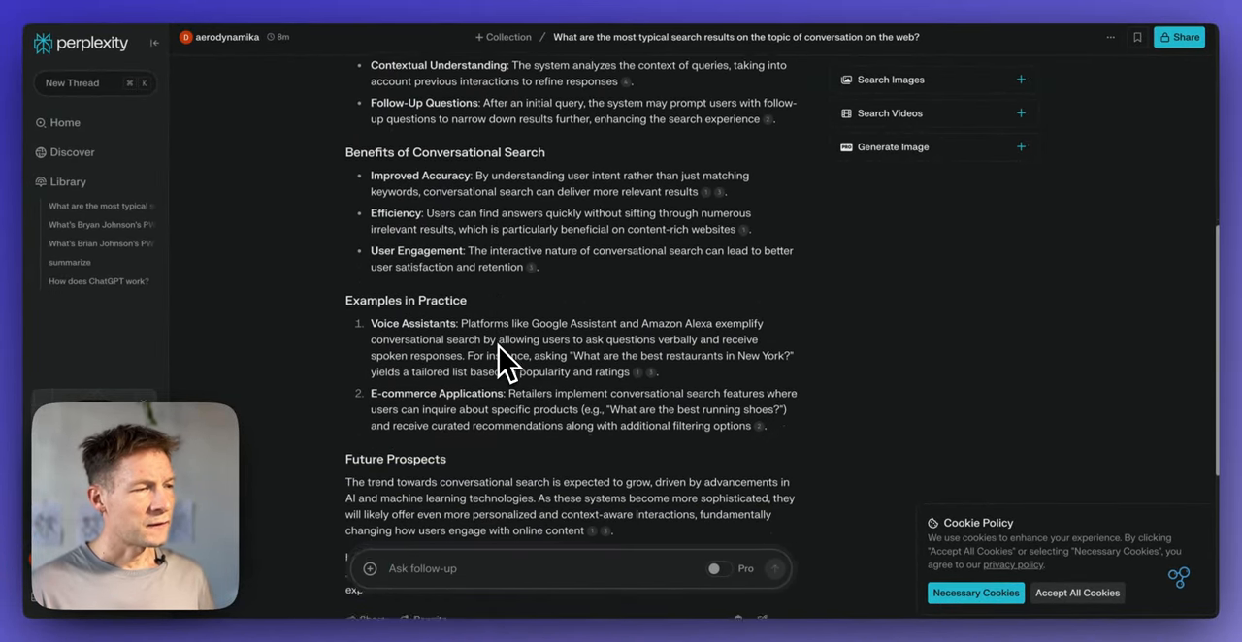
scroll("down", 3)
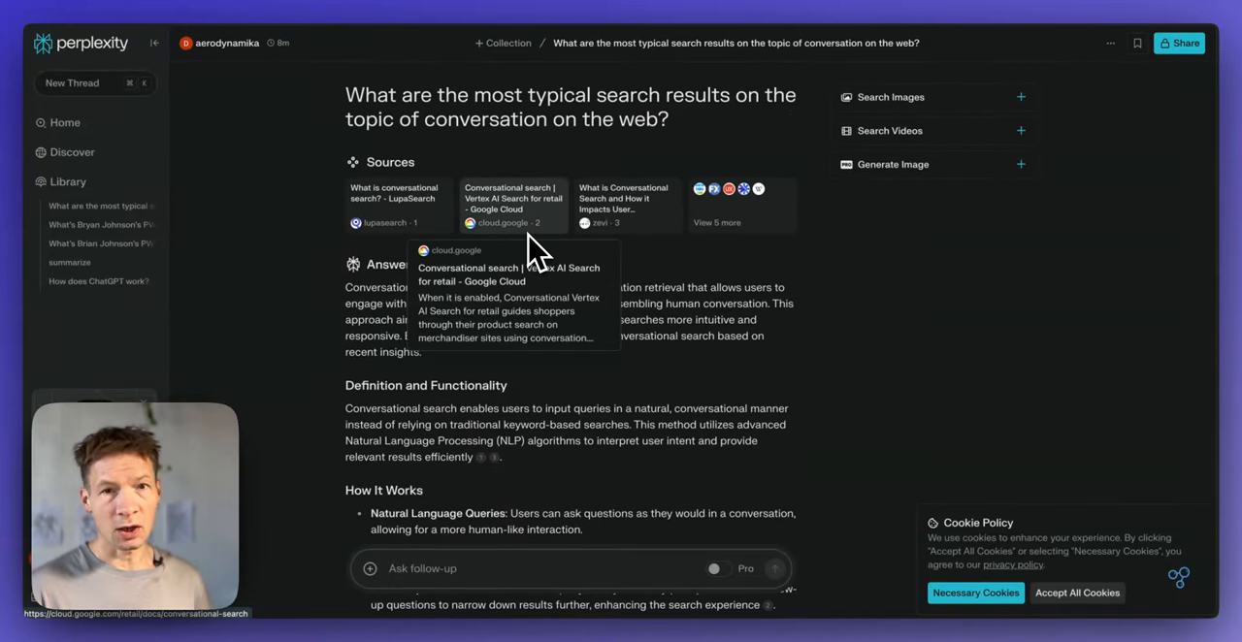
mouse_move(650, 268)
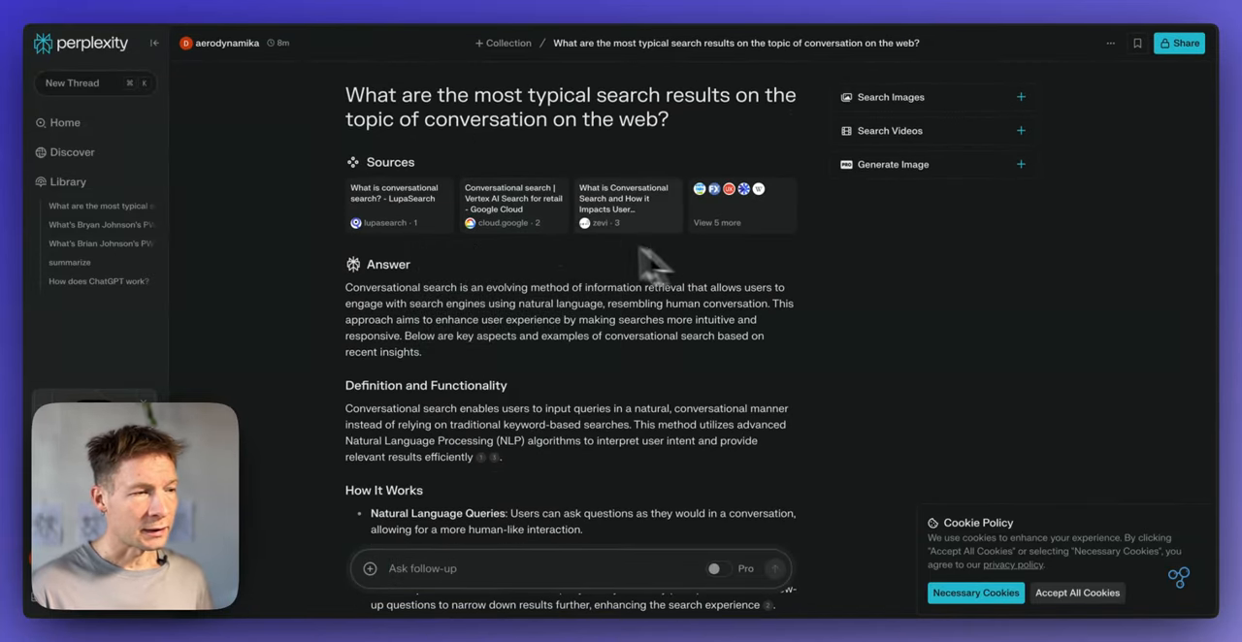
mouse_move(566, 384)
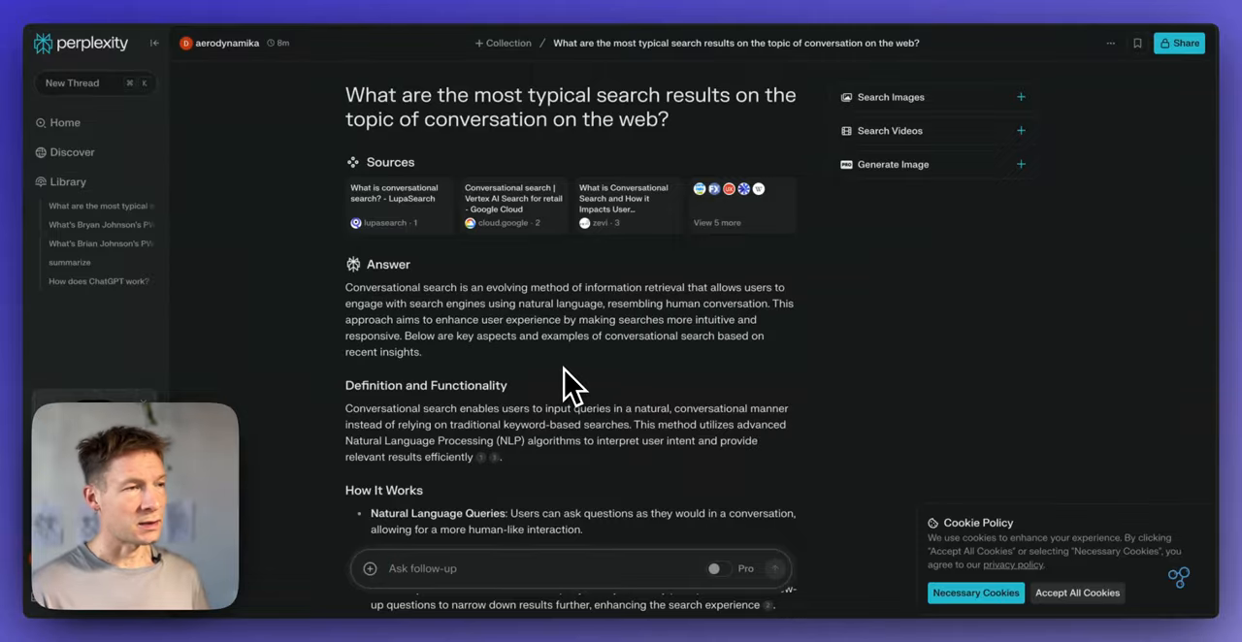
mouse_move(562, 306)
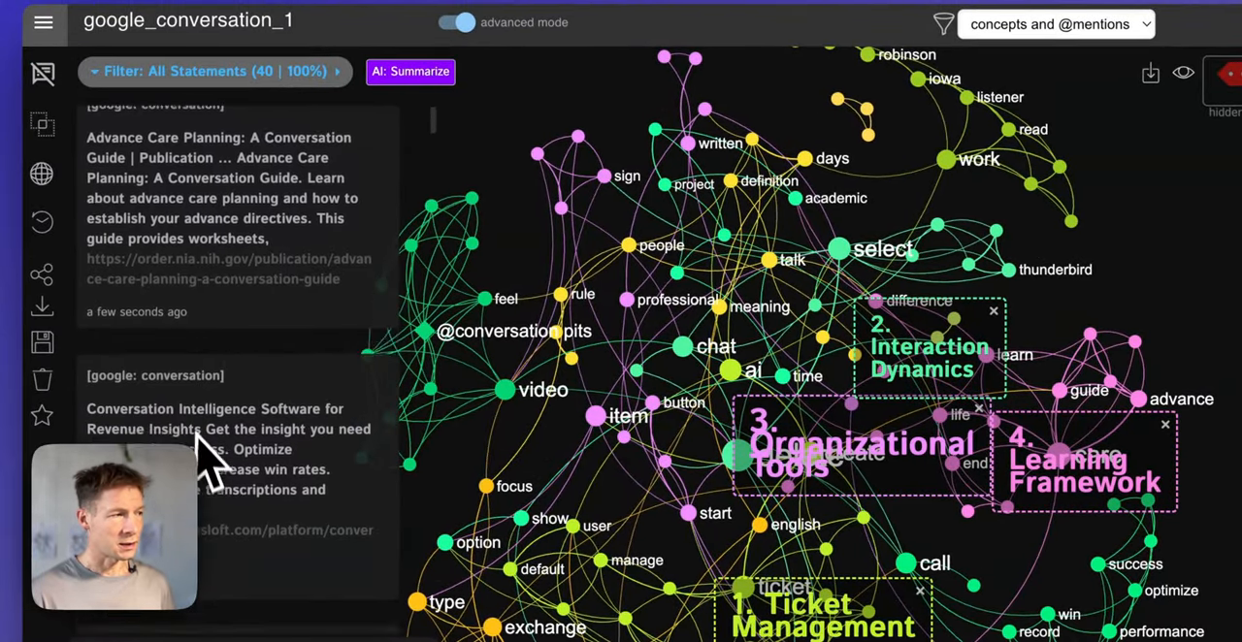
- Focus the graph on Ticket Management and show the statements behind it for AI summarizing
scroll("down", 3)
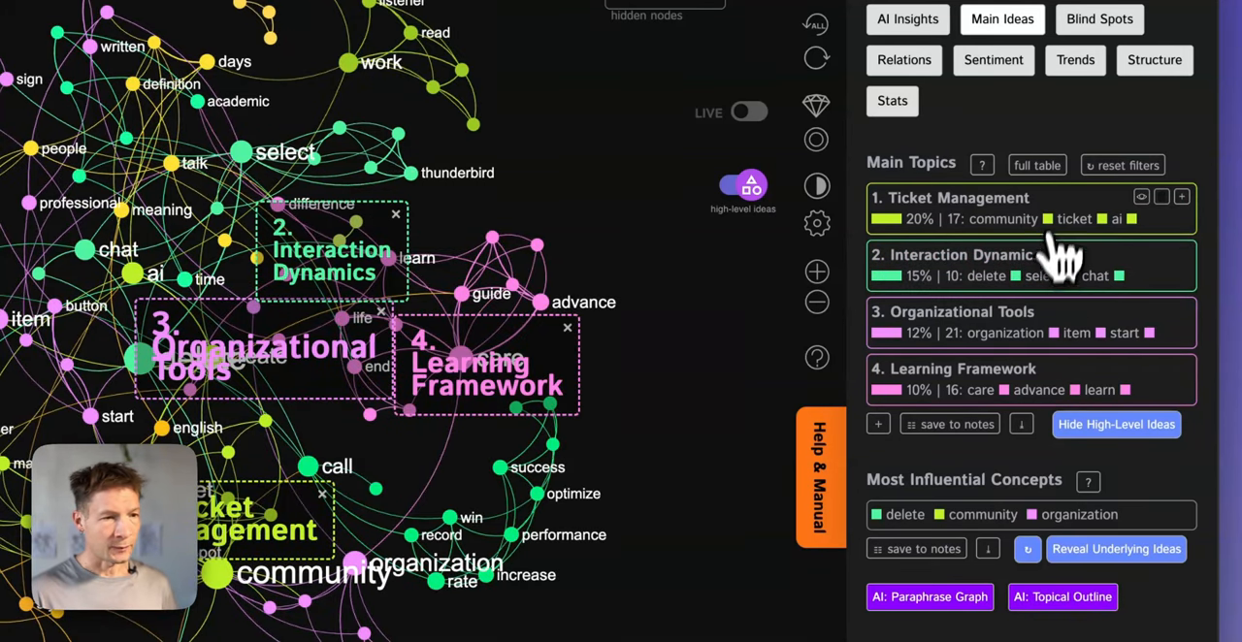
left_click(955, 198)
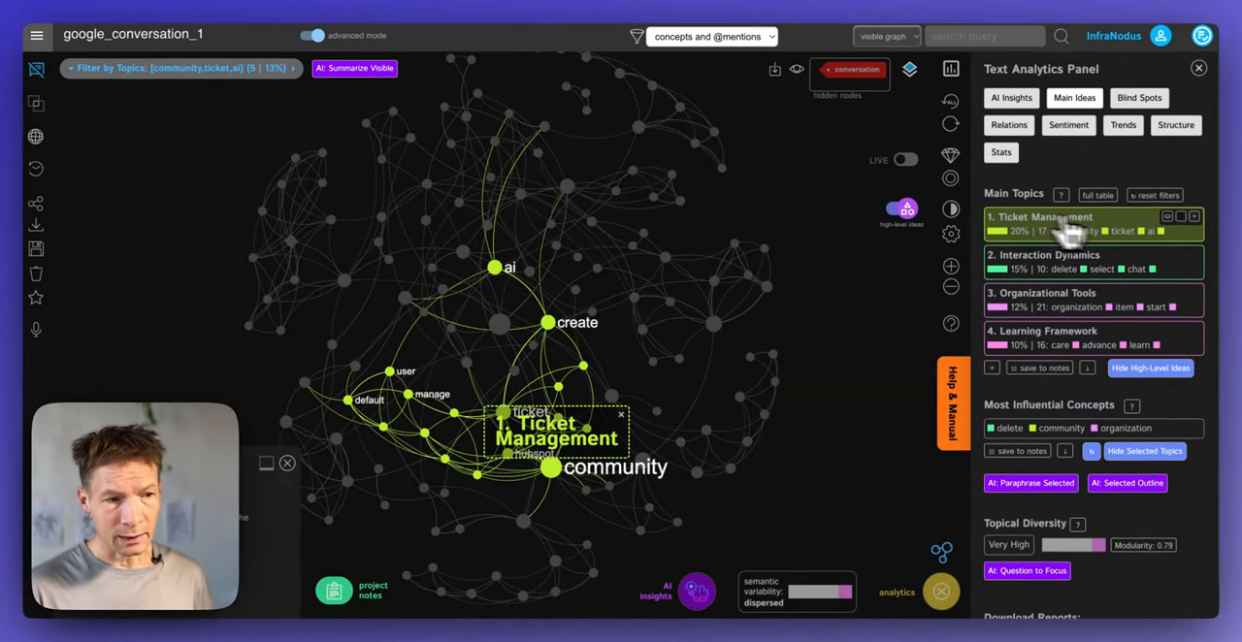
left_click(37, 82)
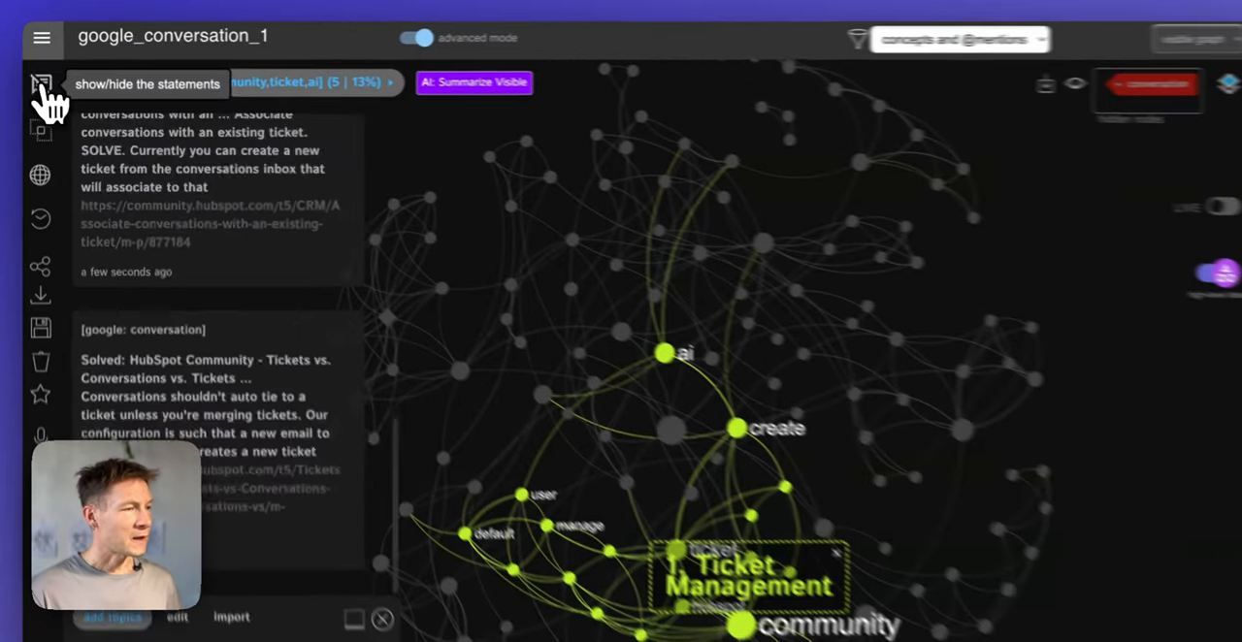
left_click(43, 81)
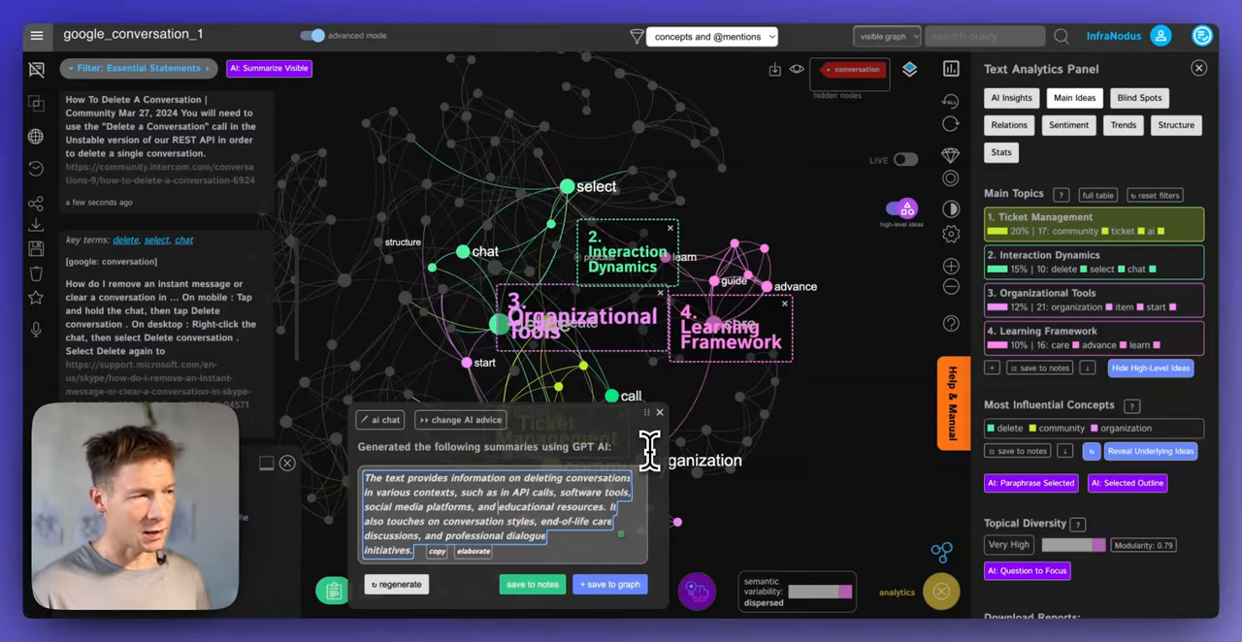
- Review the project notes and close them again
left_click(35, 70)
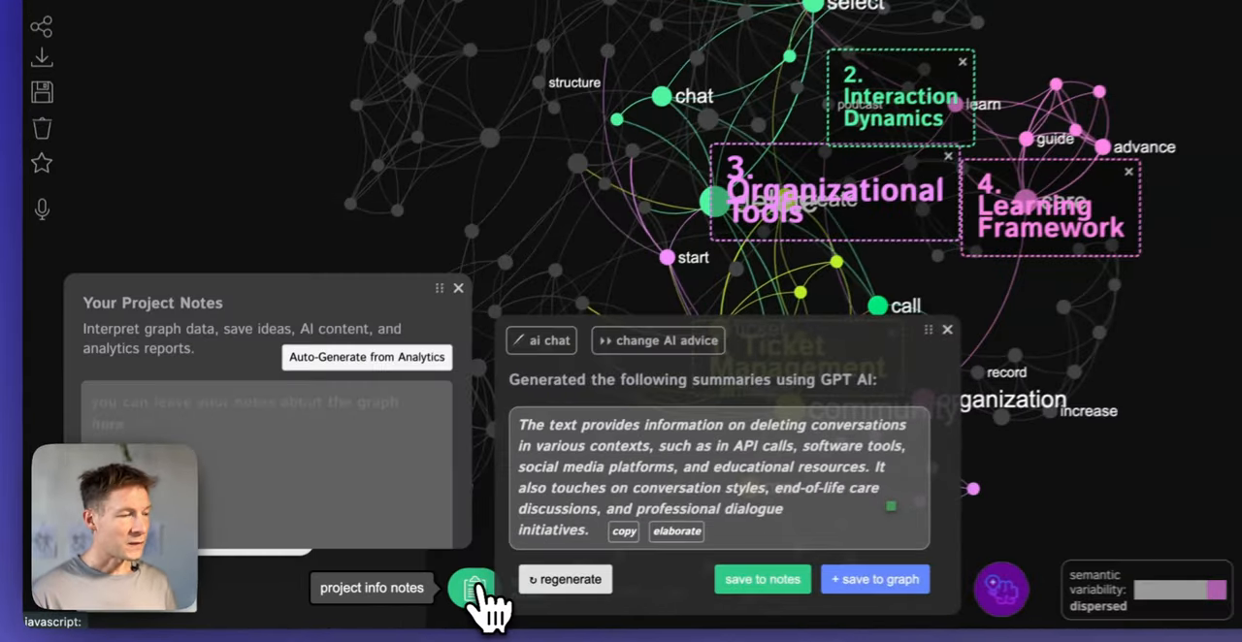
left_click(474, 588)
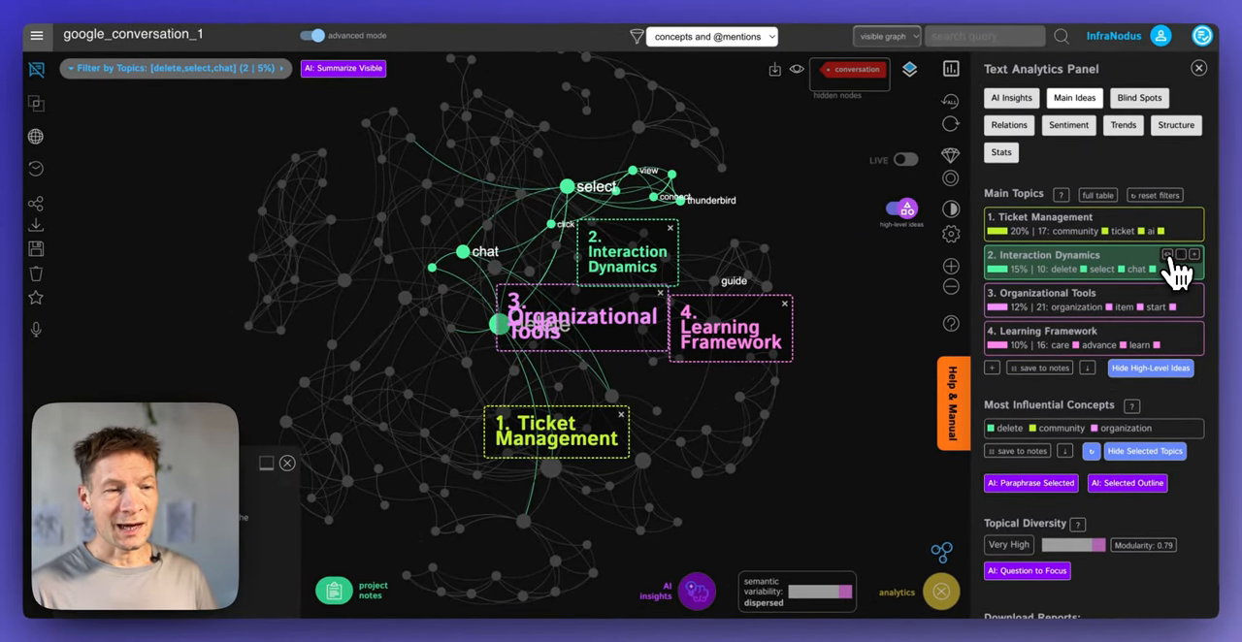
mouse_move(1169, 256)
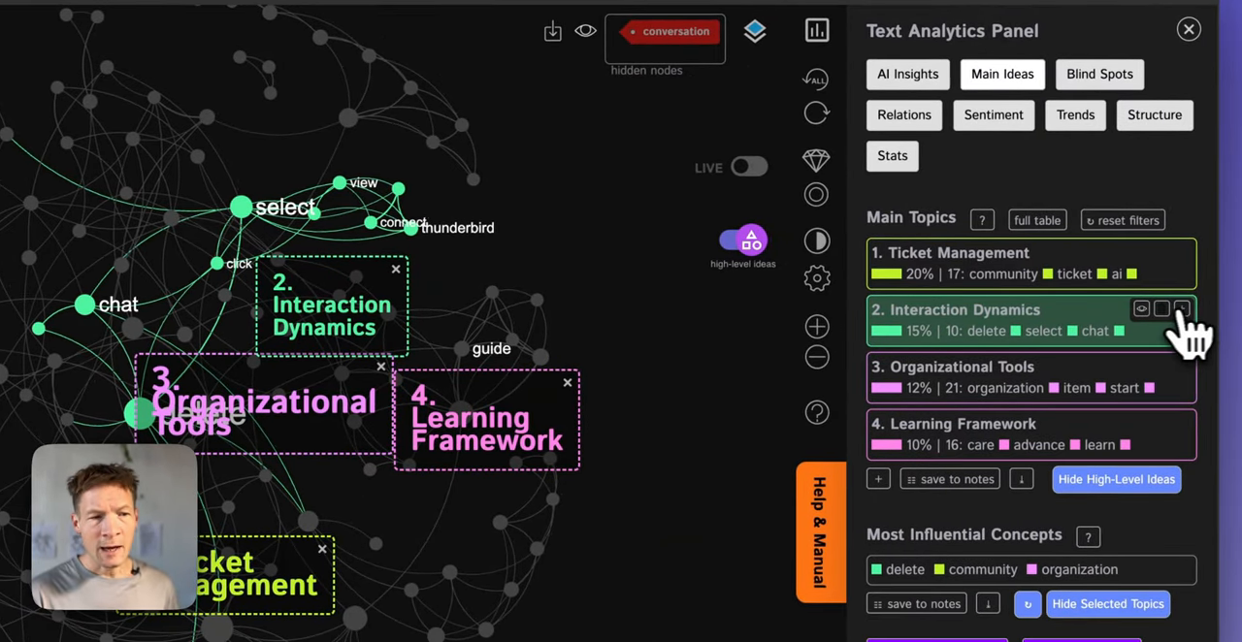
- Restore the hidden 'conversation' node so topics recompute around it
left_click(1160, 309)
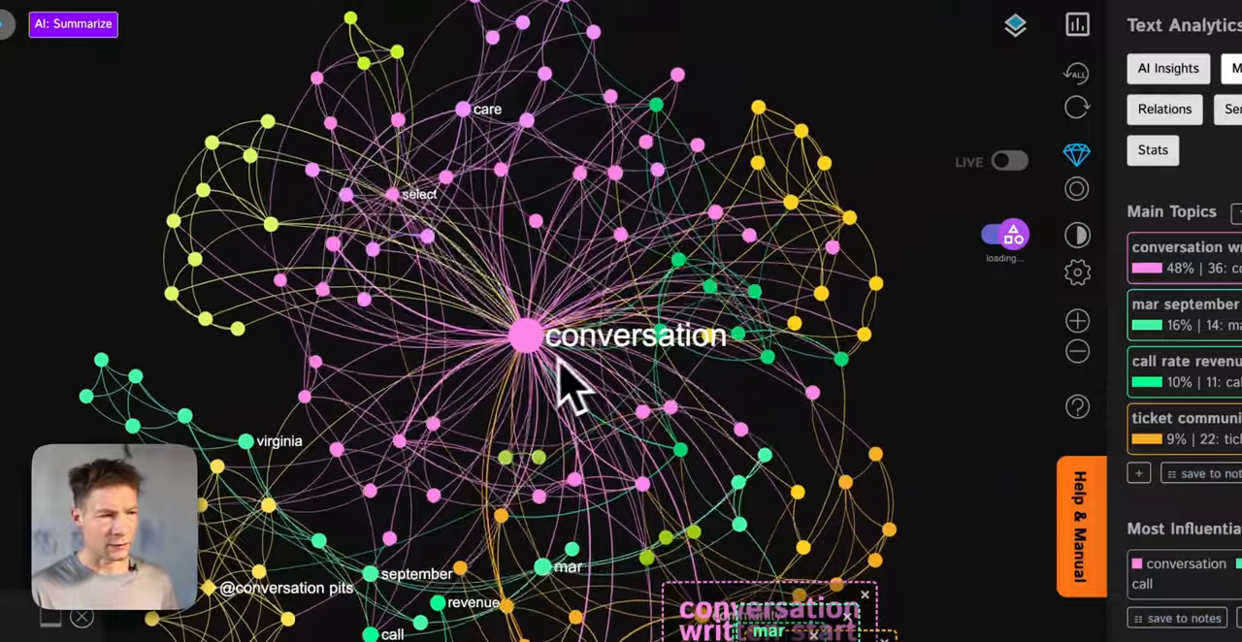
left_click(524, 337)
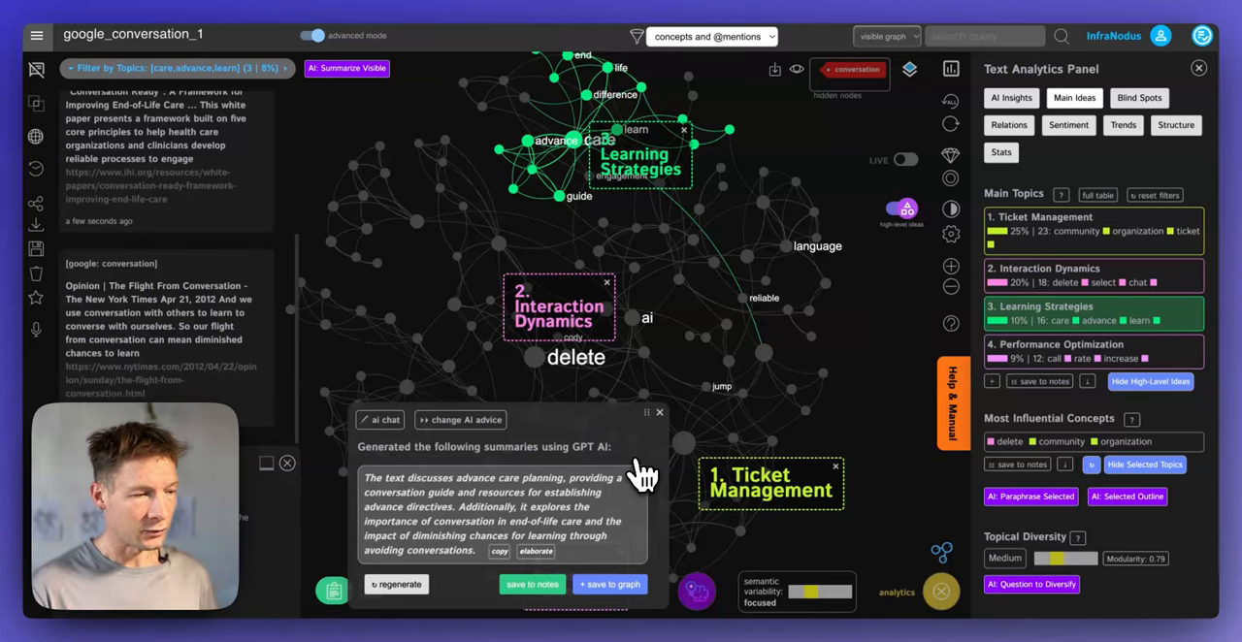
mouse_move(418, 520)
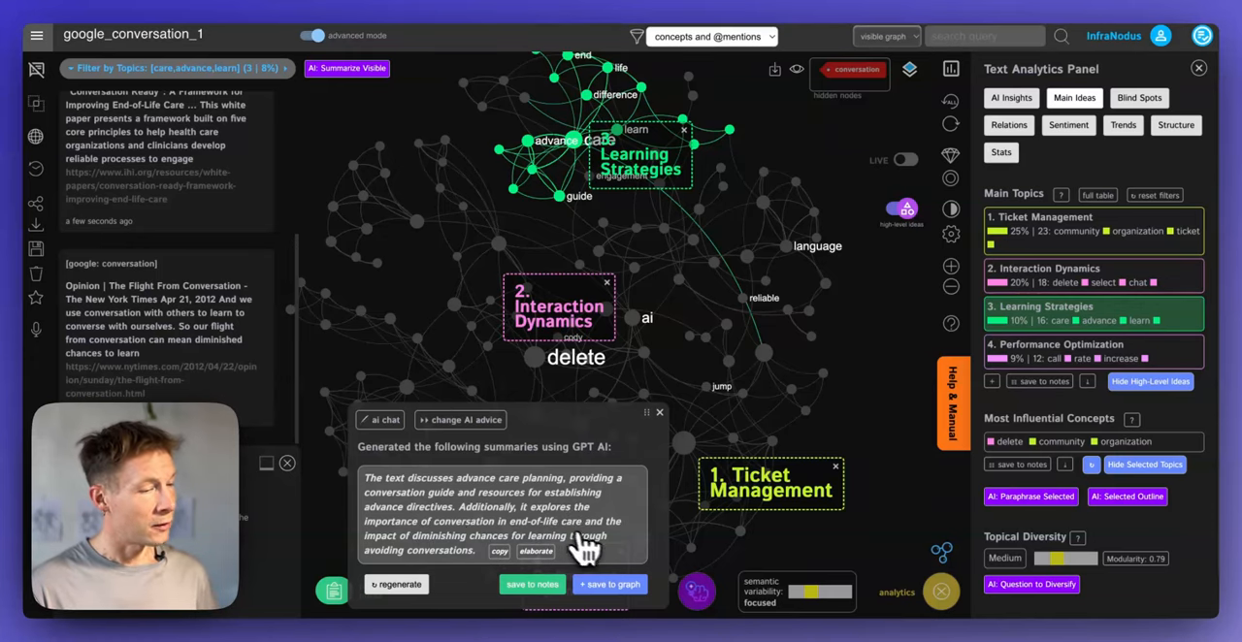
mouse_move(656, 475)
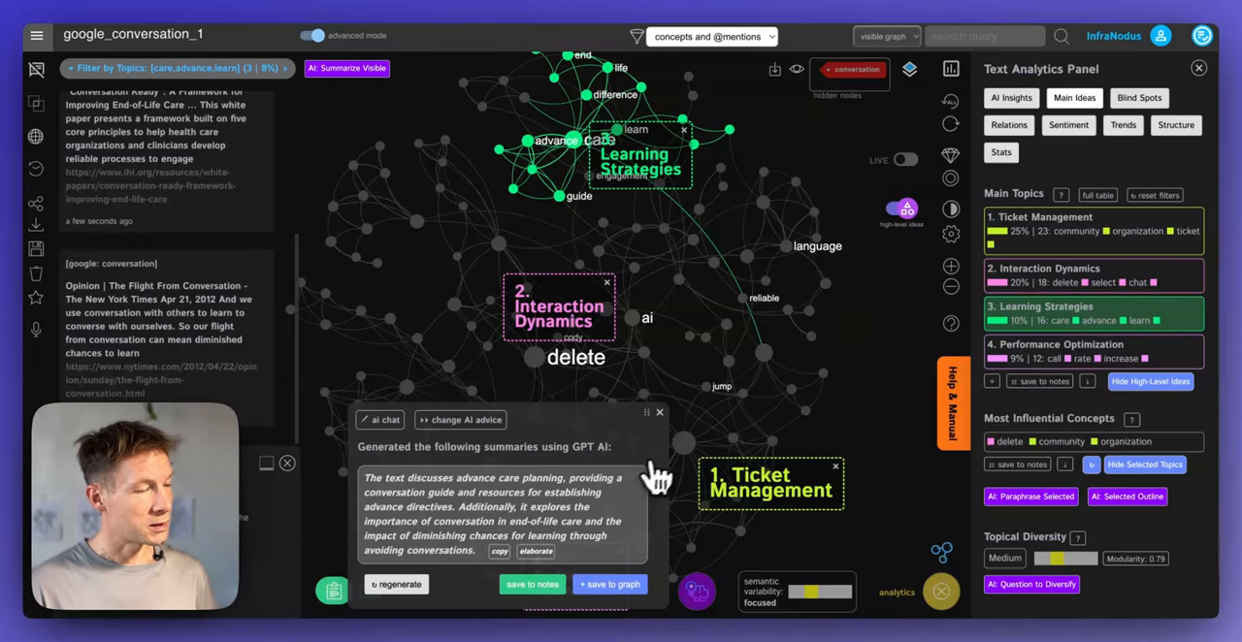
mouse_move(575, 536)
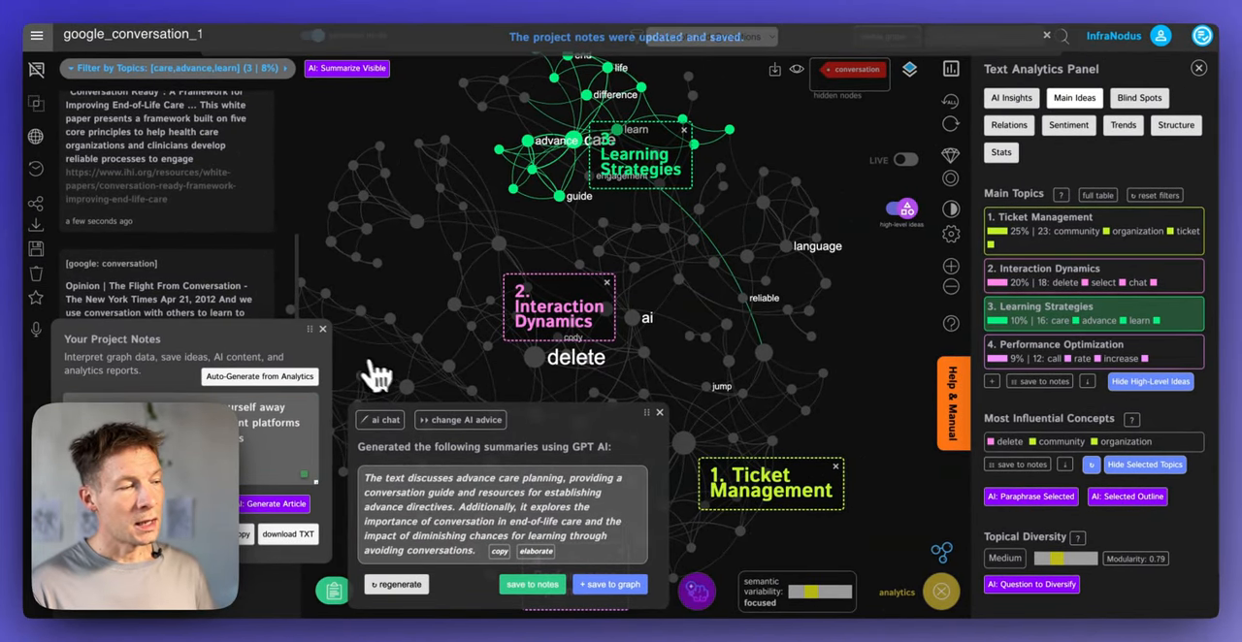
- Save the advance care planning summary into the project notes
left_click(322, 328)
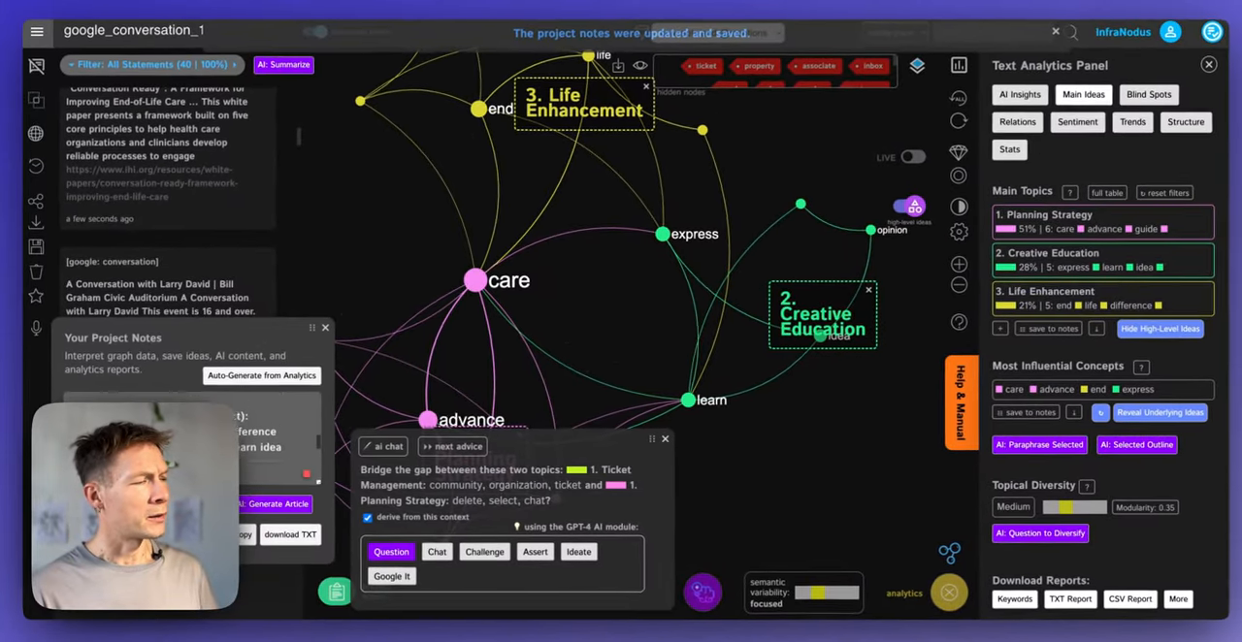
- Close the GPT-4 bridge-the-gap prompt between Ticket Management and Planning Strategy
left_click(314, 35)
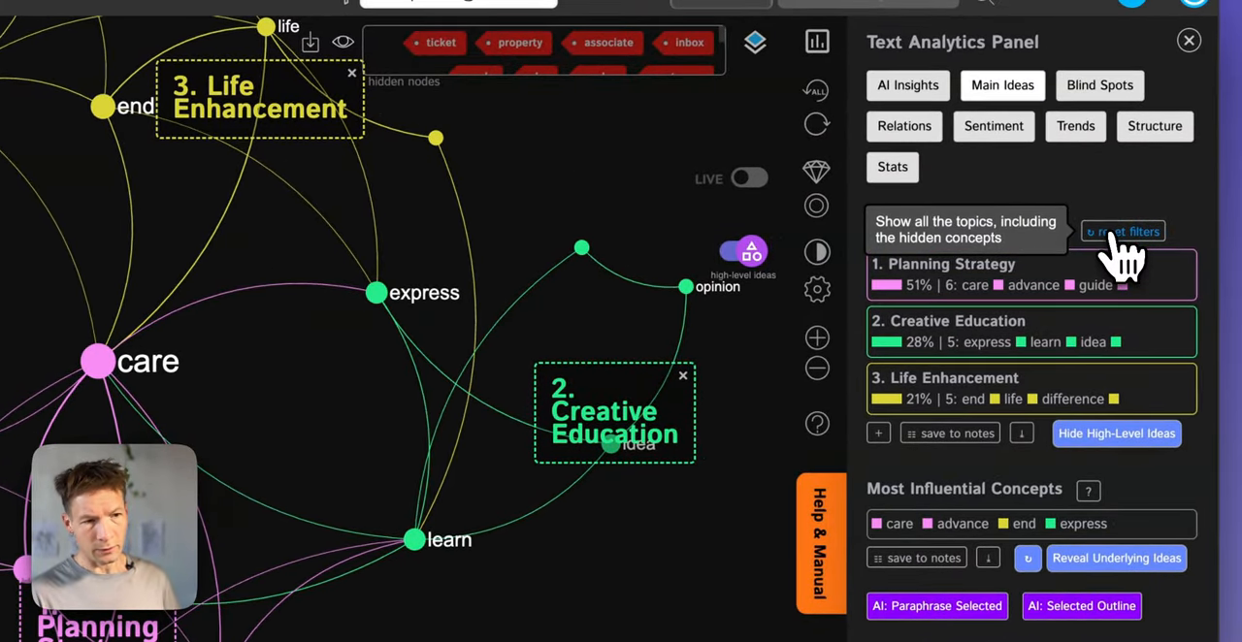
- Reset the Main Topics filters so all statements and concepts show again
left_click(1121, 232)
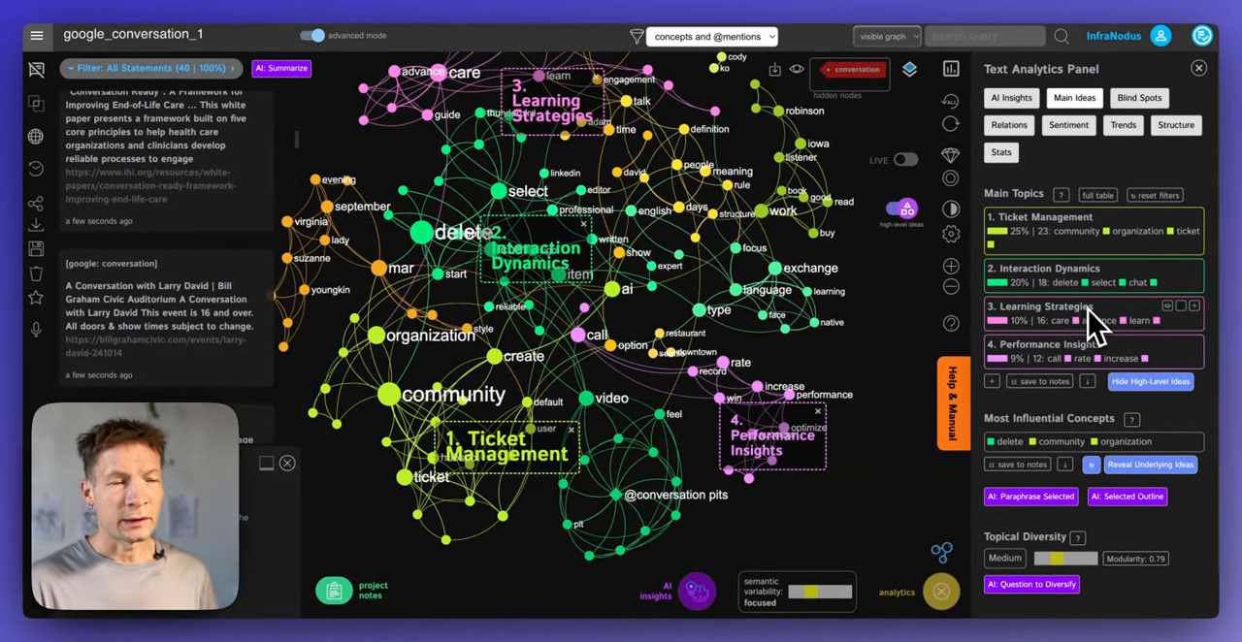
mouse_move(1125, 365)
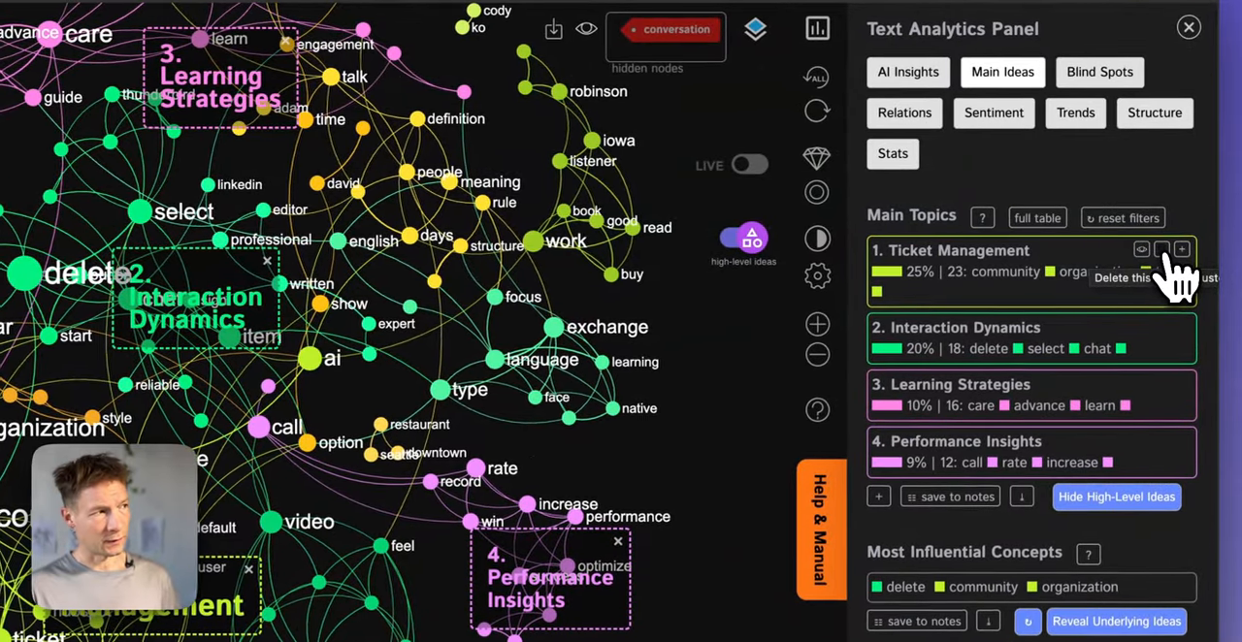
- Remove the Ticket Management topic so the graph recalculates with new topics
left_click(1161, 251)
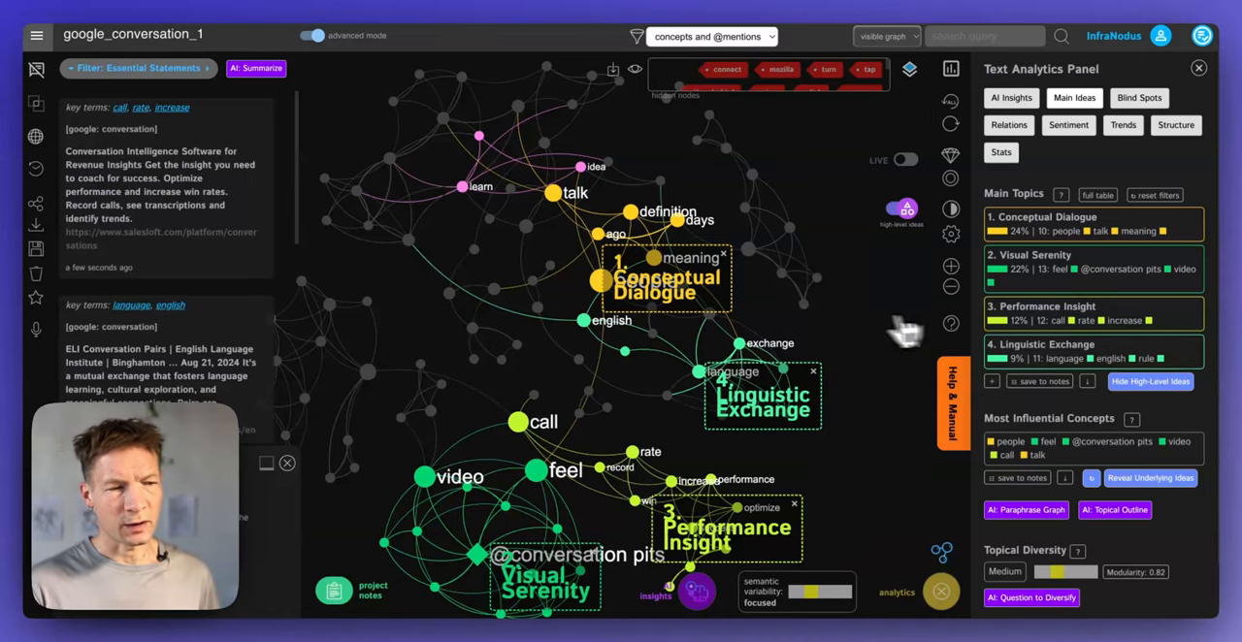
mouse_move(836, 340)
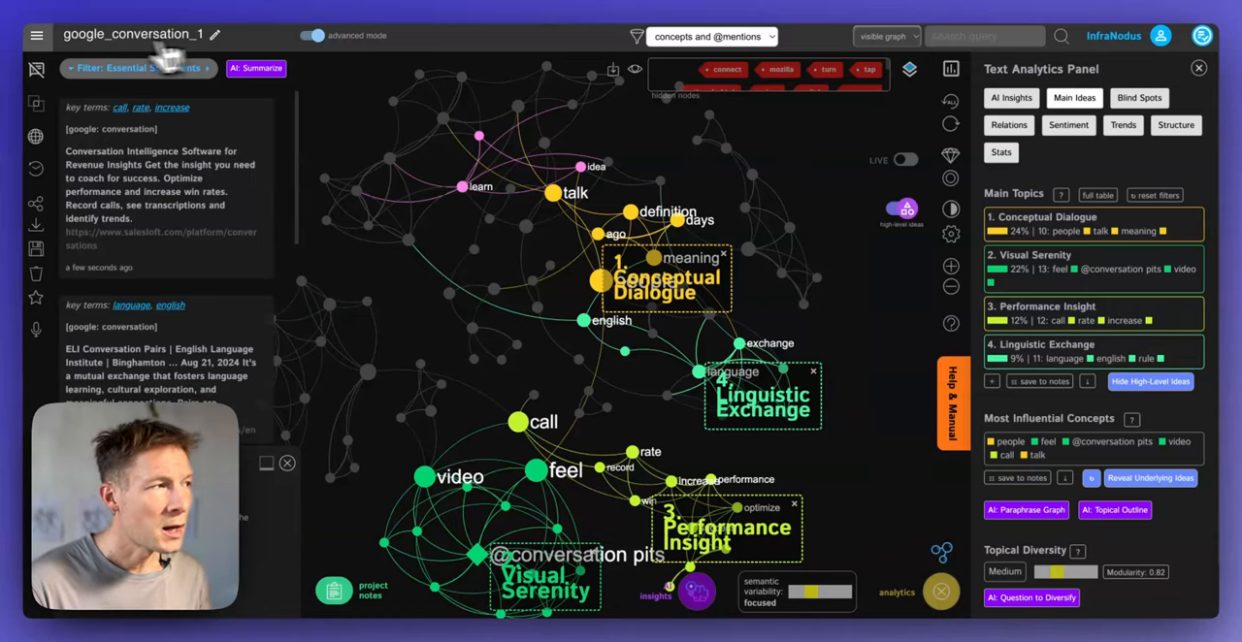
- Build a new graph from popular search queries for 'conversation' and save the topic, starter and friend nodes to notes
left_click(37, 35)
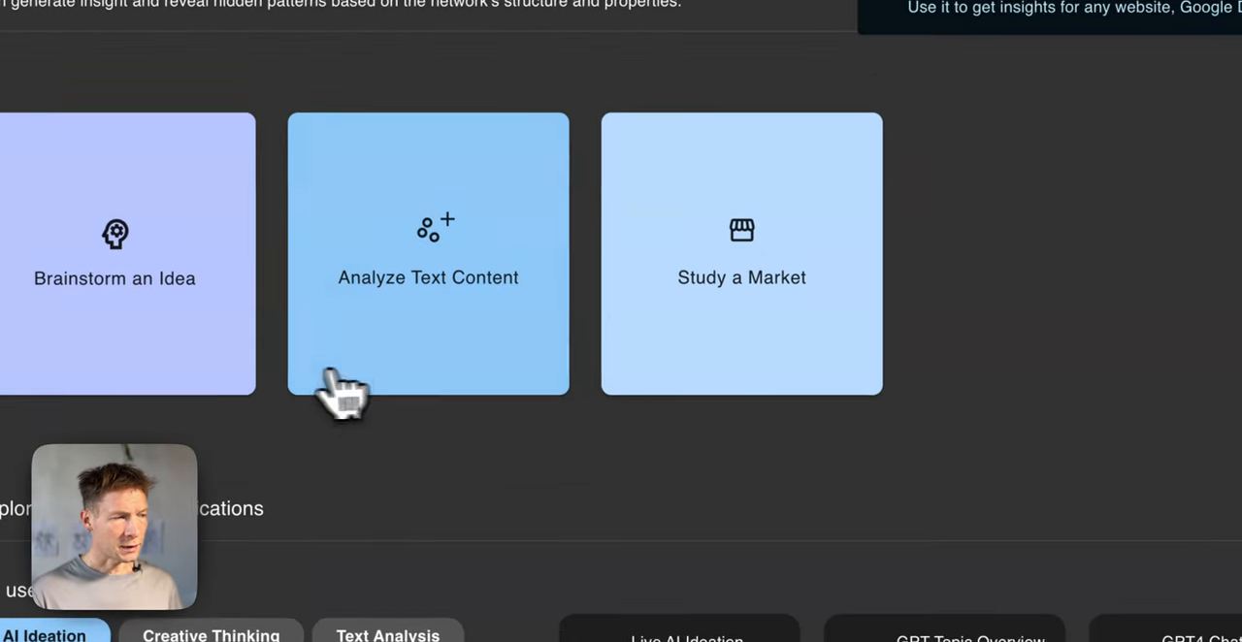
left_click(427, 255)
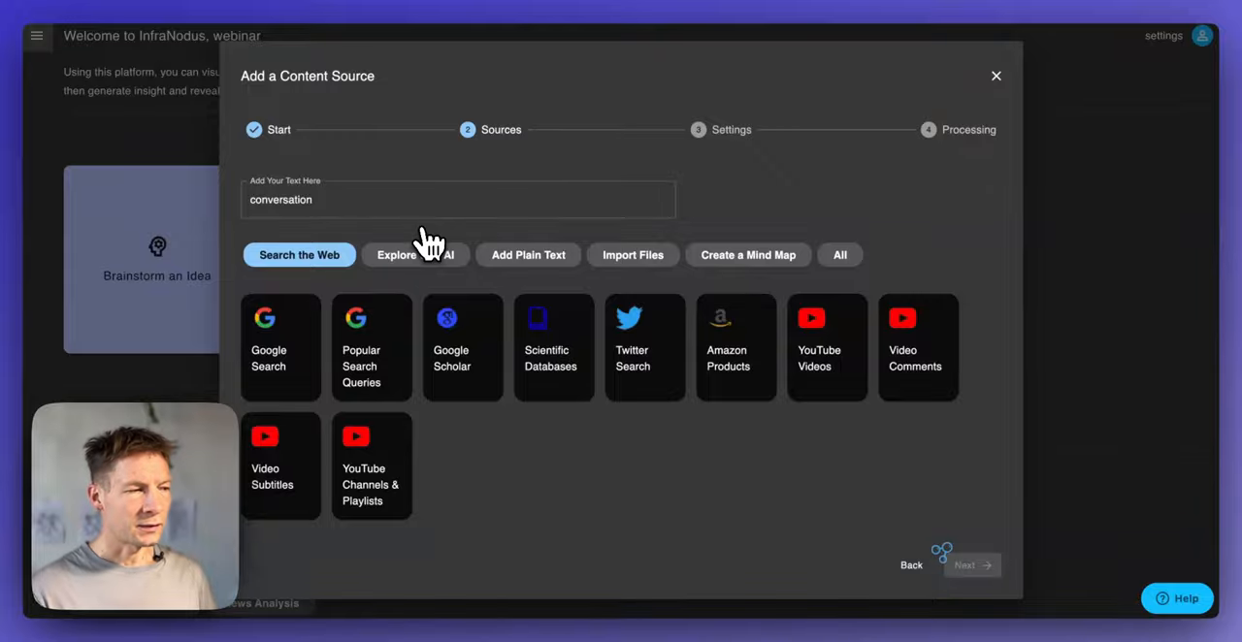
mouse_move(330, 213)
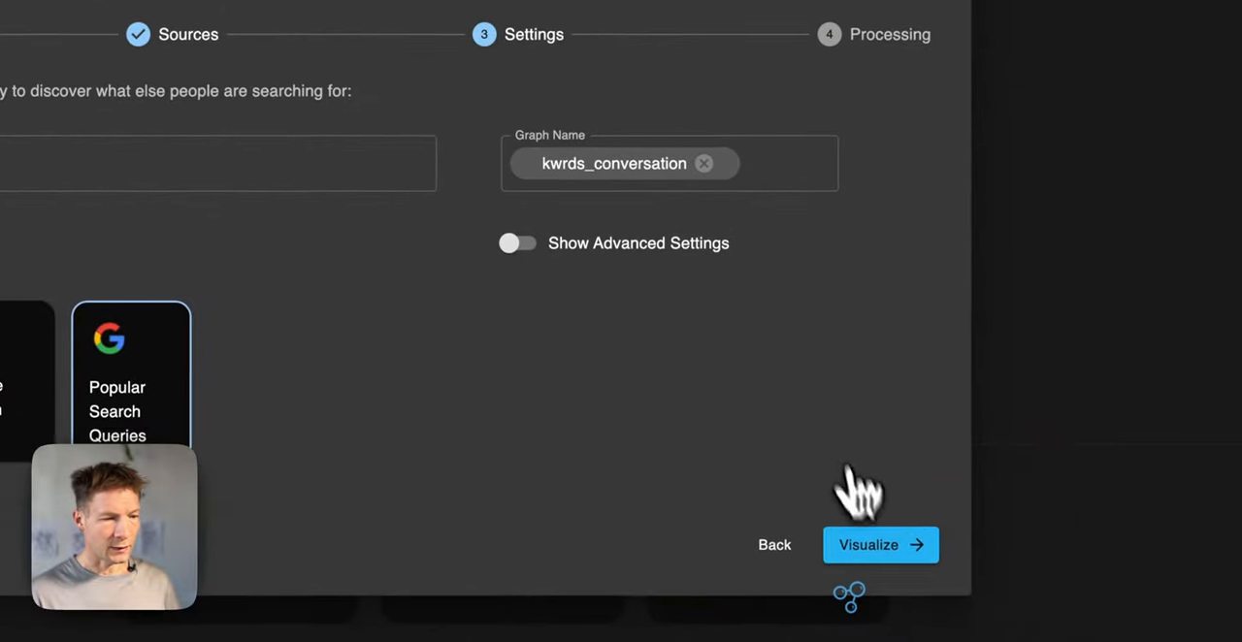
left_click(881, 544)
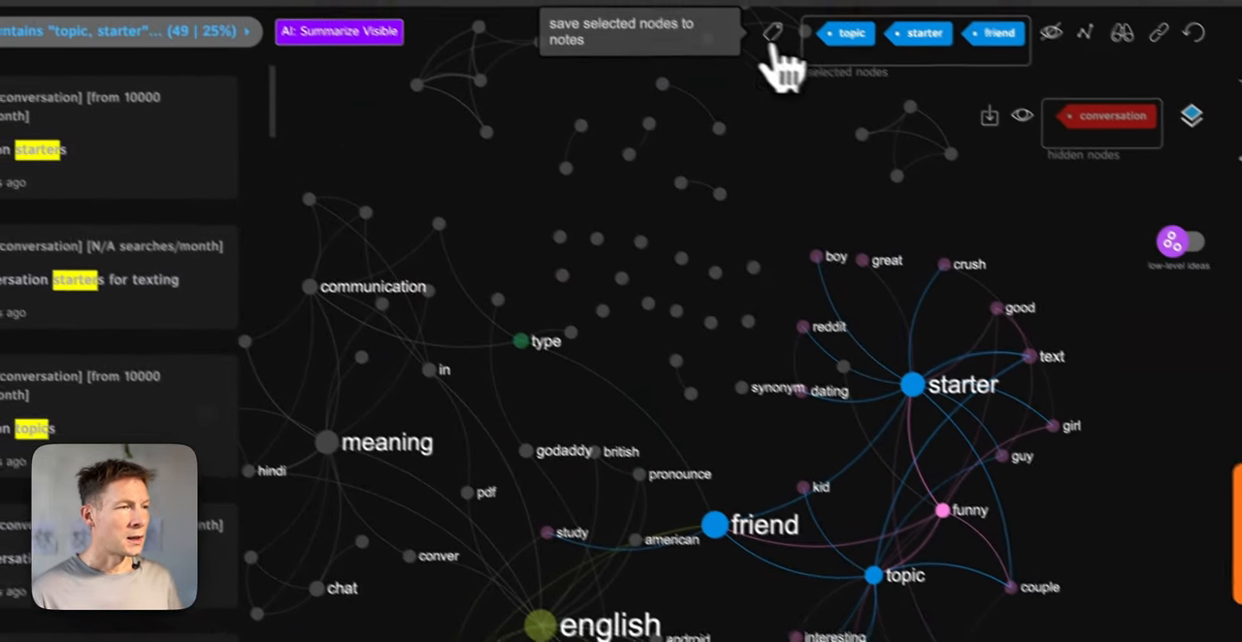
left_click(768, 31)
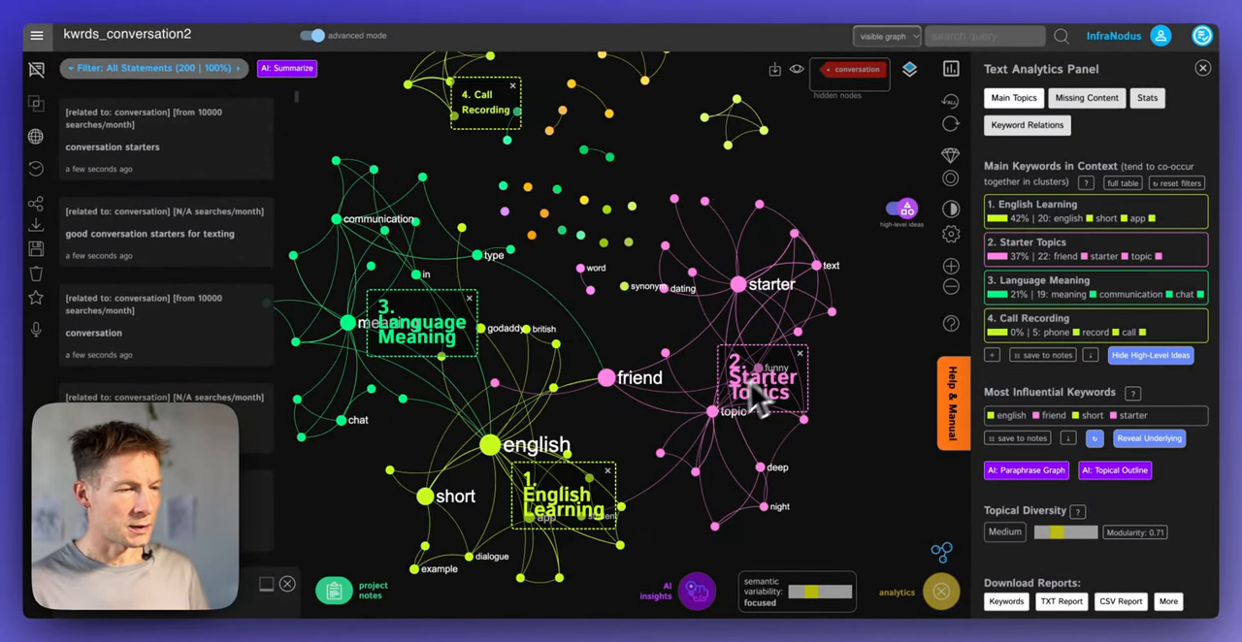
mouse_move(553, 475)
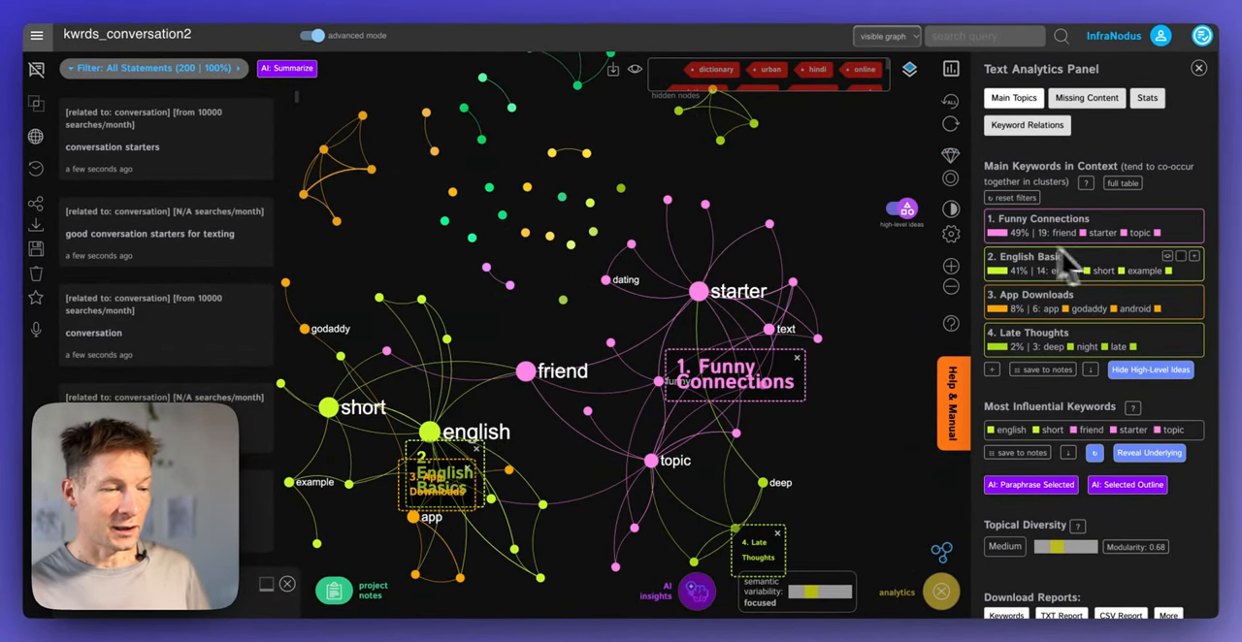
mouse_move(916, 423)
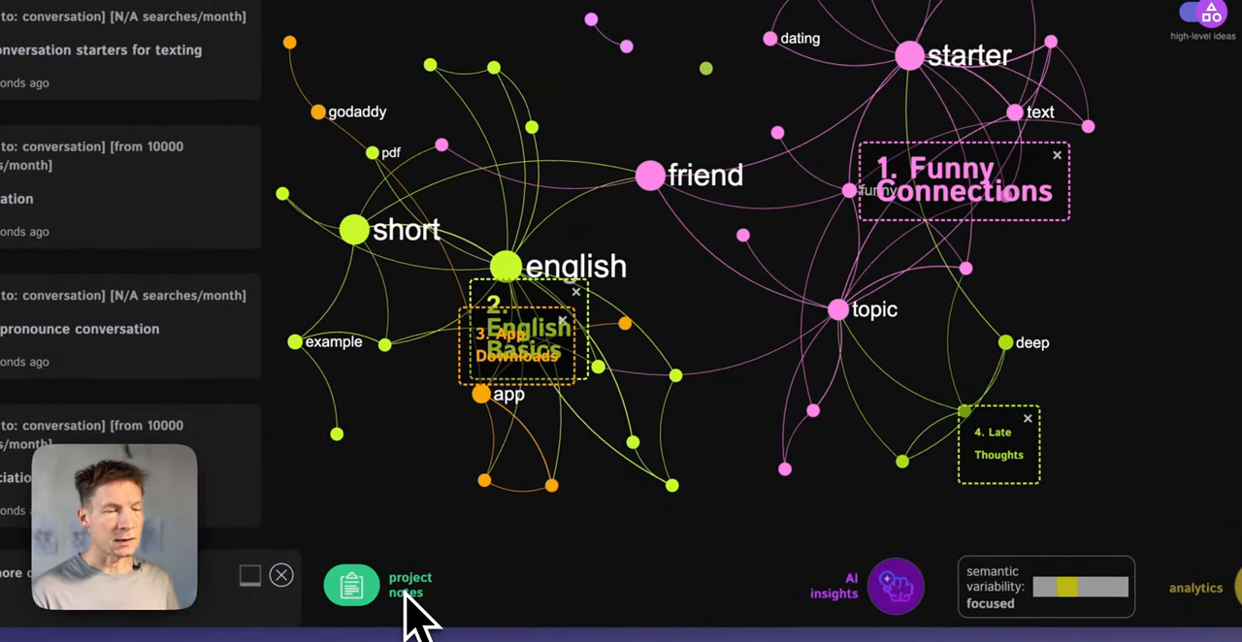
- Return to the Apps welcome page via the side navigation menu
left_click(1195, 588)
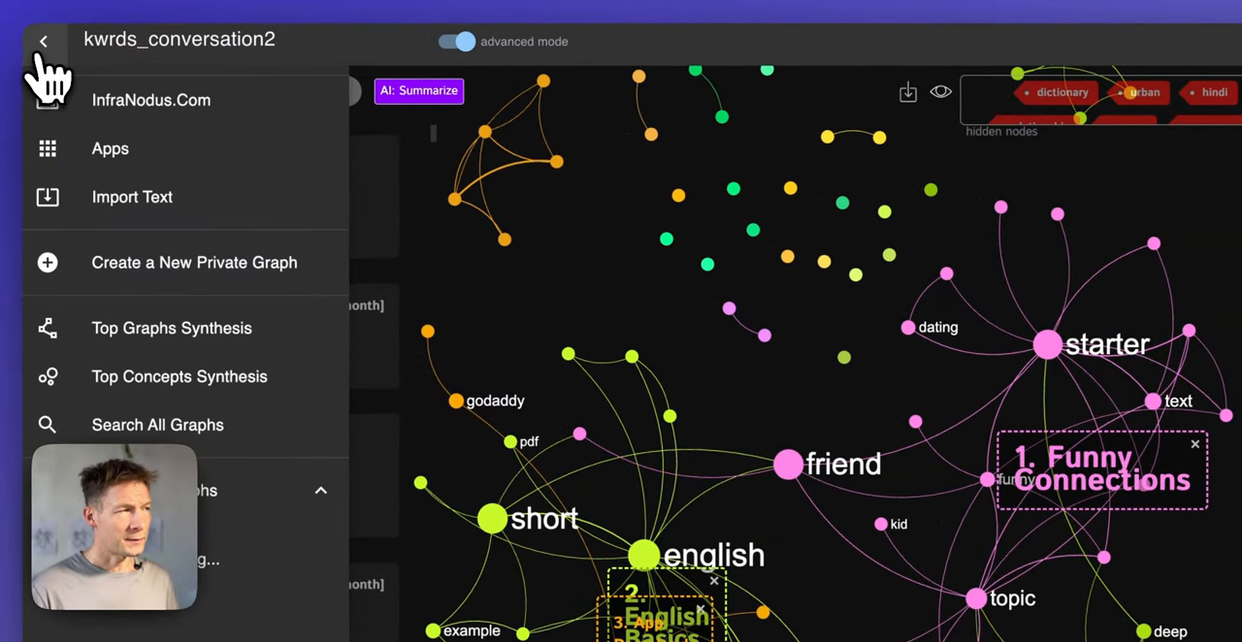
left_click(109, 148)
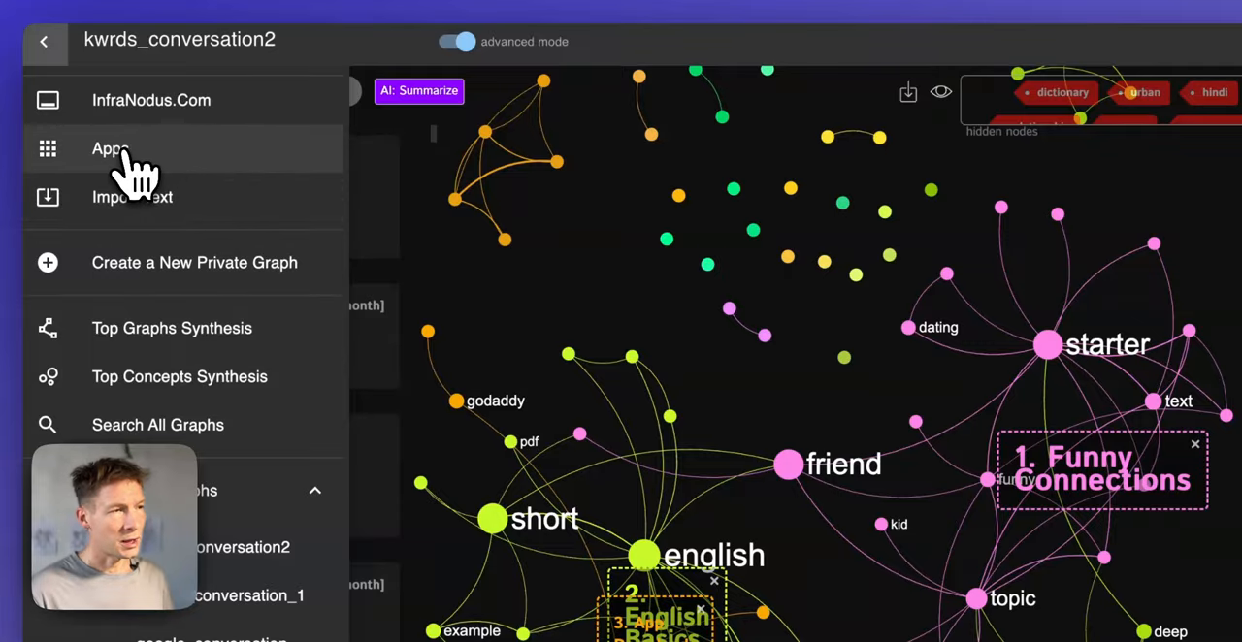
left_click(109, 148)
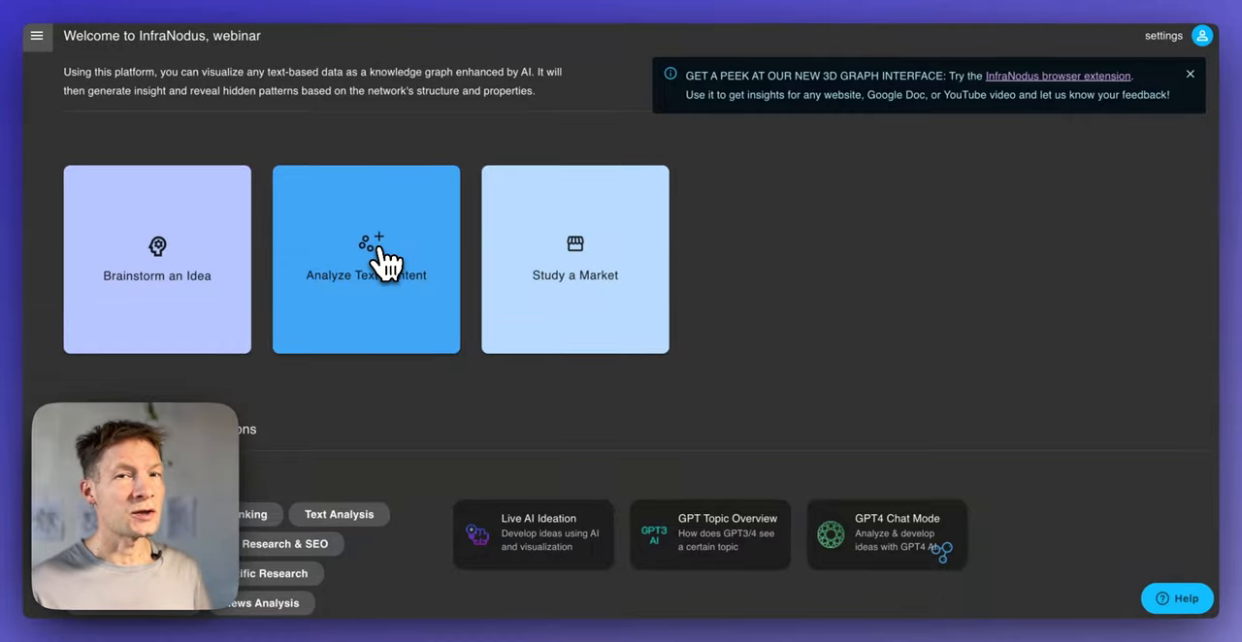
- Start Analyze Text Content and upload the five Chaotic Variability PDF papers
left_click(365, 260)
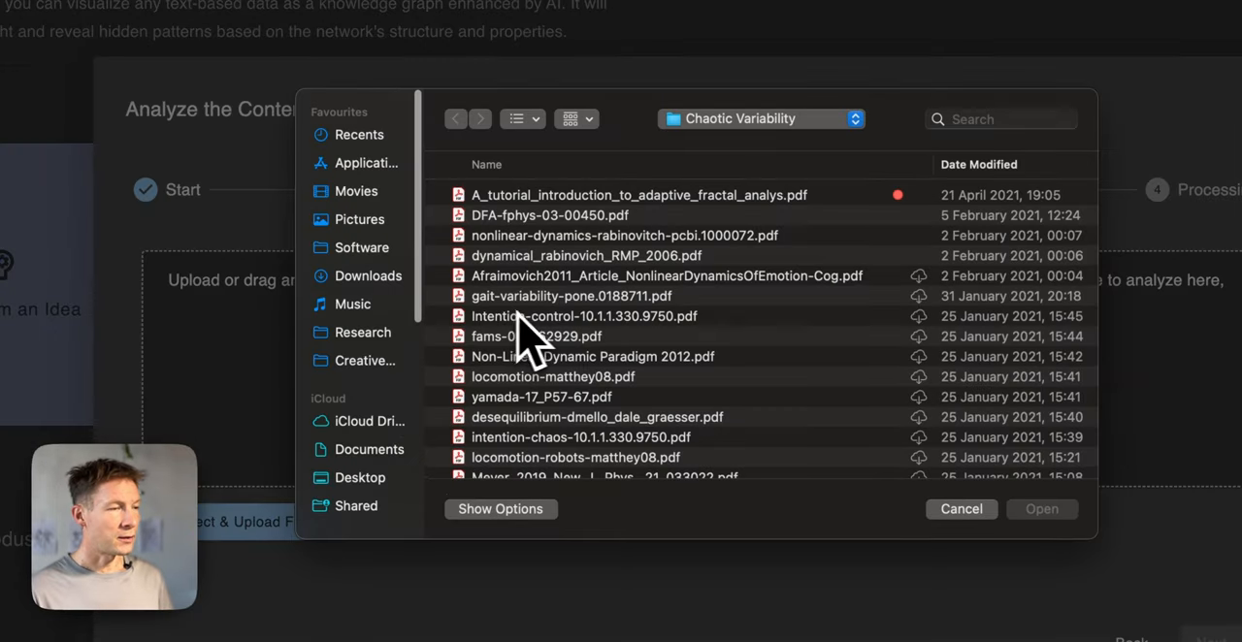
mouse_move(621, 295)
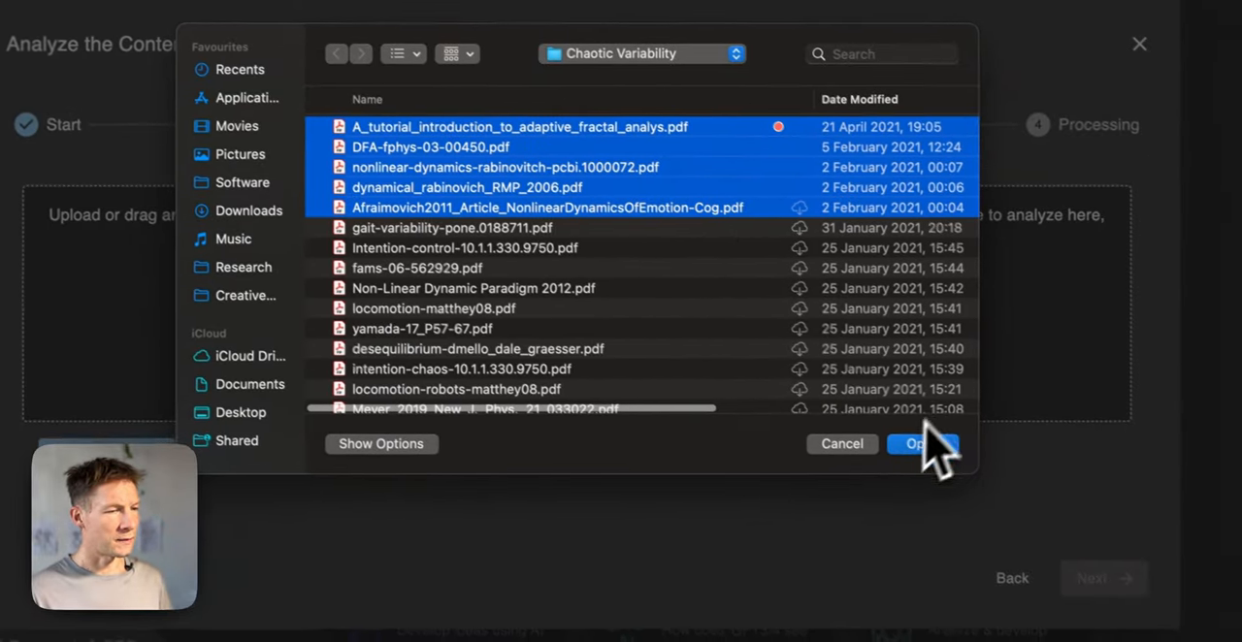
left_click(920, 442)
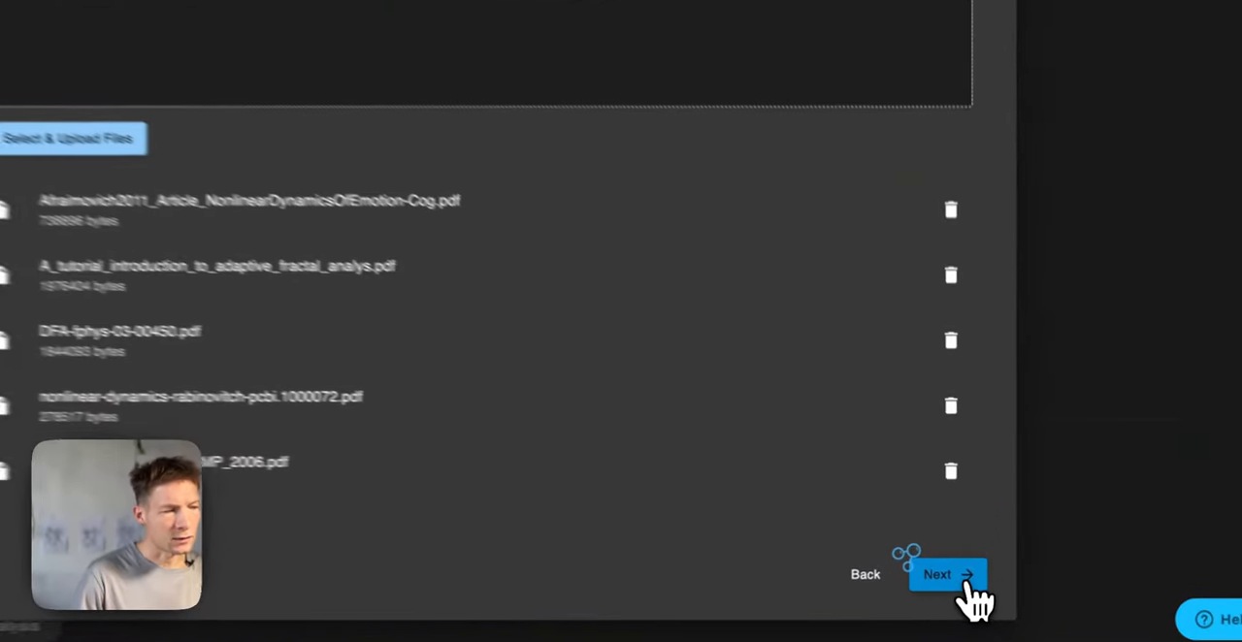
- Continue to import settings and build the pdf__dynamical-ra2 graph from the PDFs
left_click(947, 574)
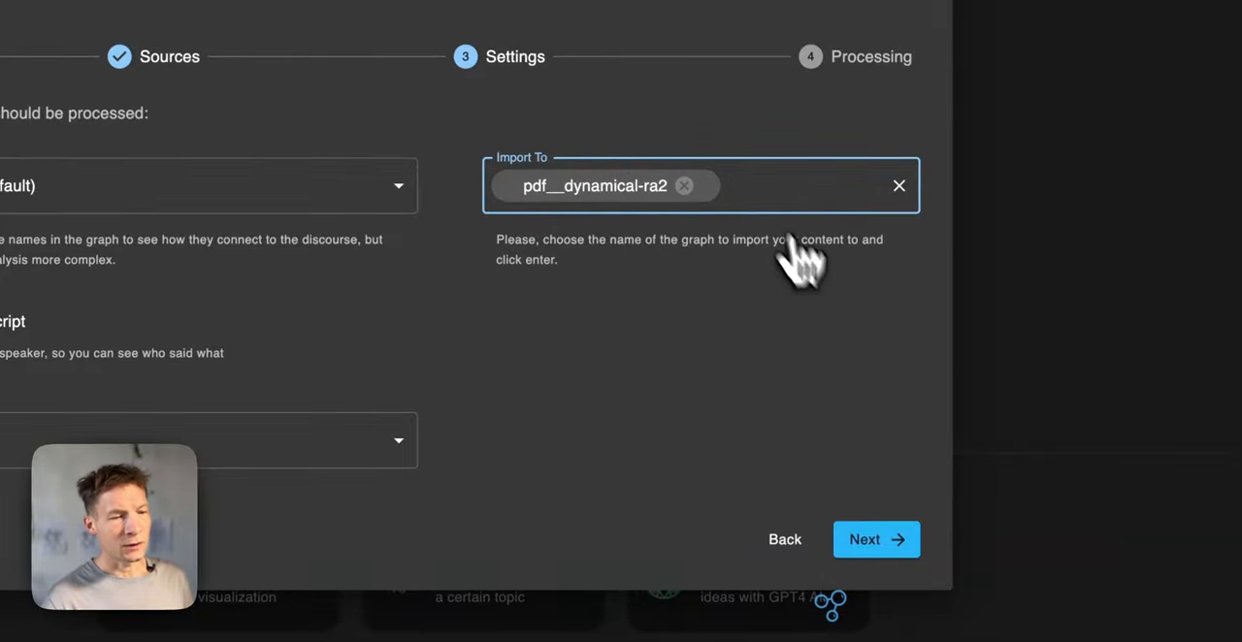
left_click(876, 540)
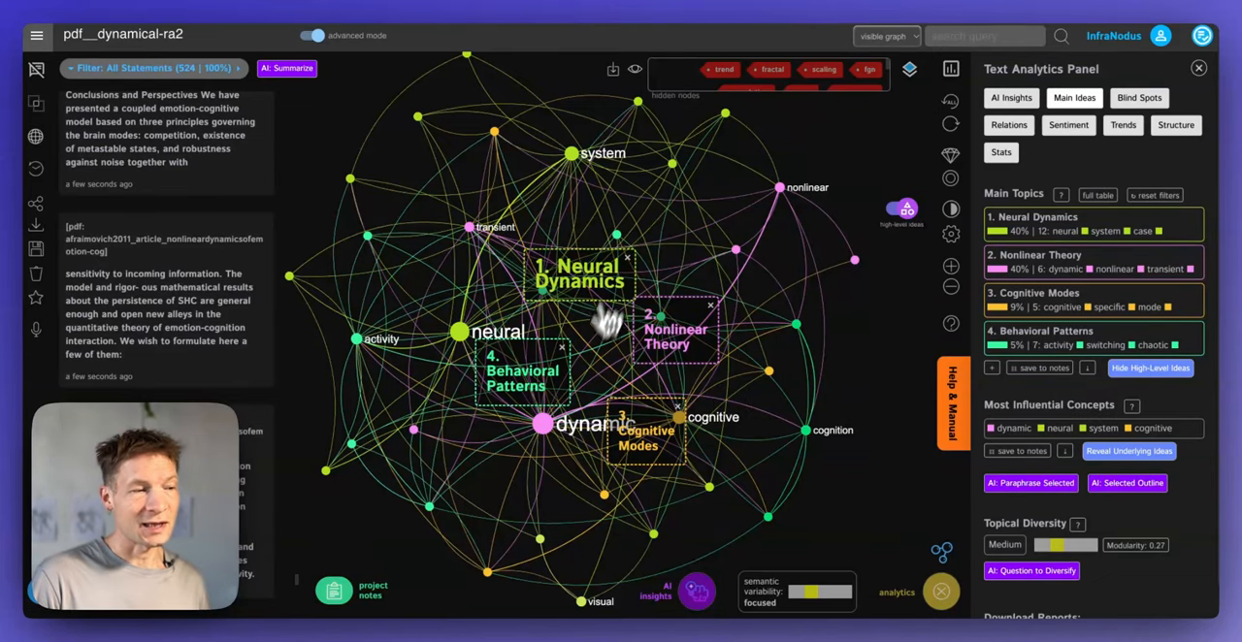
mouse_move(601, 252)
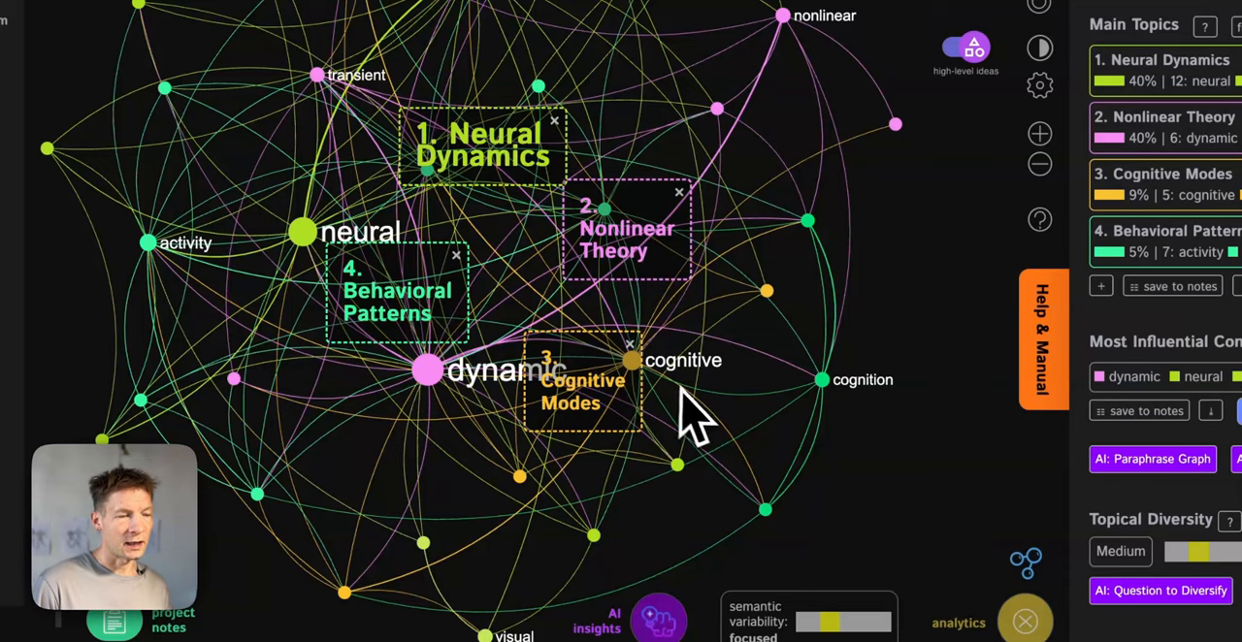
- Filter the graph to the Cognitive Modes topic and request a GPT summary of visible statements
left_click(632, 361)
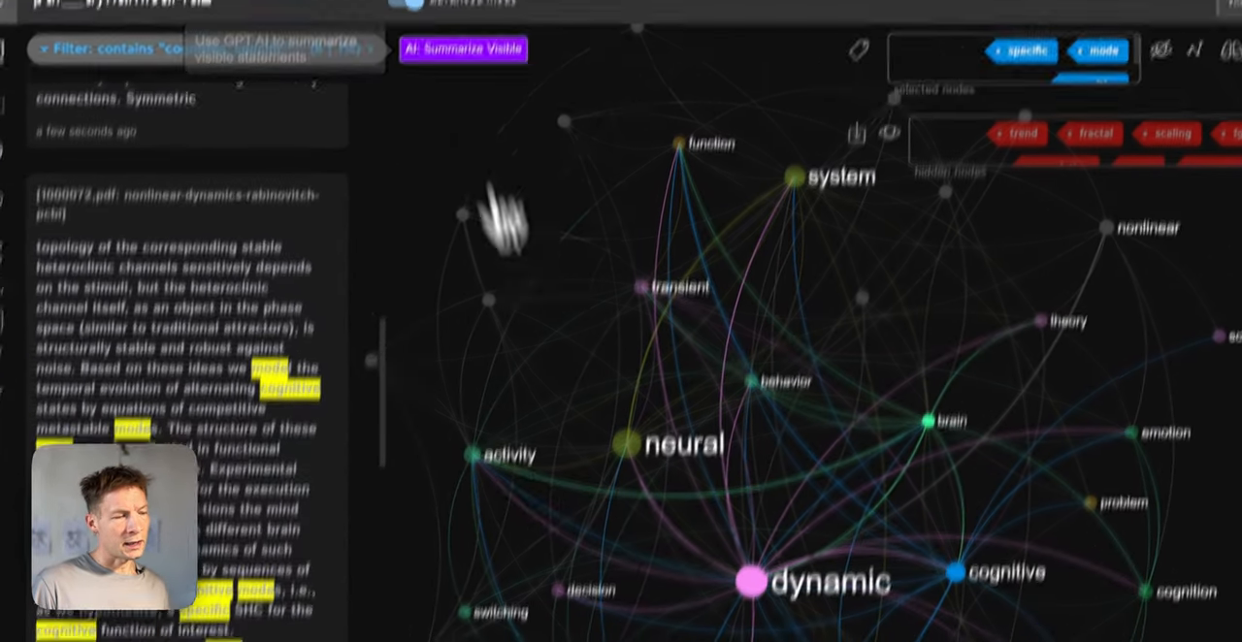
left_click(462, 48)
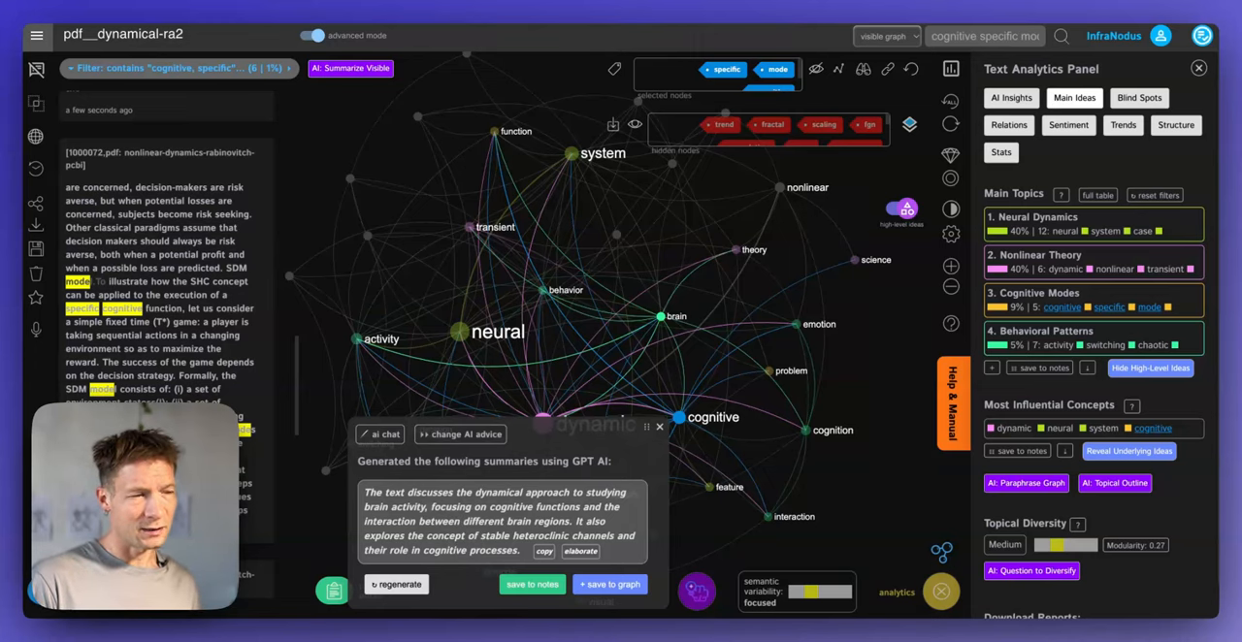
mouse_move(460, 434)
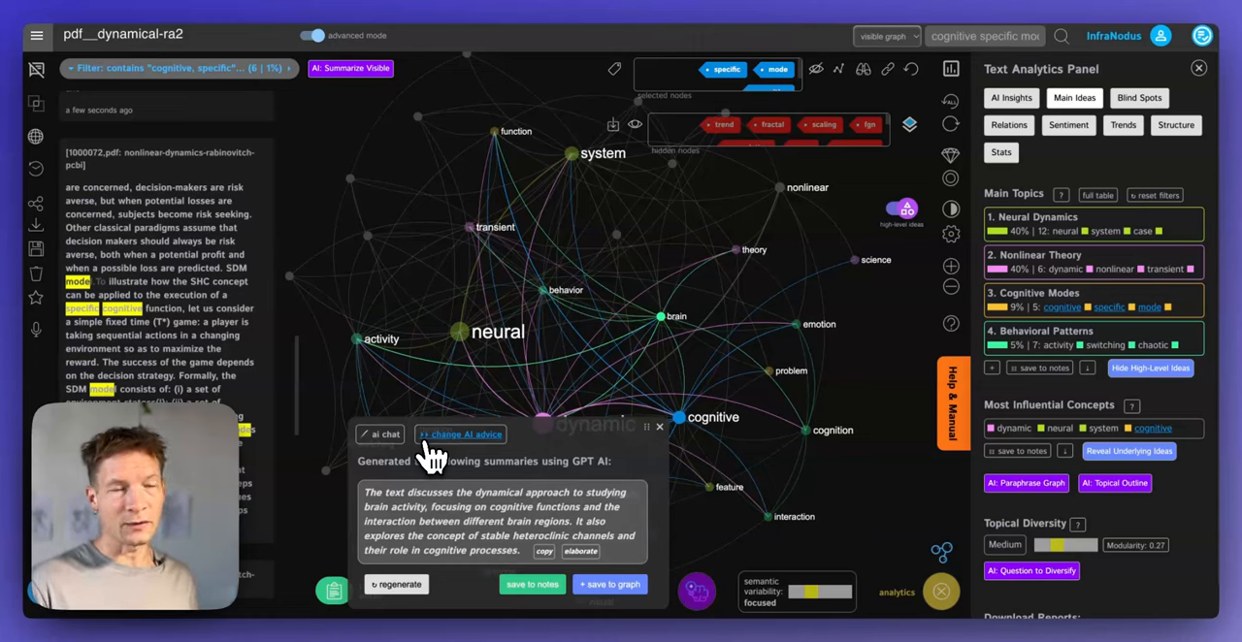
mouse_move(427, 539)
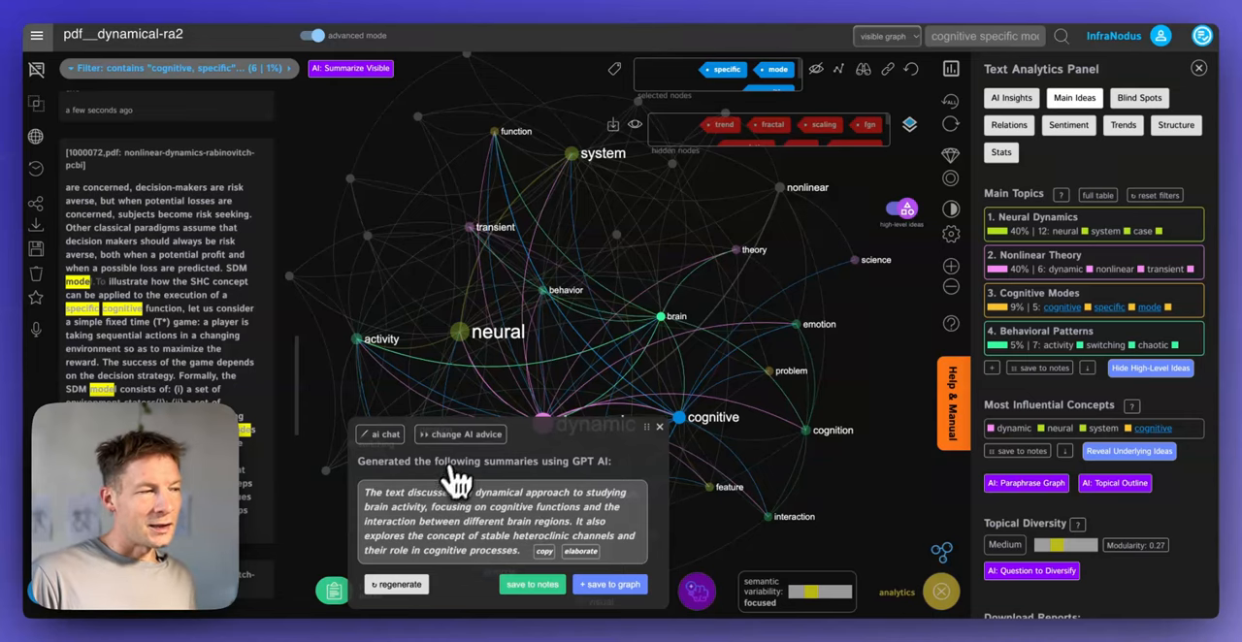
- Ask the AI to elaborate on the brain dynamics summary statement as context
scroll("down", 3)
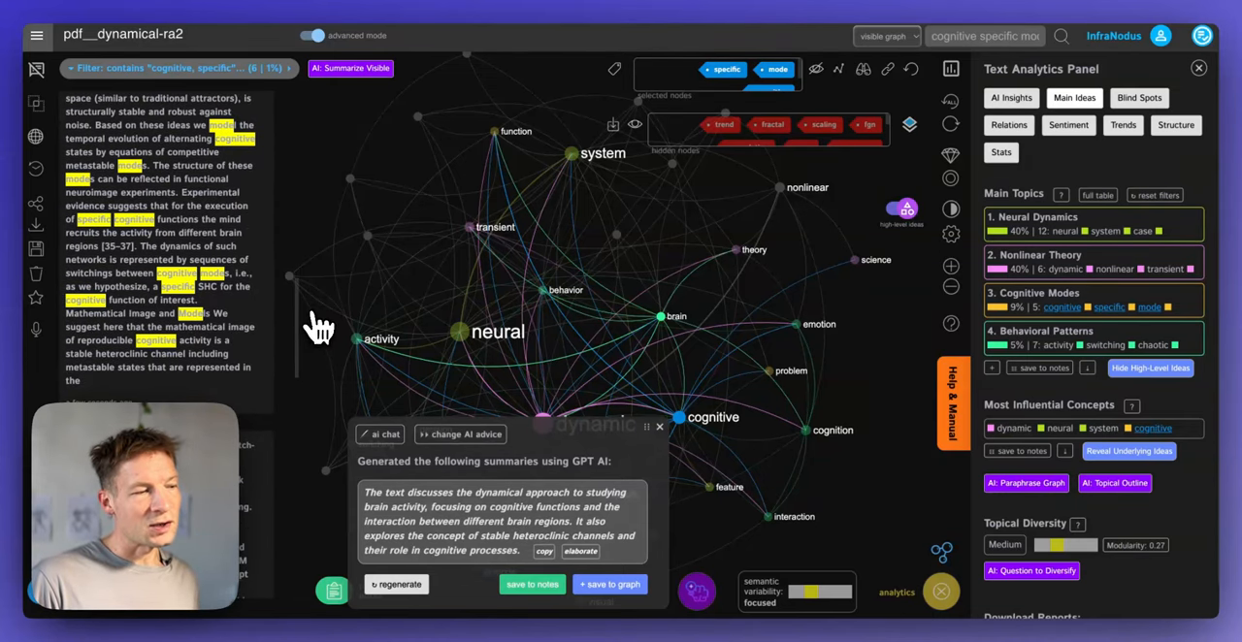
mouse_move(241, 290)
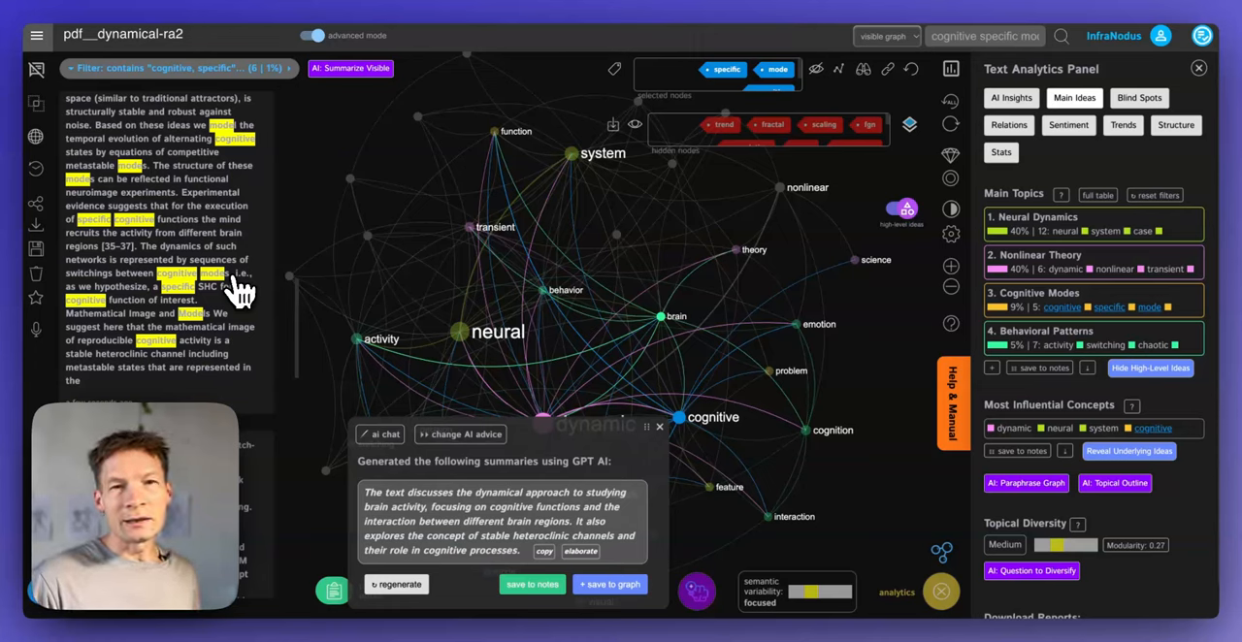
mouse_move(315, 349)
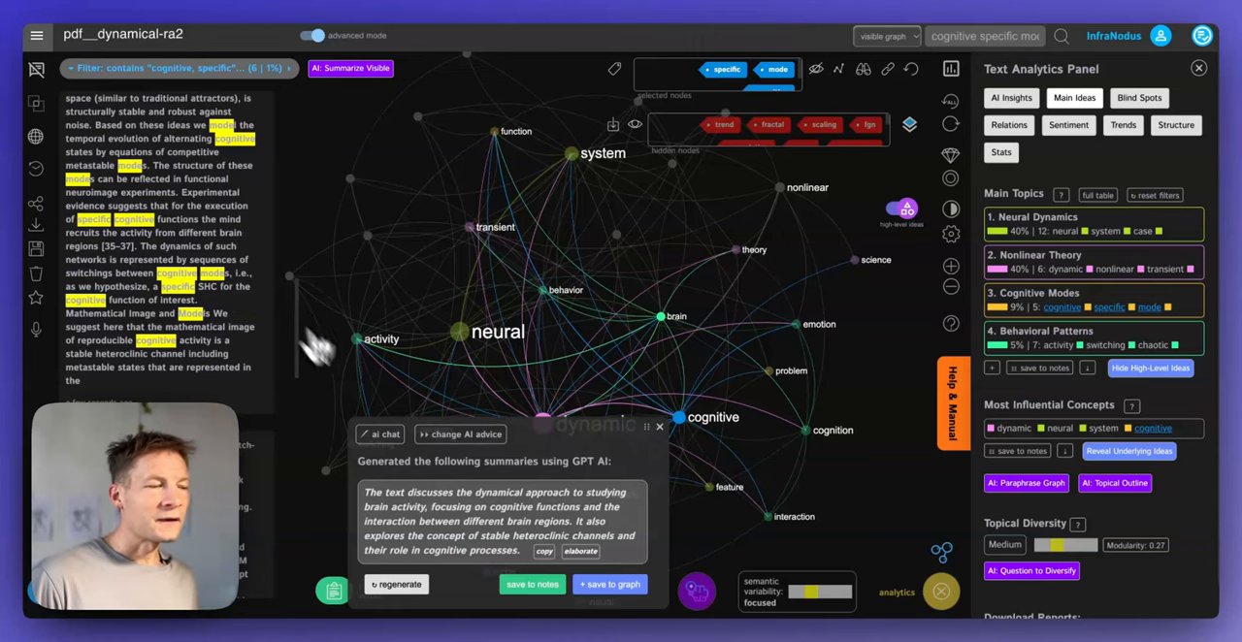
mouse_move(431, 559)
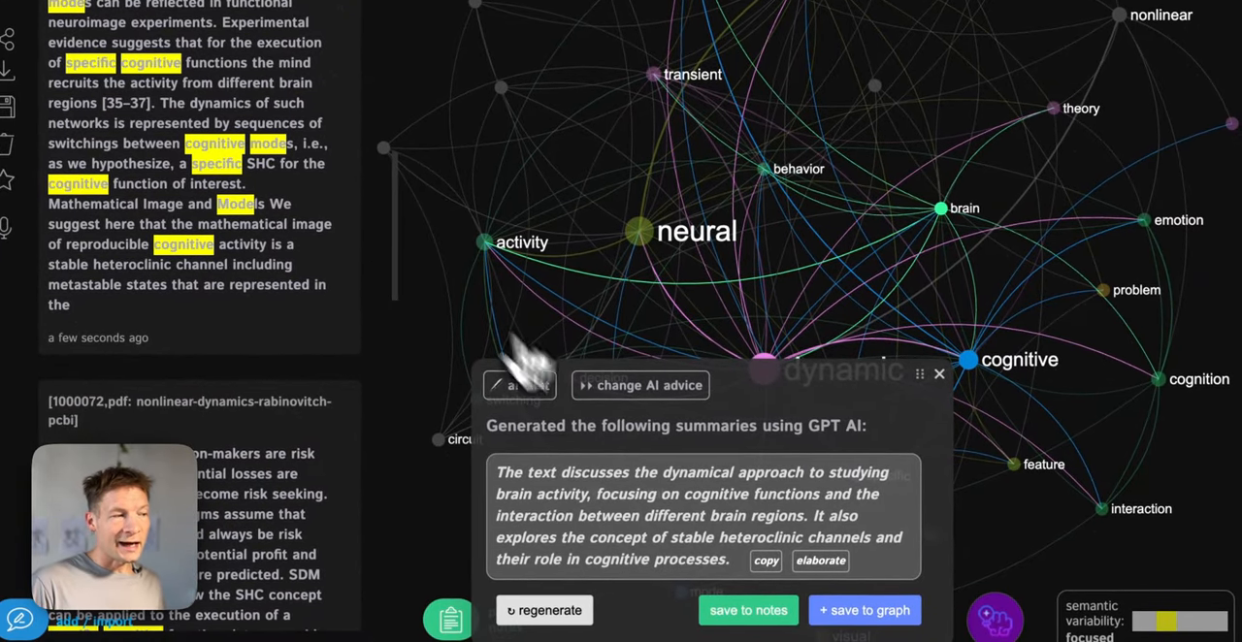
mouse_move(722, 543)
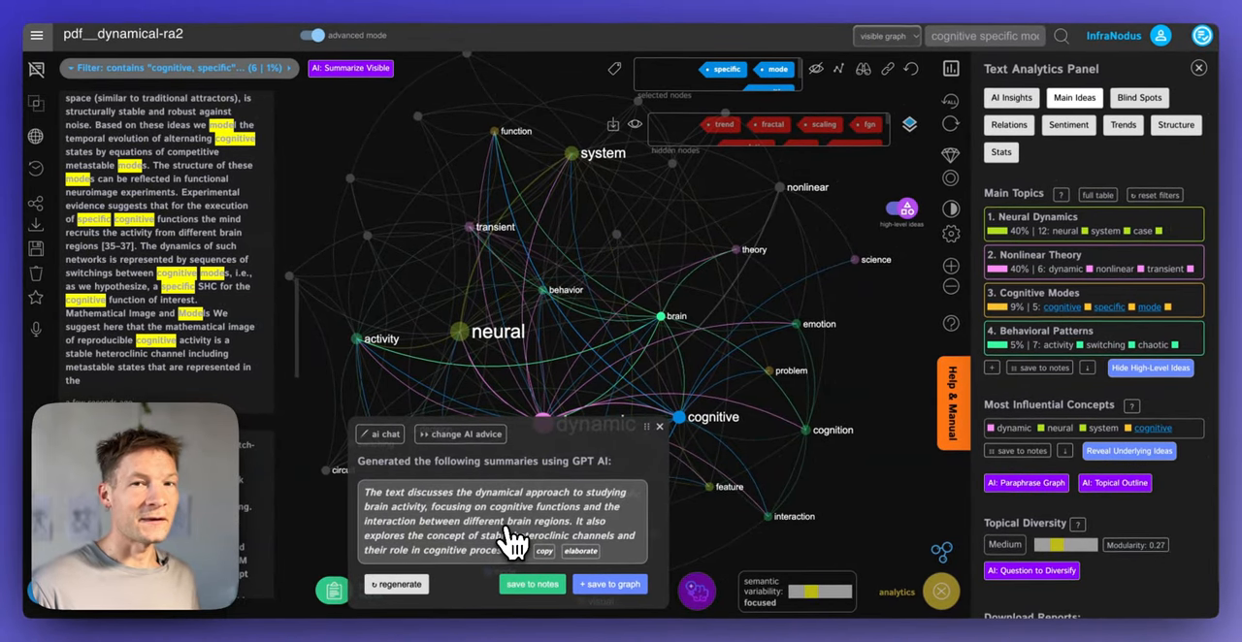
mouse_move(445, 528)
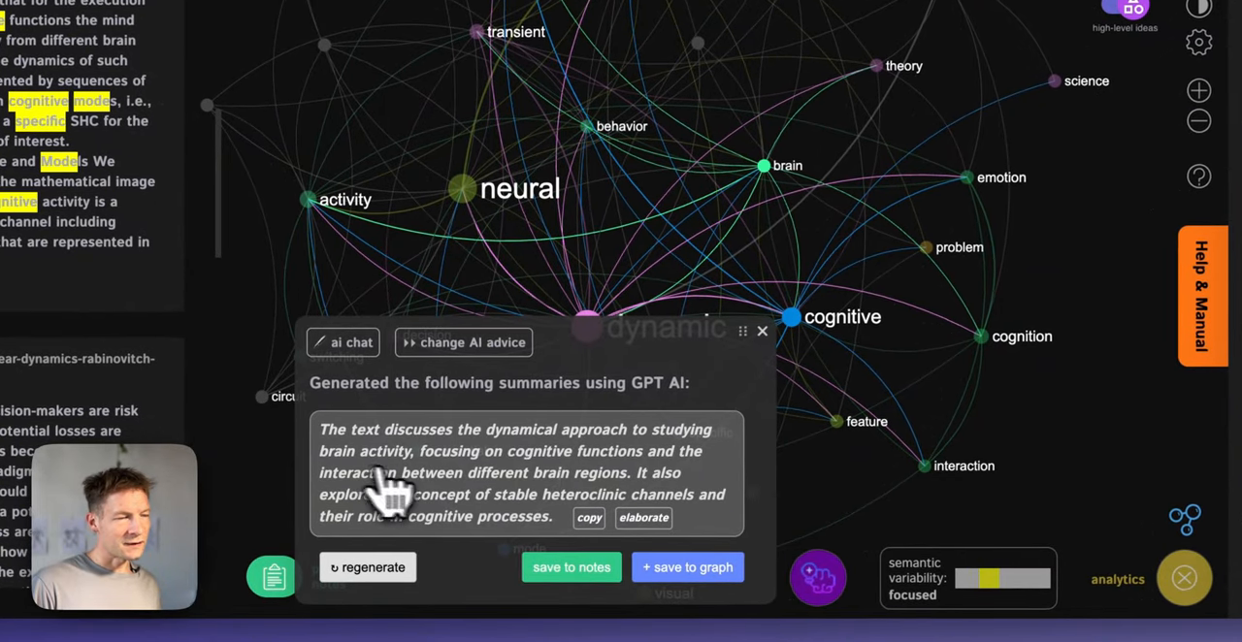
mouse_move(796, 489)
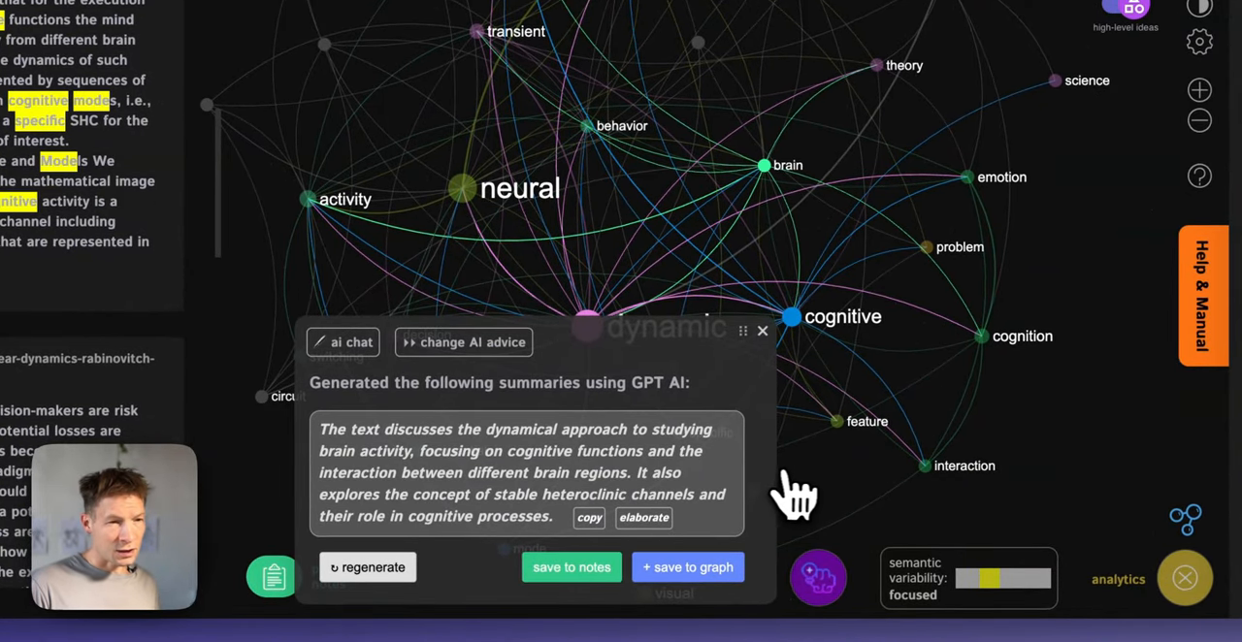
mouse_move(450, 504)
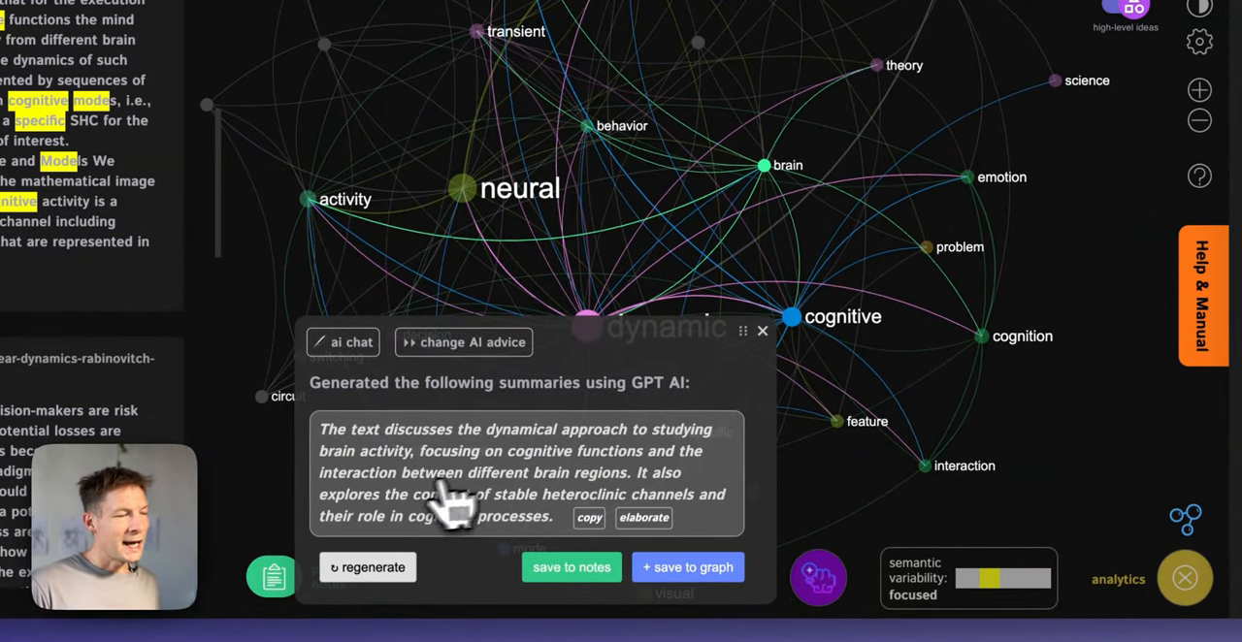
mouse_move(431, 501)
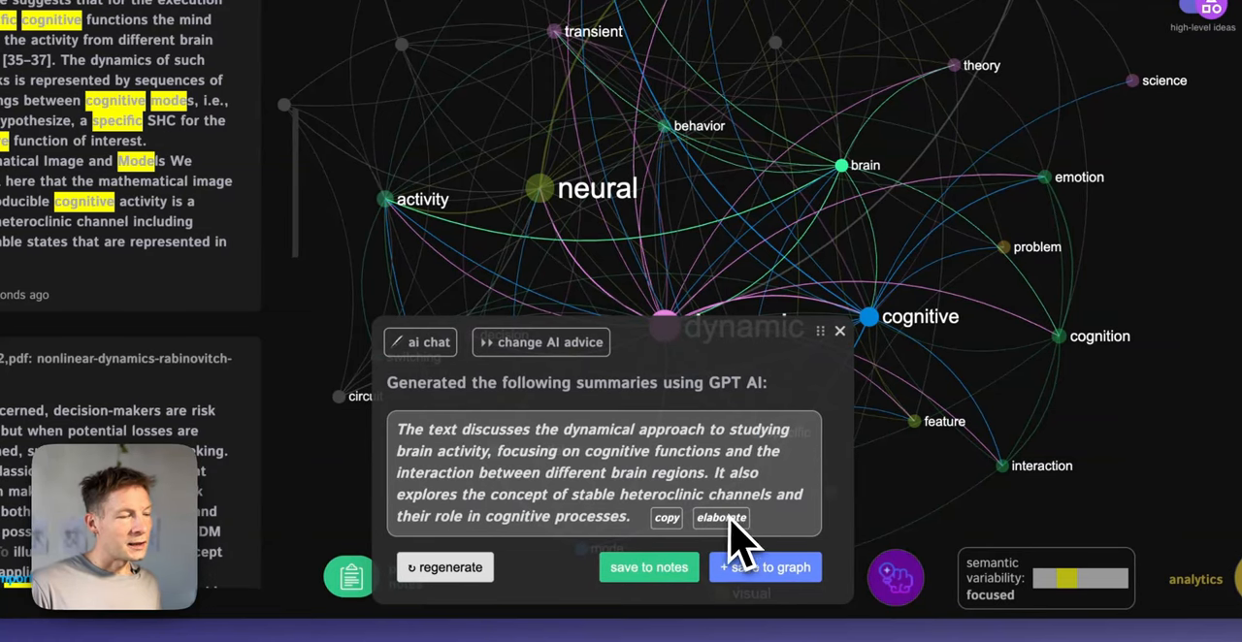
mouse_move(737, 553)
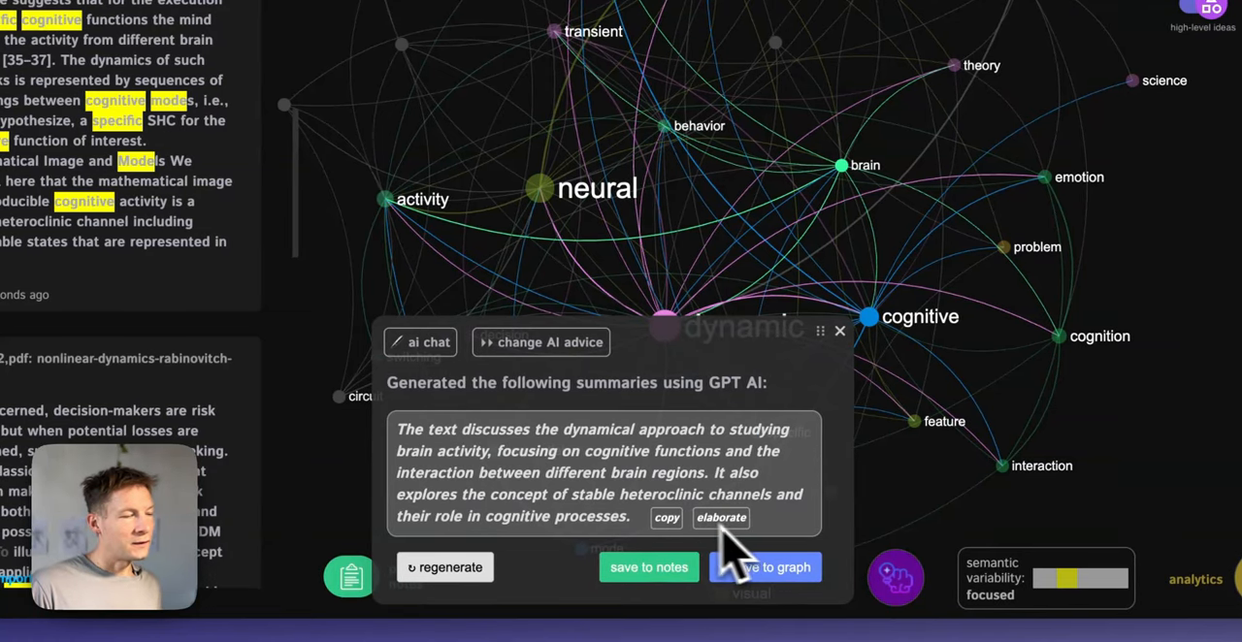
mouse_move(737, 559)
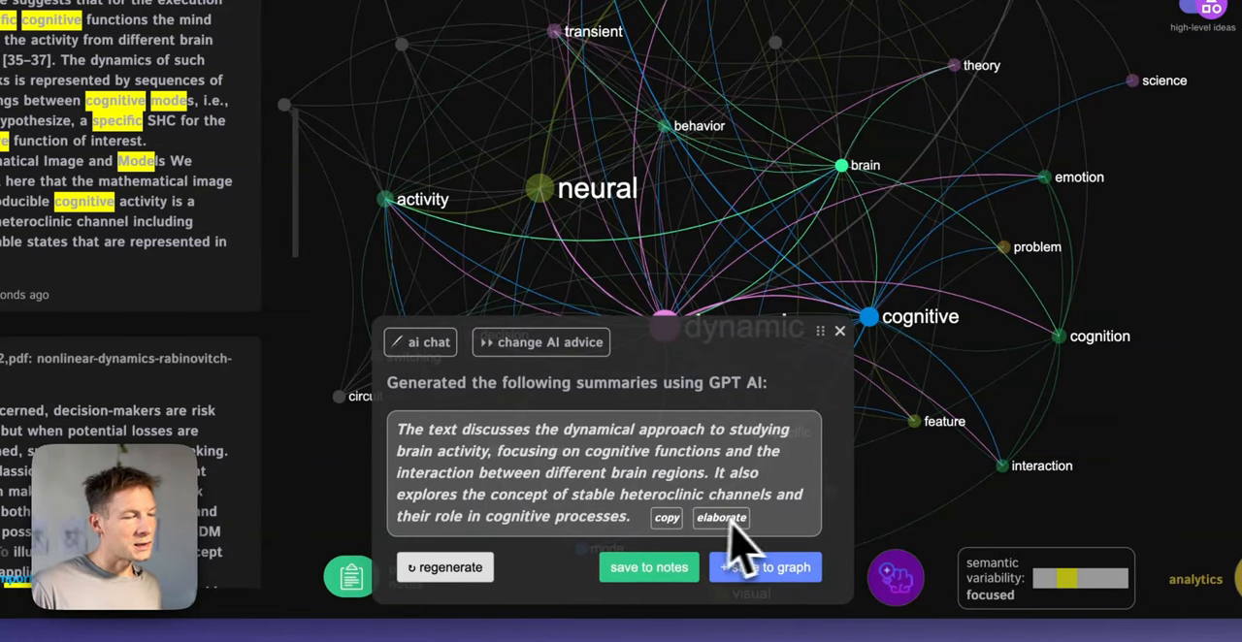
left_click(720, 516)
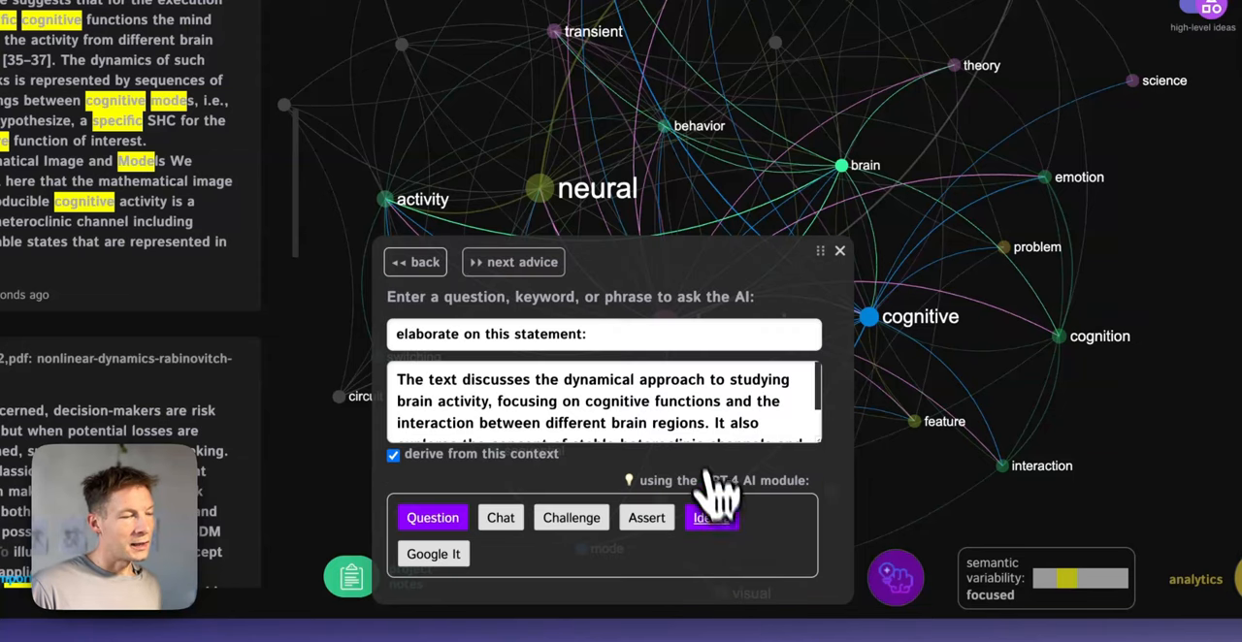
mouse_move(465, 418)
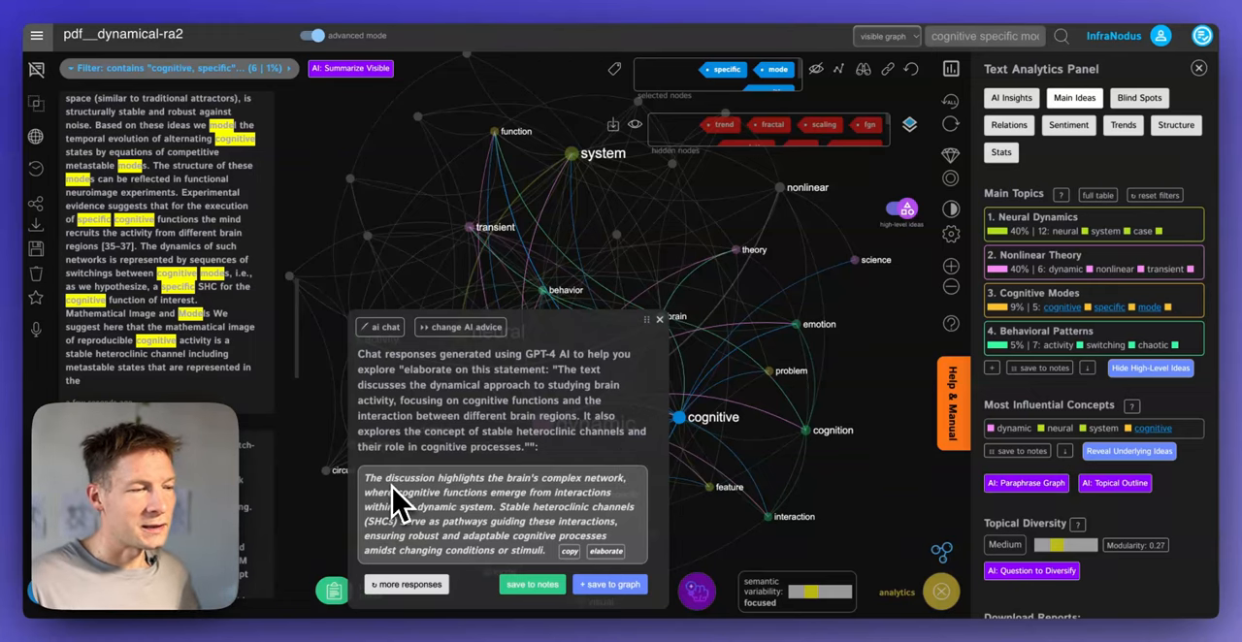
mouse_move(559, 508)
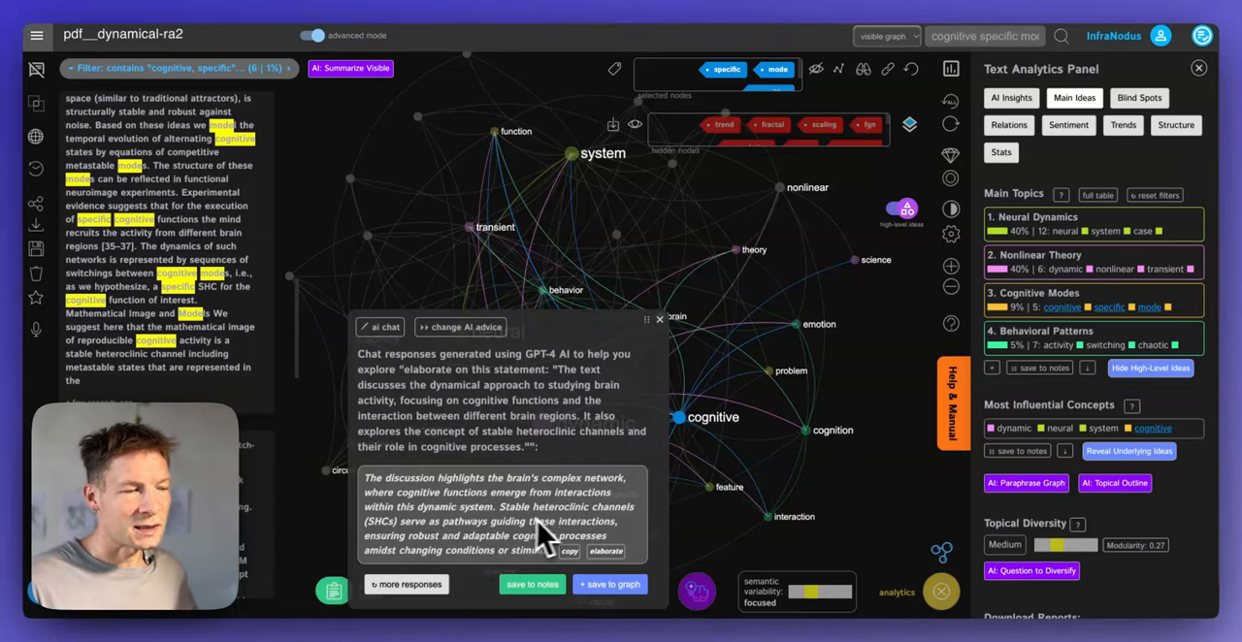
mouse_move(417, 547)
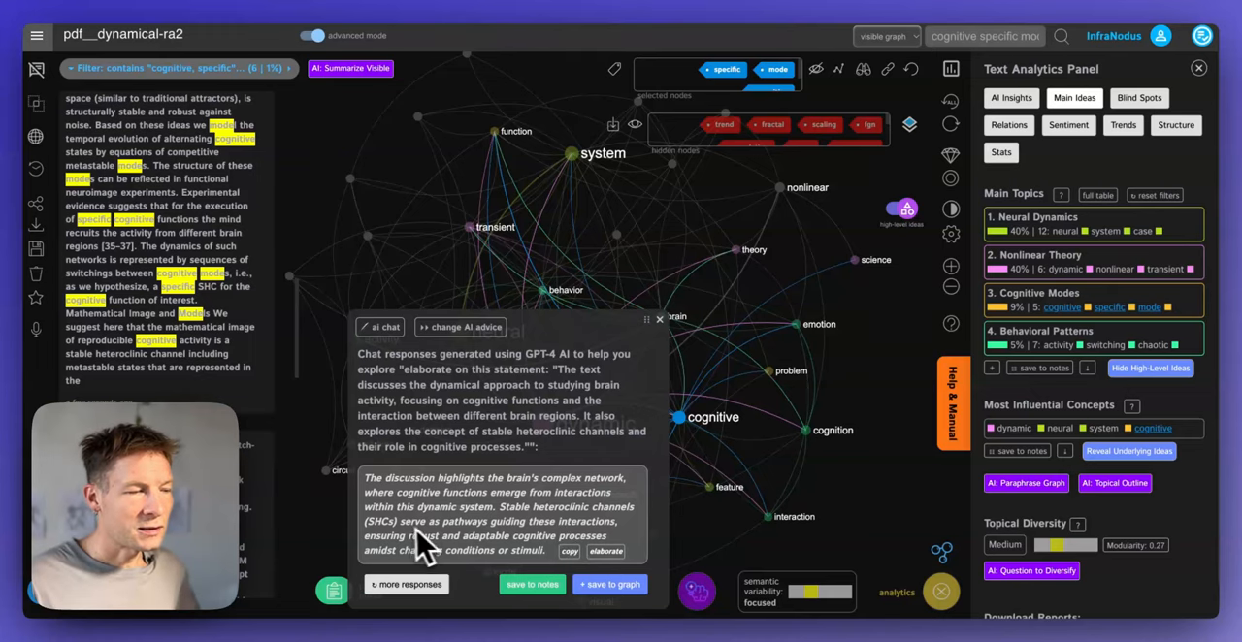
mouse_move(586, 553)
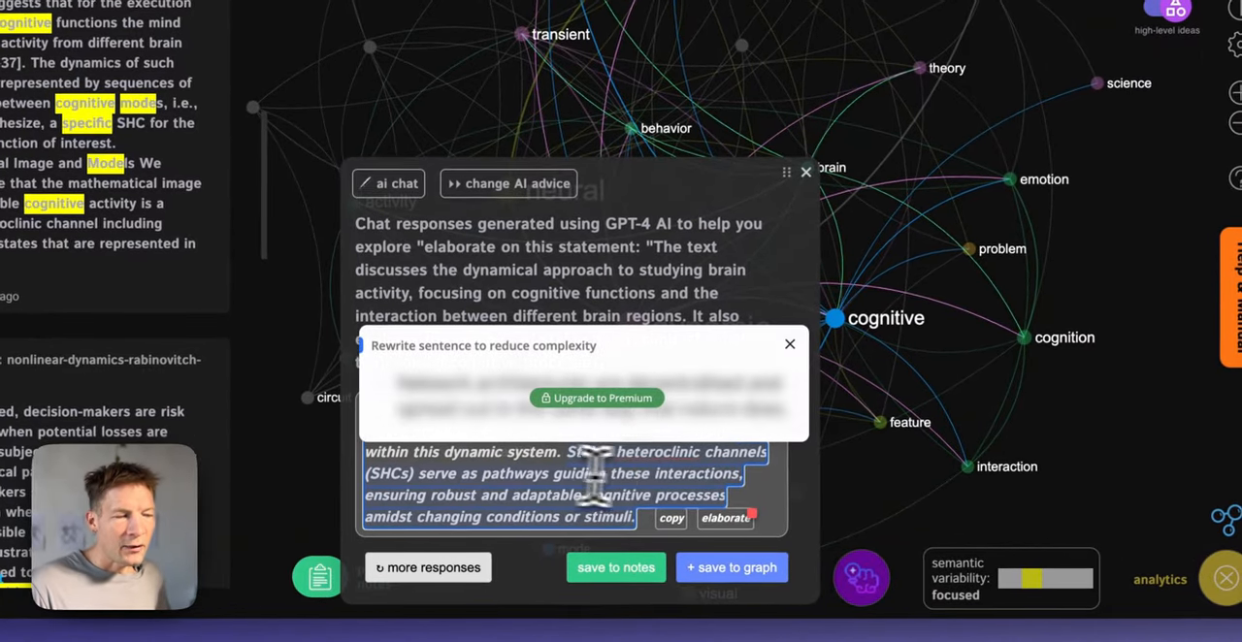
- Follow a link from the app out to the InfraNodus website
left_click(790, 345)
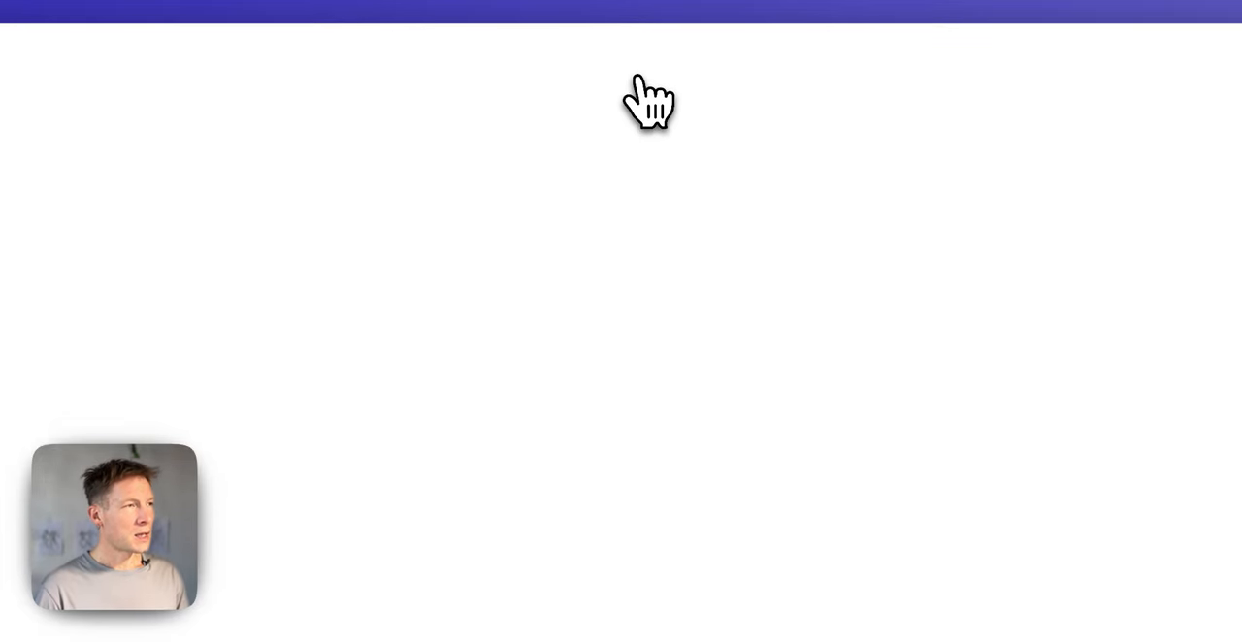
- Browse the About section to the Cognitive Variability page and its infinity-loop diagram
left_click(681, 46)
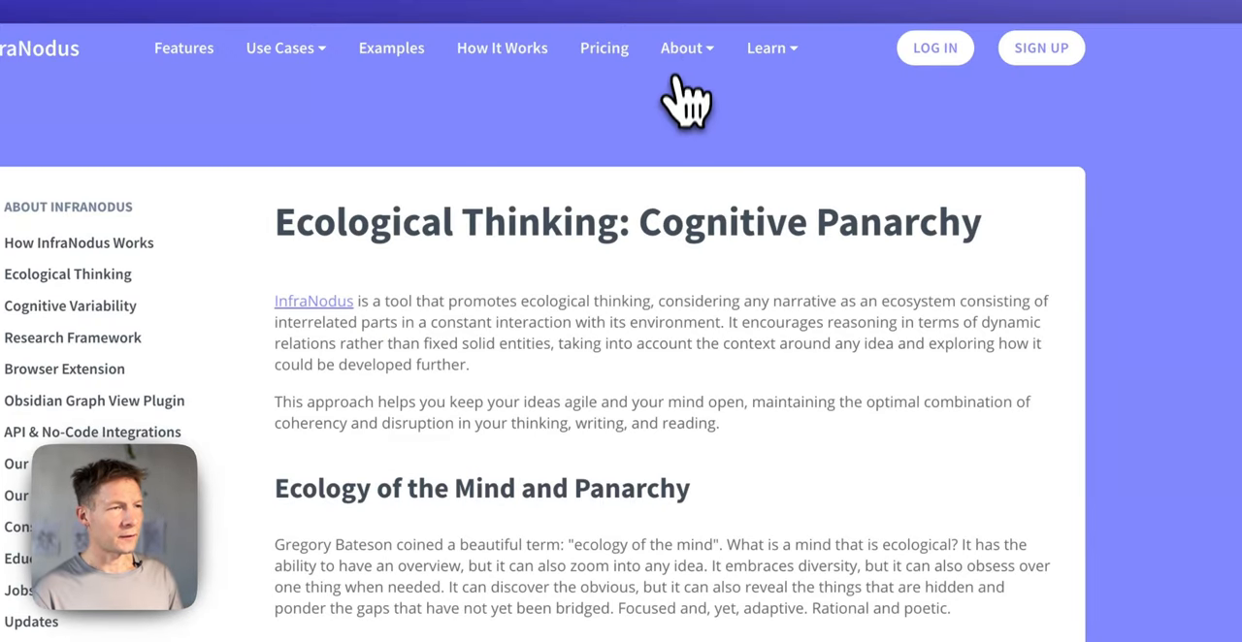
left_click(681, 46)
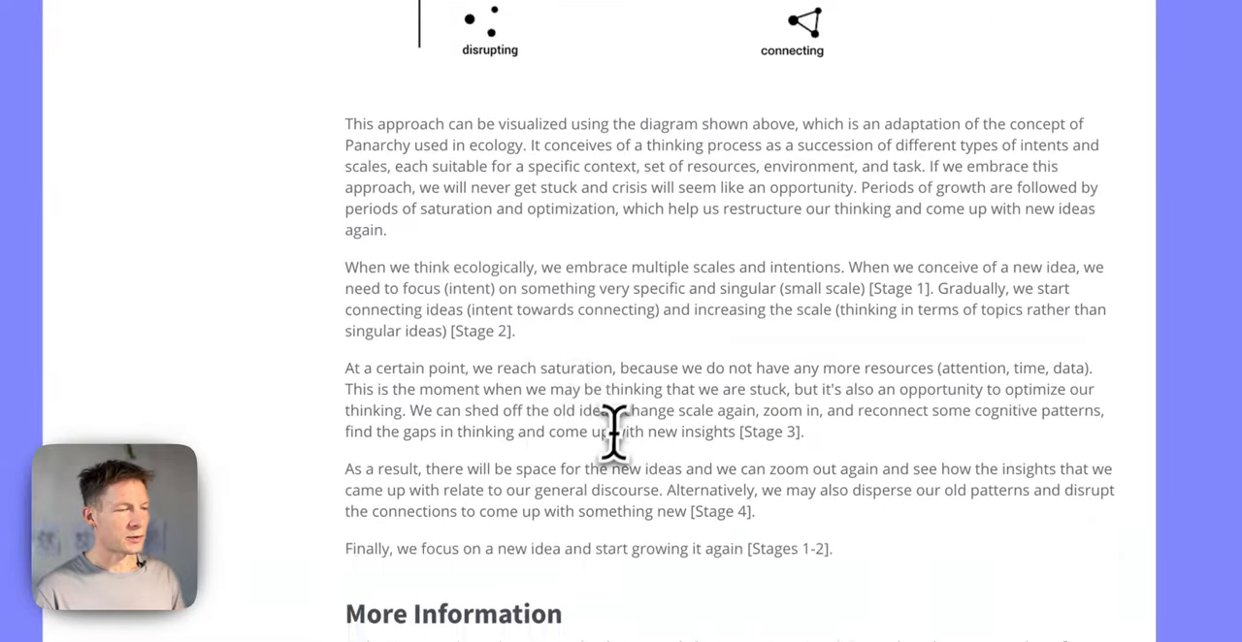
left_click(697, 42)
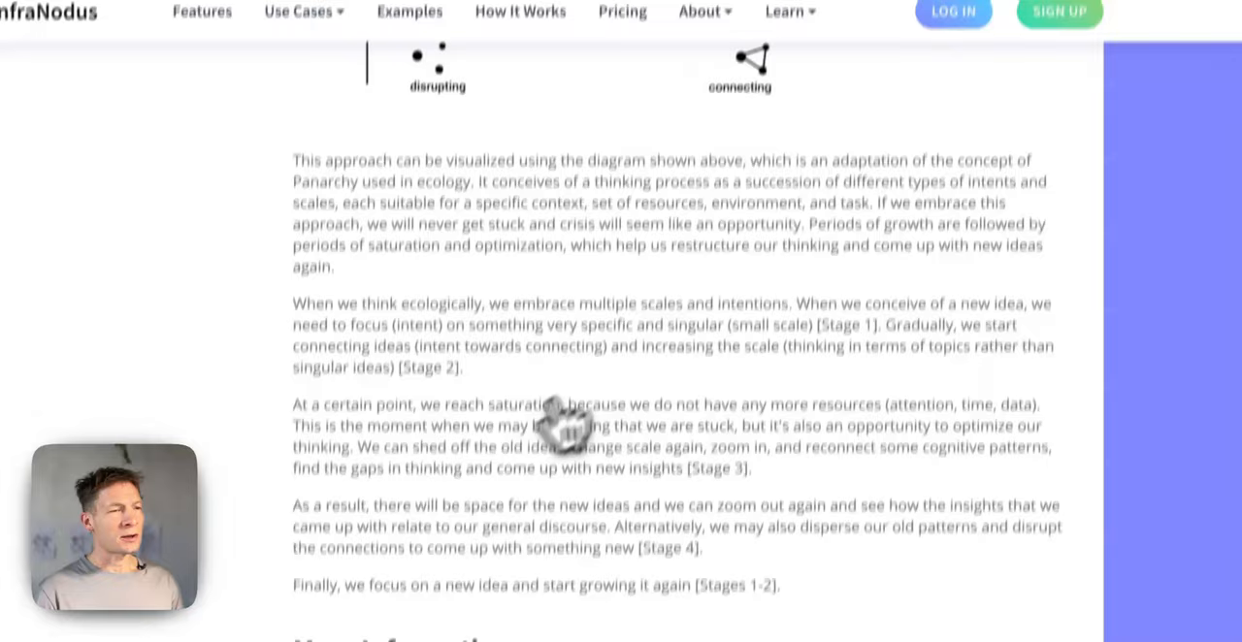
scroll("down", 3)
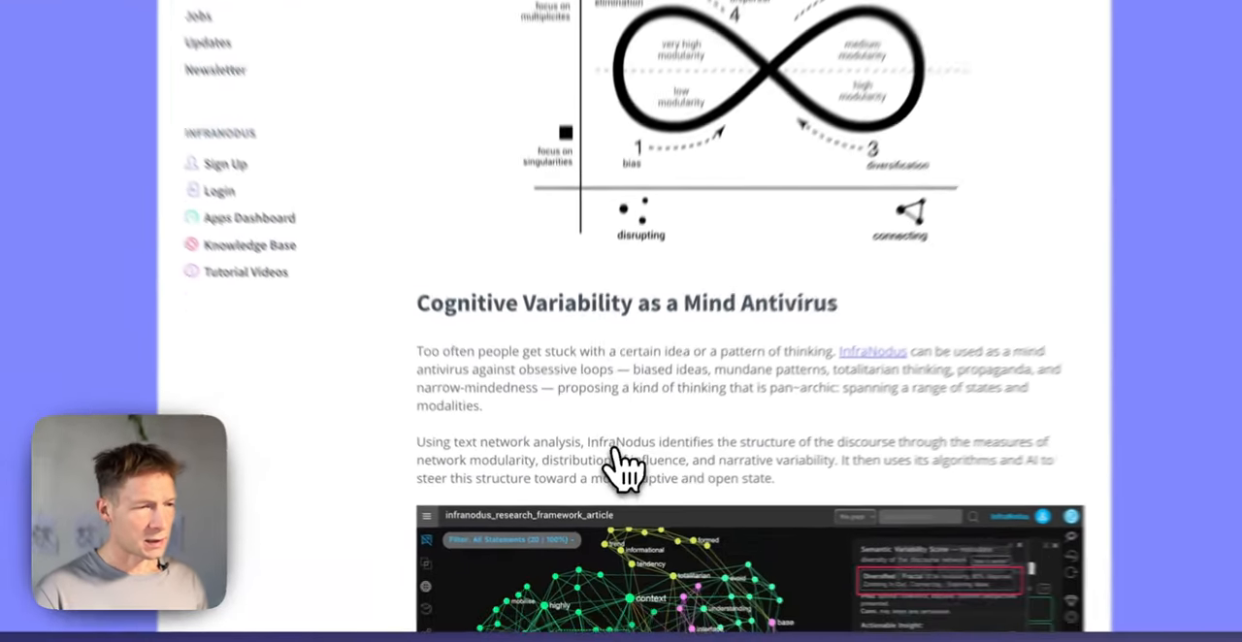
scroll("down", 3)
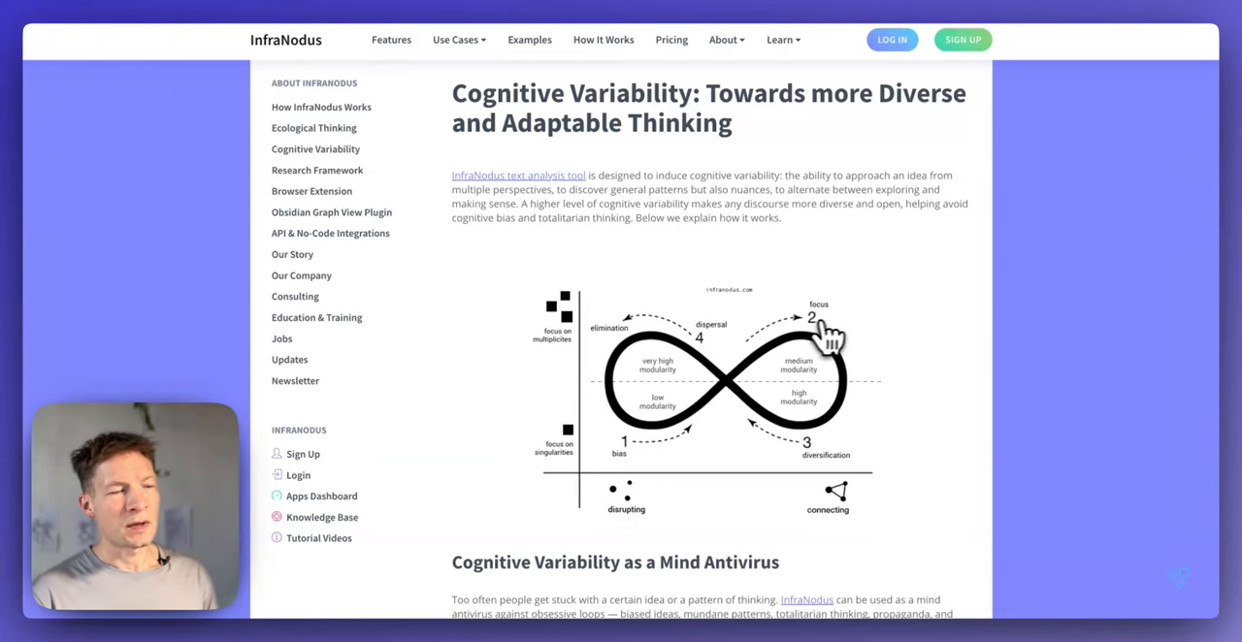
mouse_move(644, 501)
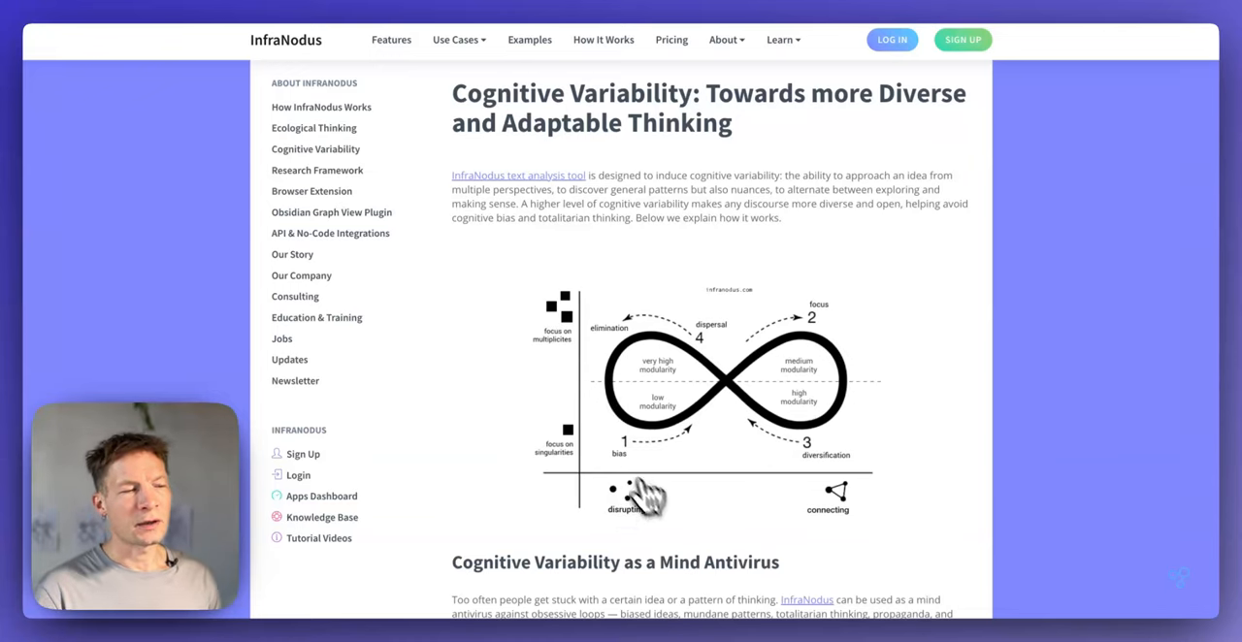
mouse_move(609, 442)
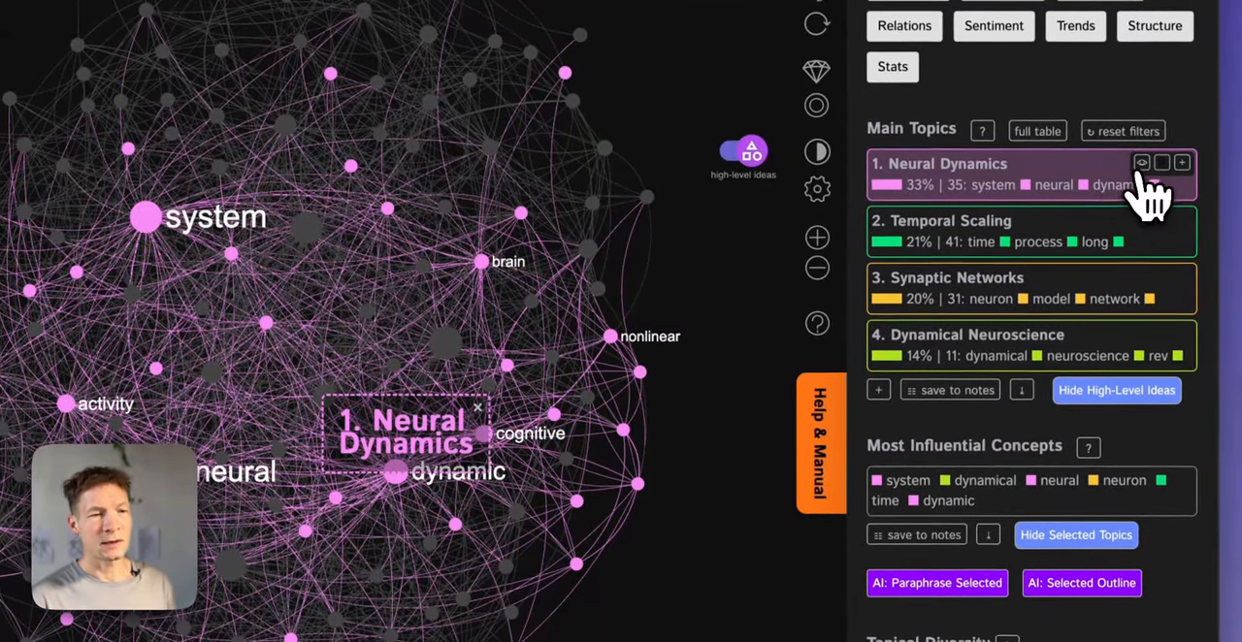
- Reset the topic filters so the full graph reloads with all four main topics
left_click(1182, 163)
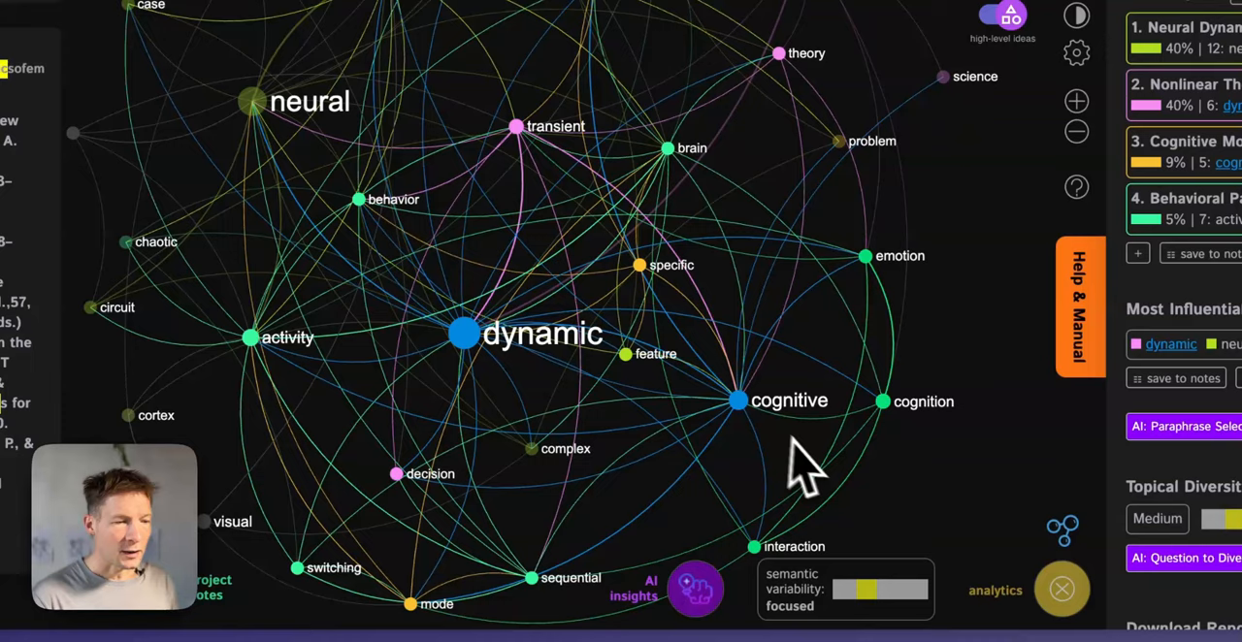
left_click(464, 333)
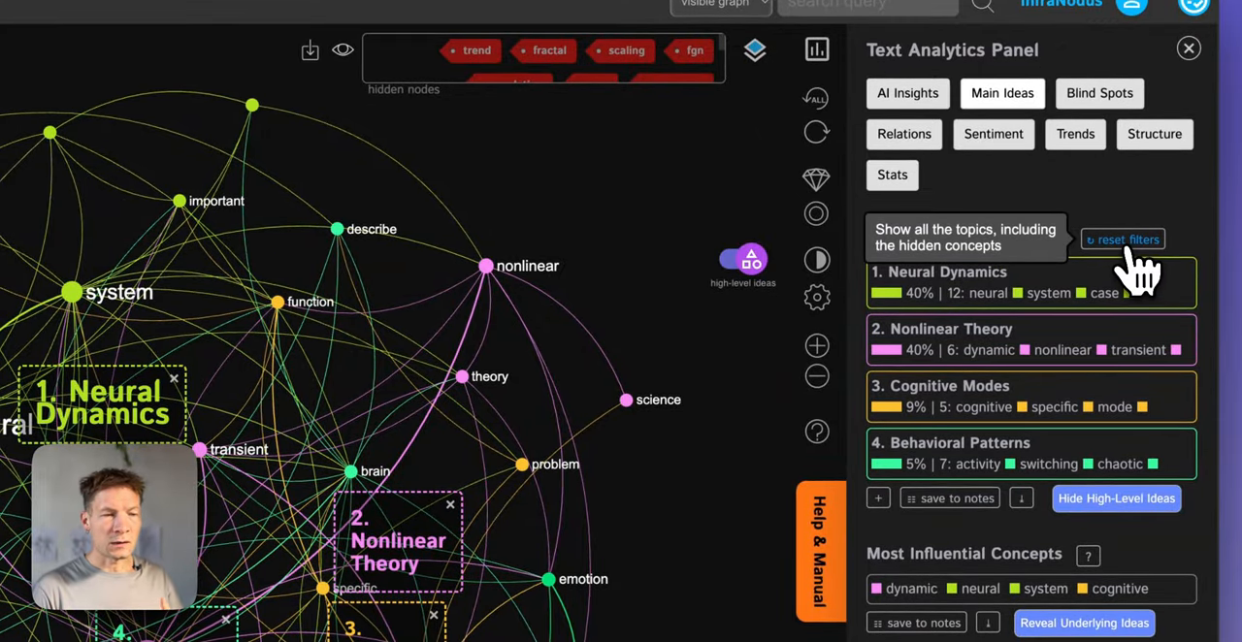
left_click(1122, 240)
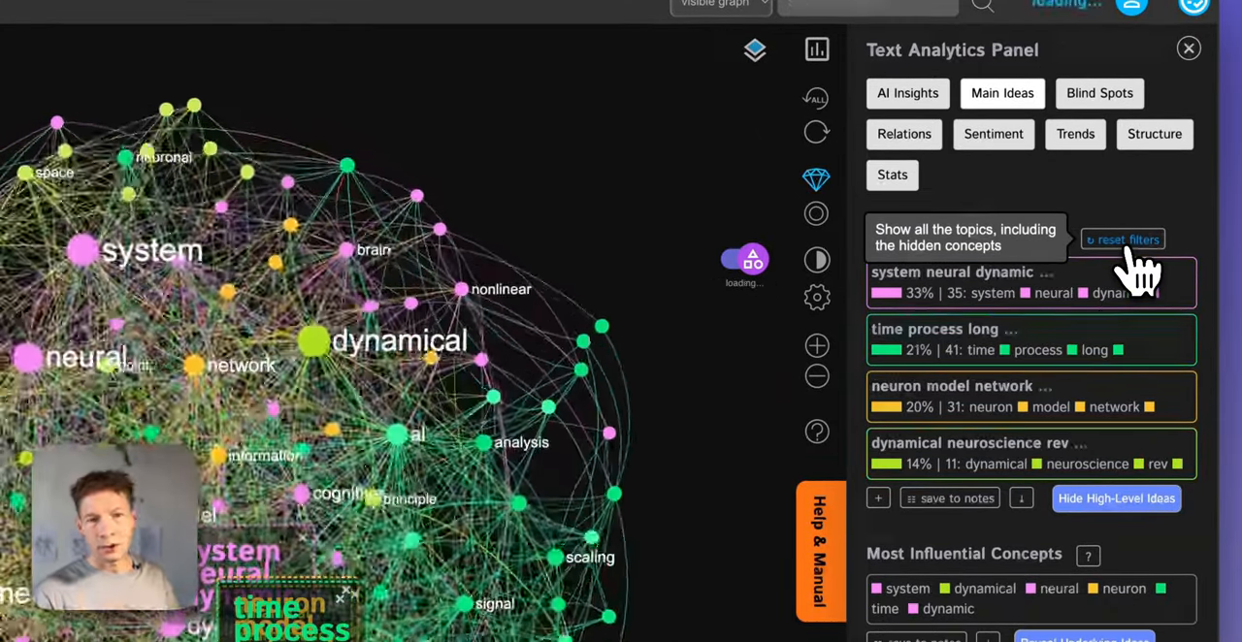